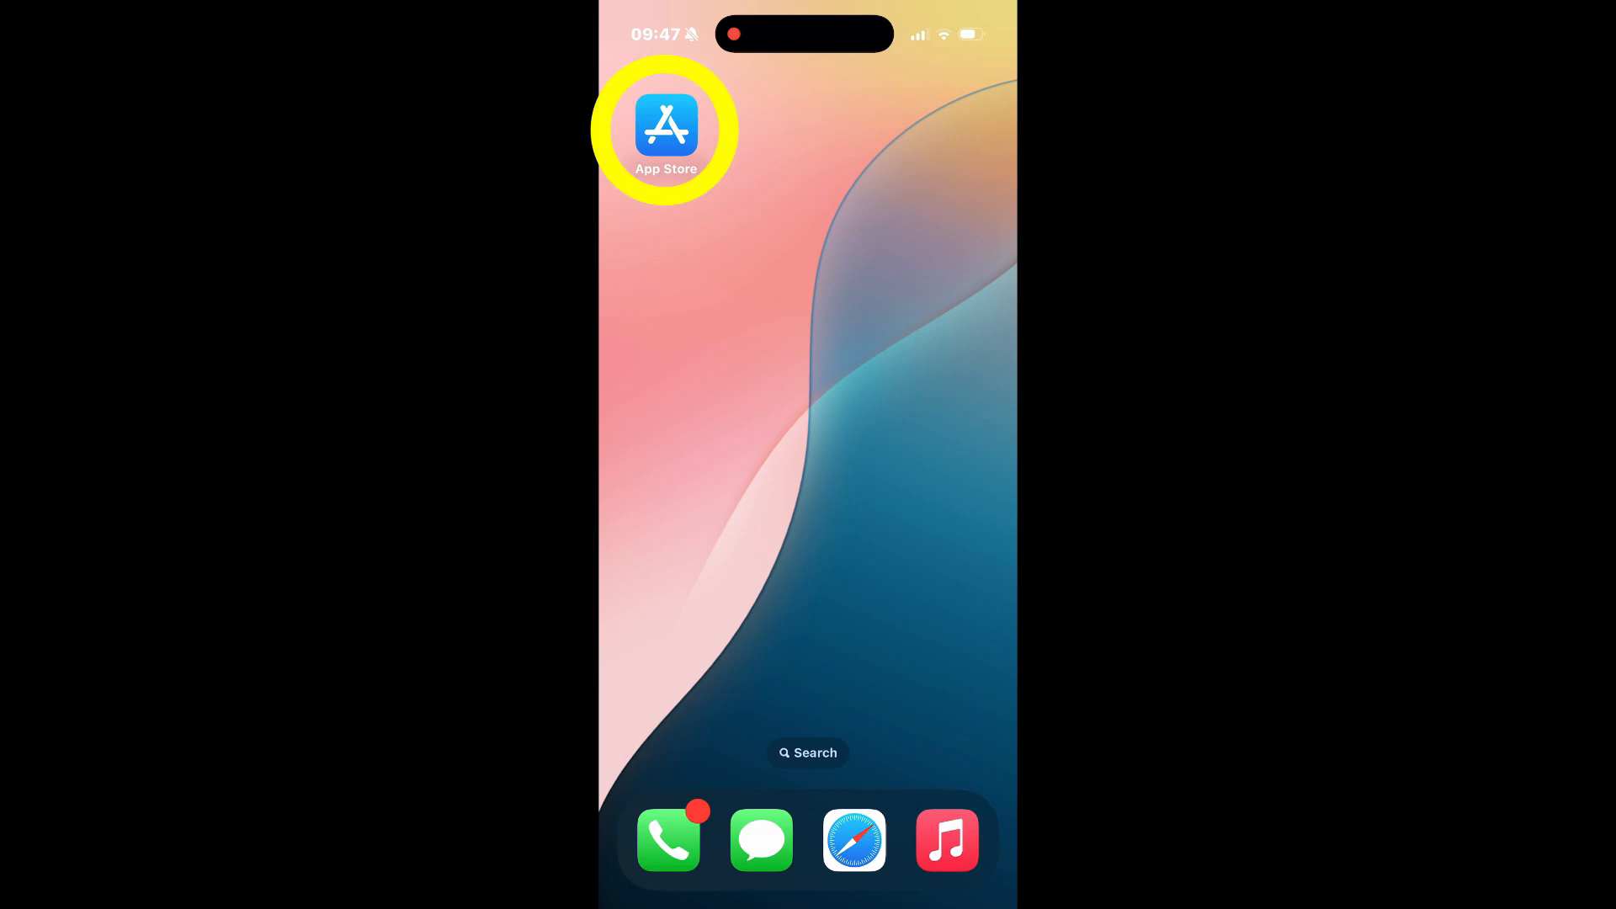
Step: Search the App Store for 'Smart life' and scroll to the Smart Life - Smart Living result
{"action": "left_click", "coordinate": [666, 126]}
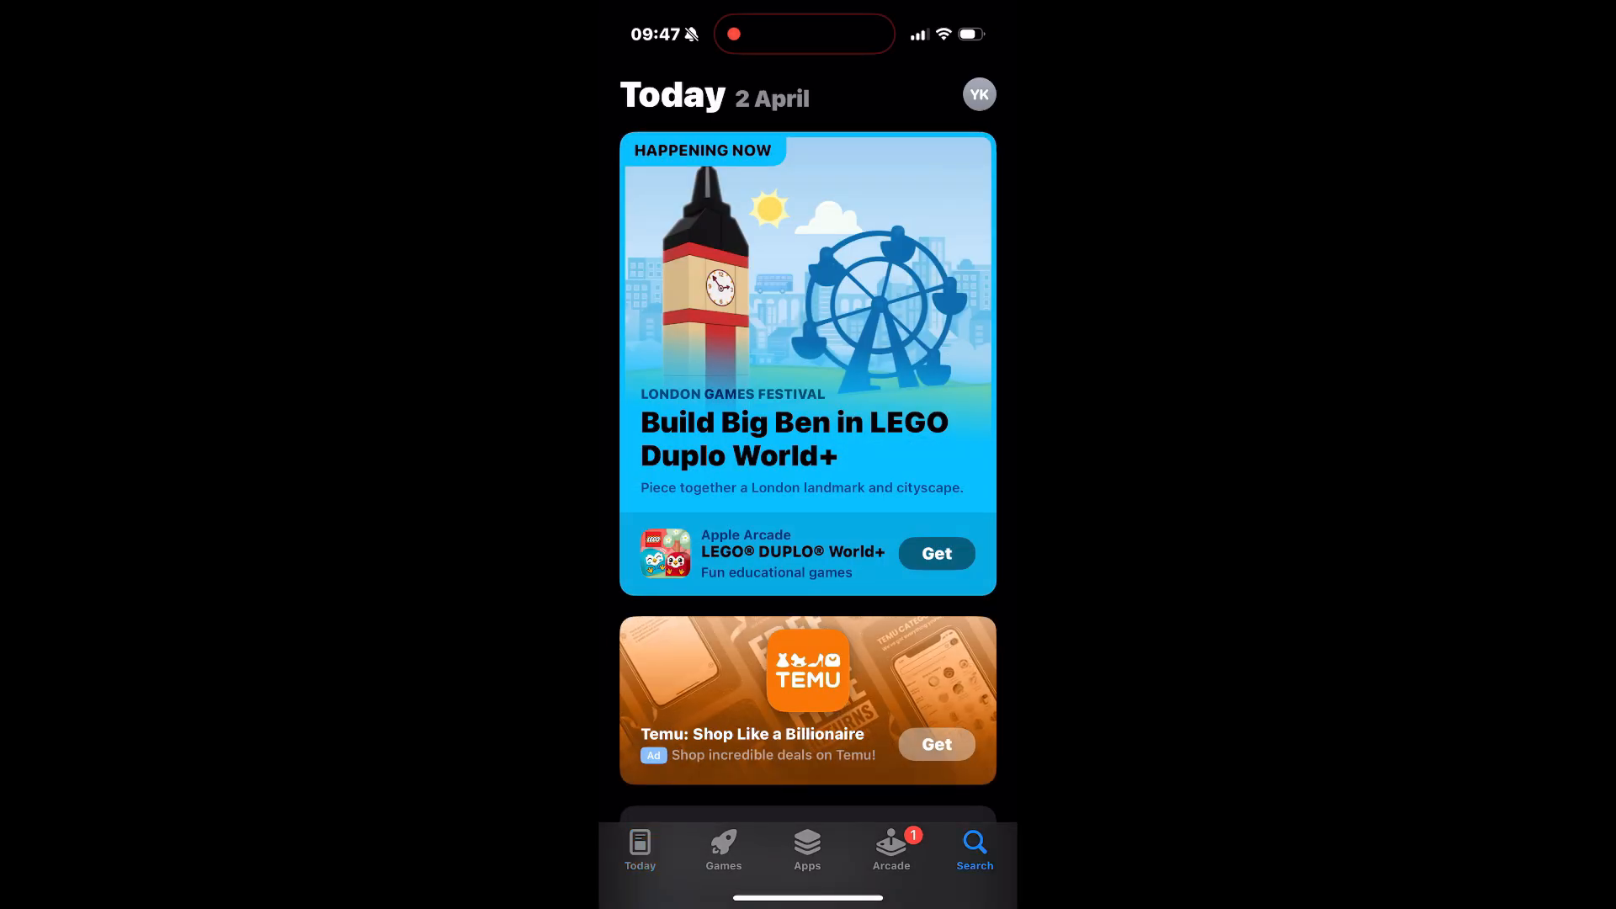
{"action": "left_click", "coordinate": [974, 847]}
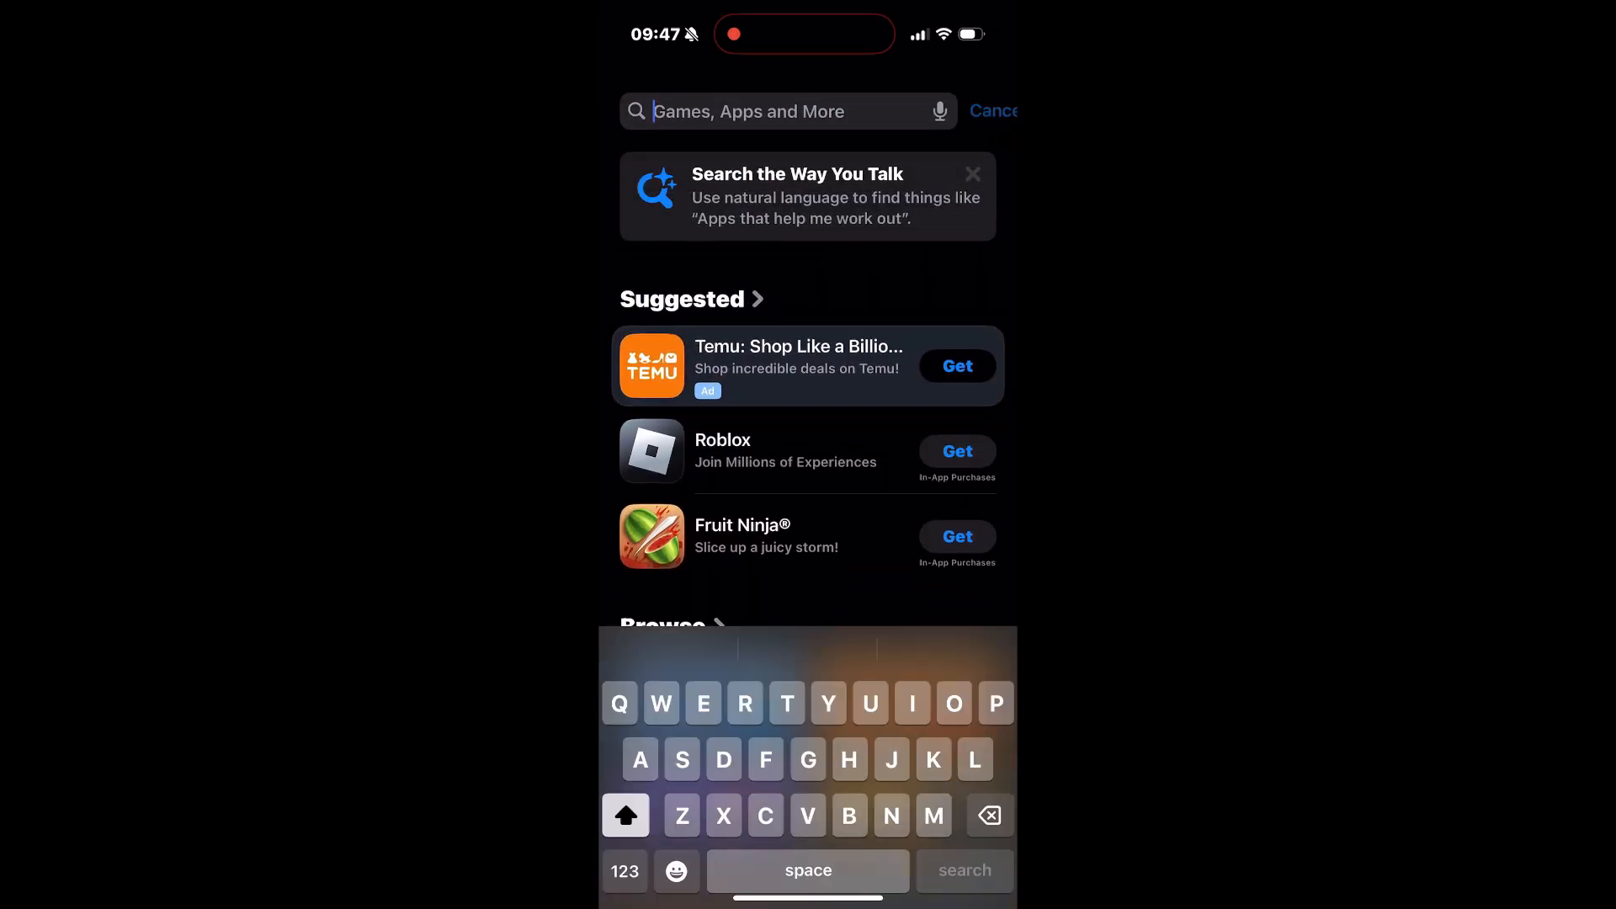
{"action": "type", "text": "Smart li"}
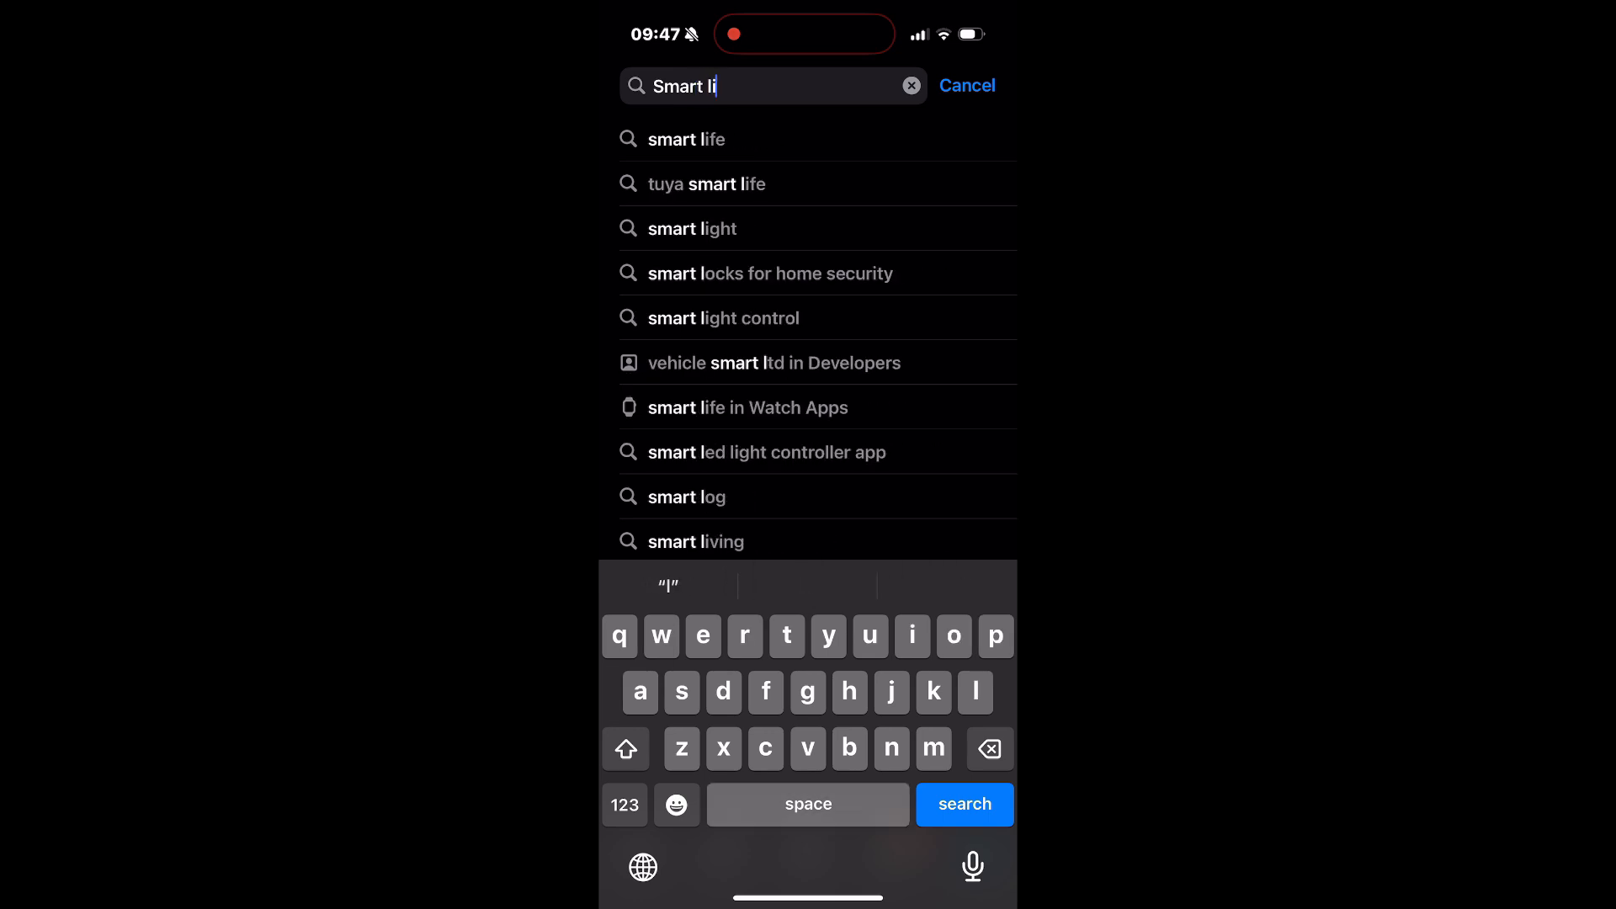
{"action": "left_click", "coordinate": [687, 138]}
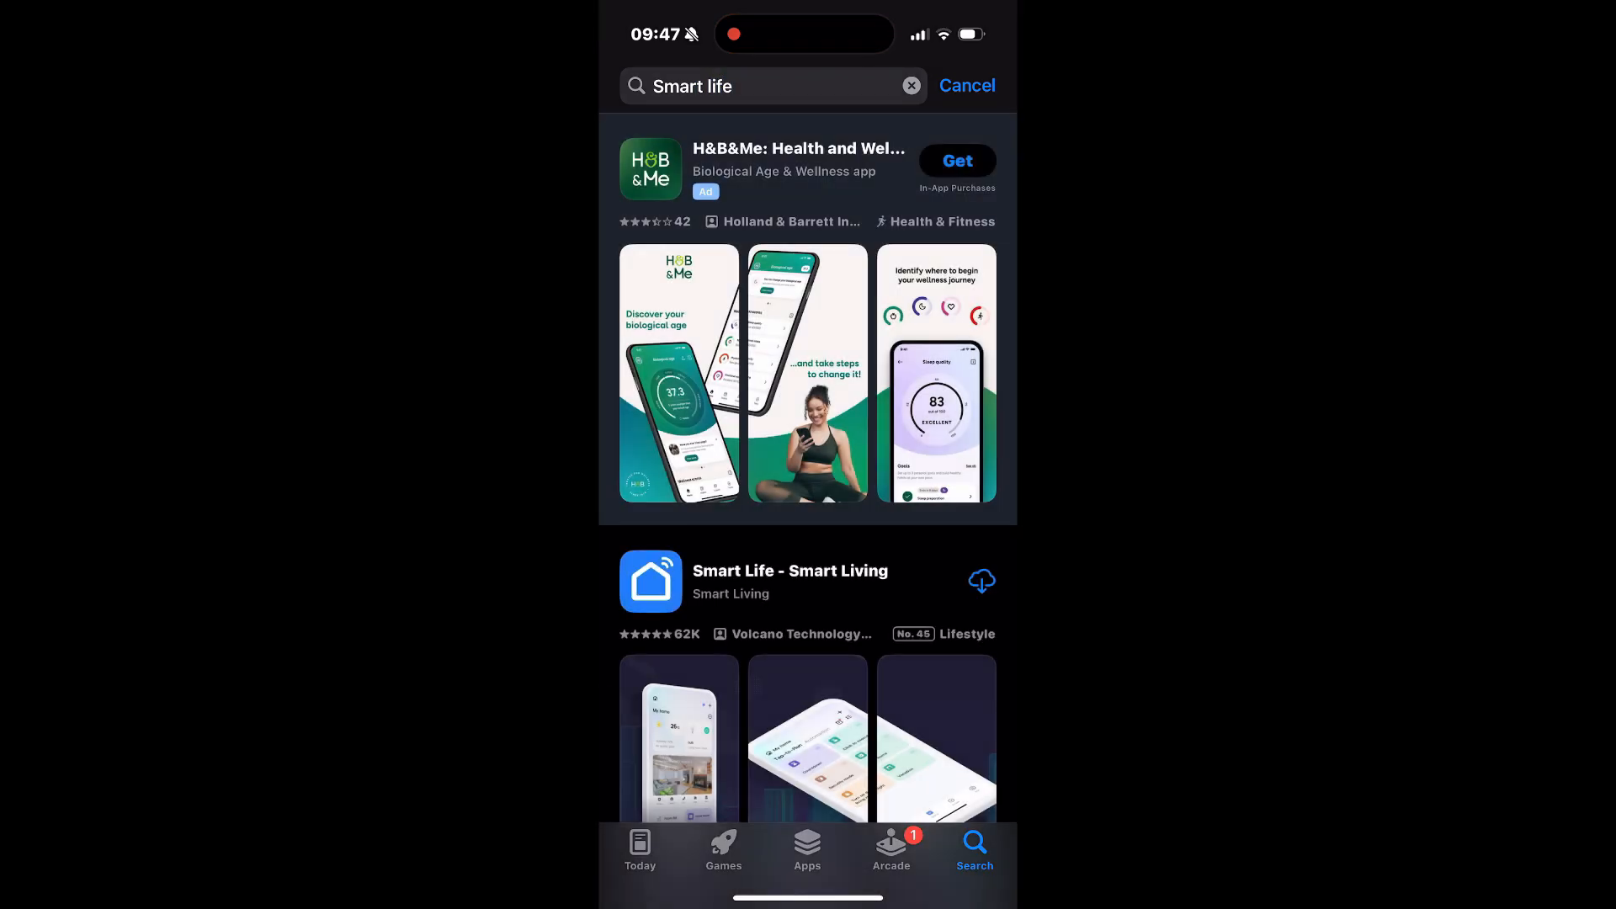
{"action": "scroll", "scroll_direction": "down", "scroll_amount": 3}
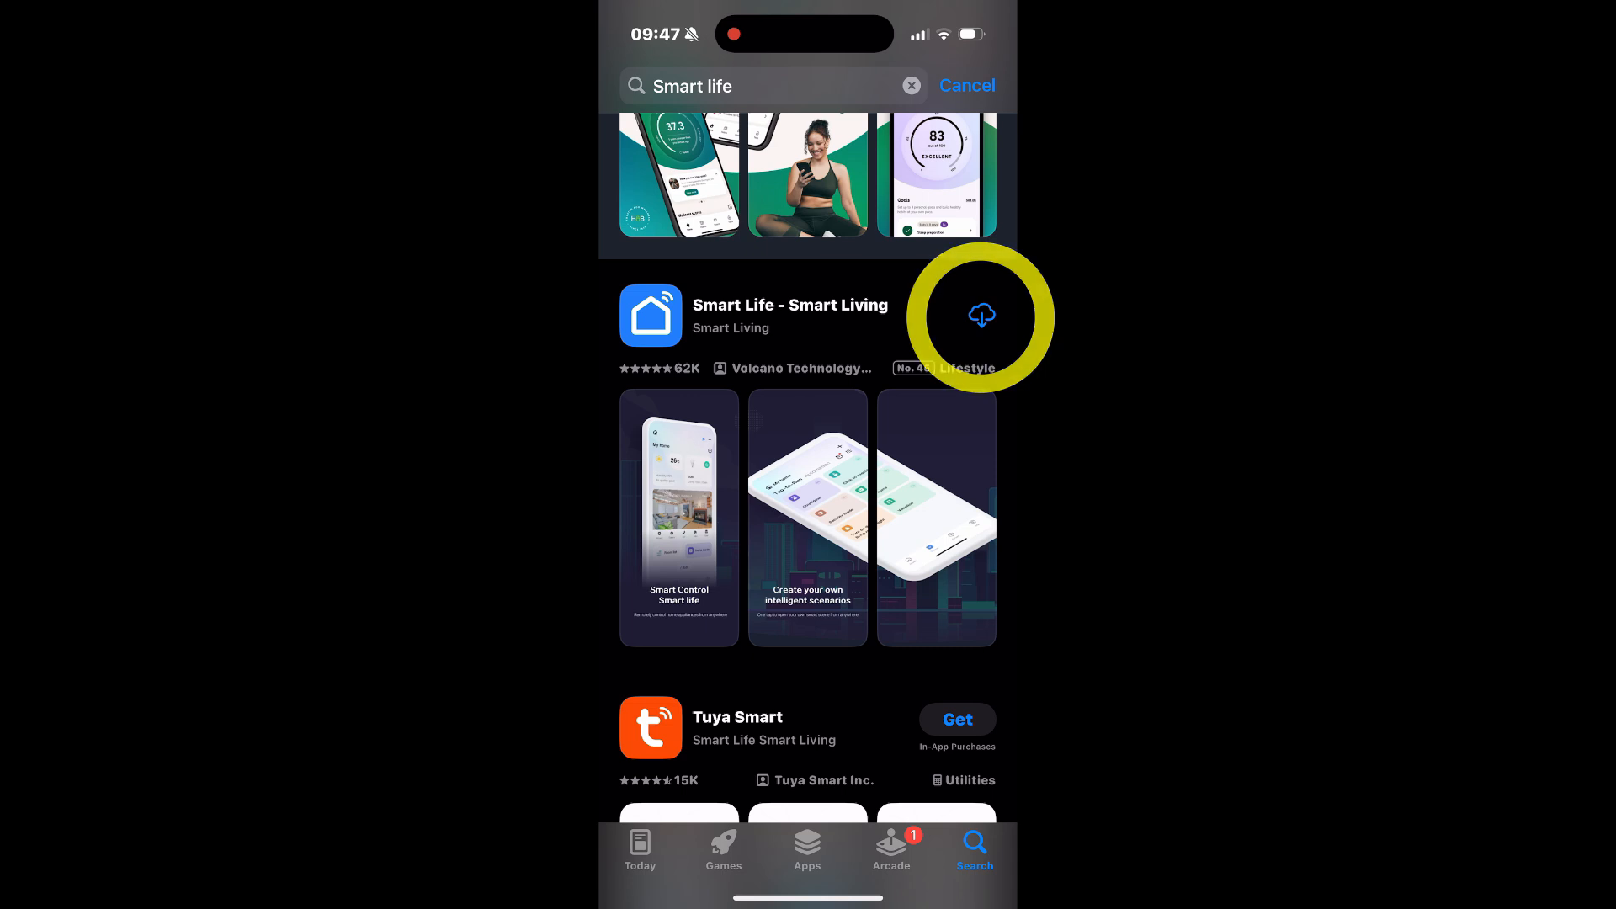
Step: Download Smart Life - Smart Living and launch it once installed
{"action": "left_click", "coordinate": [981, 316]}
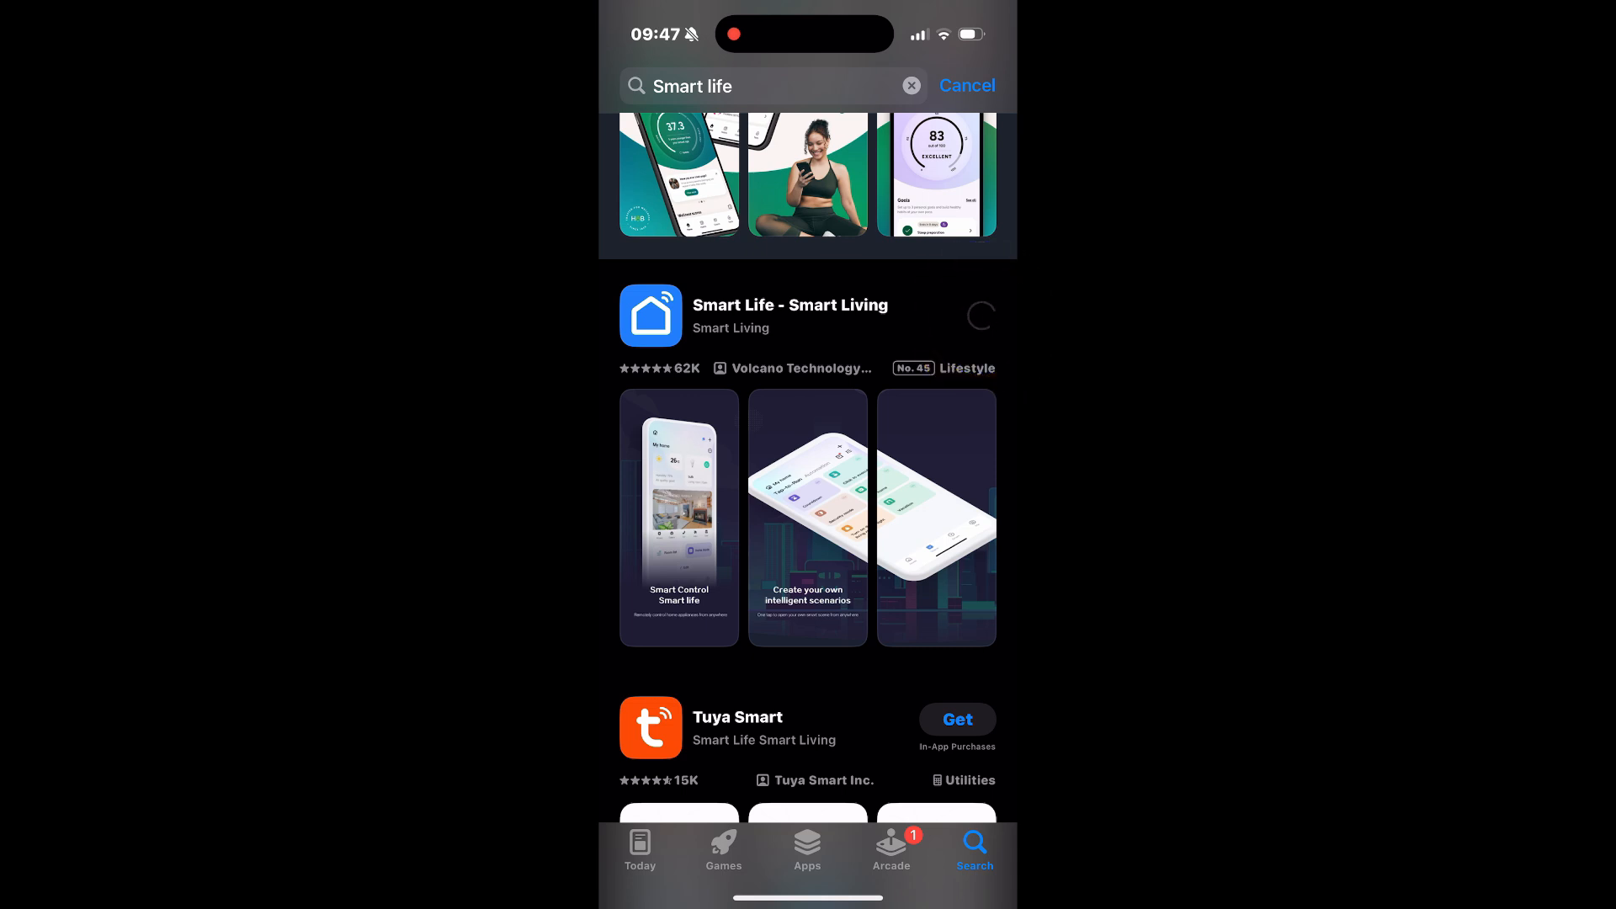
{"action": "left_click", "coordinate": [981, 316]}
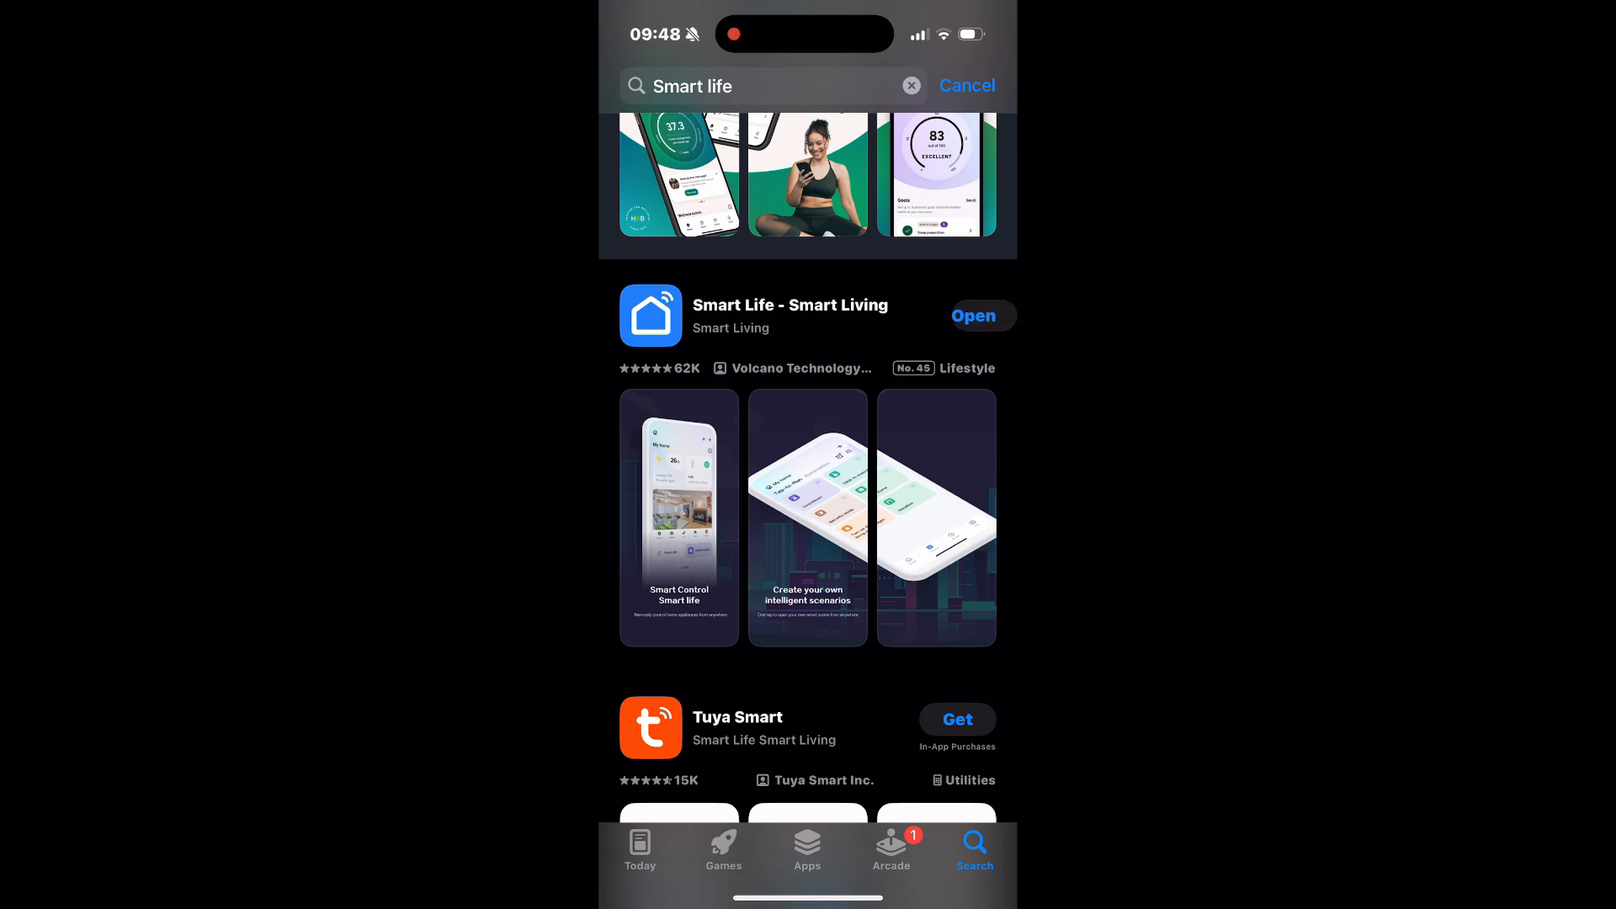
{"action": "left_click", "coordinate": [973, 317]}
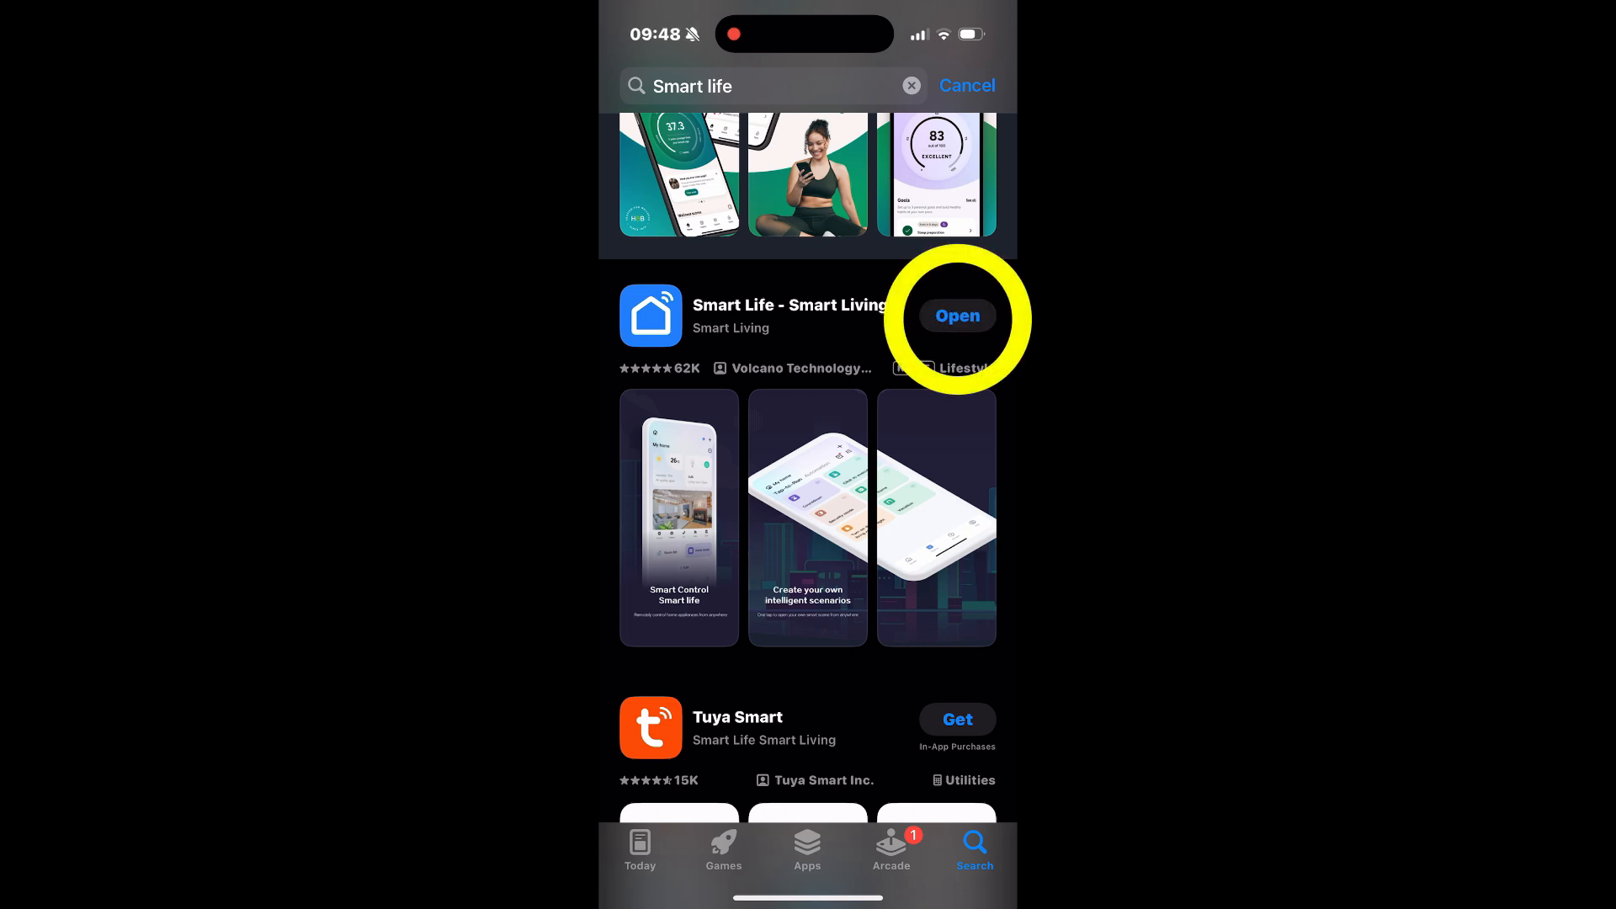
{"action": "left_click", "coordinate": [958, 316]}
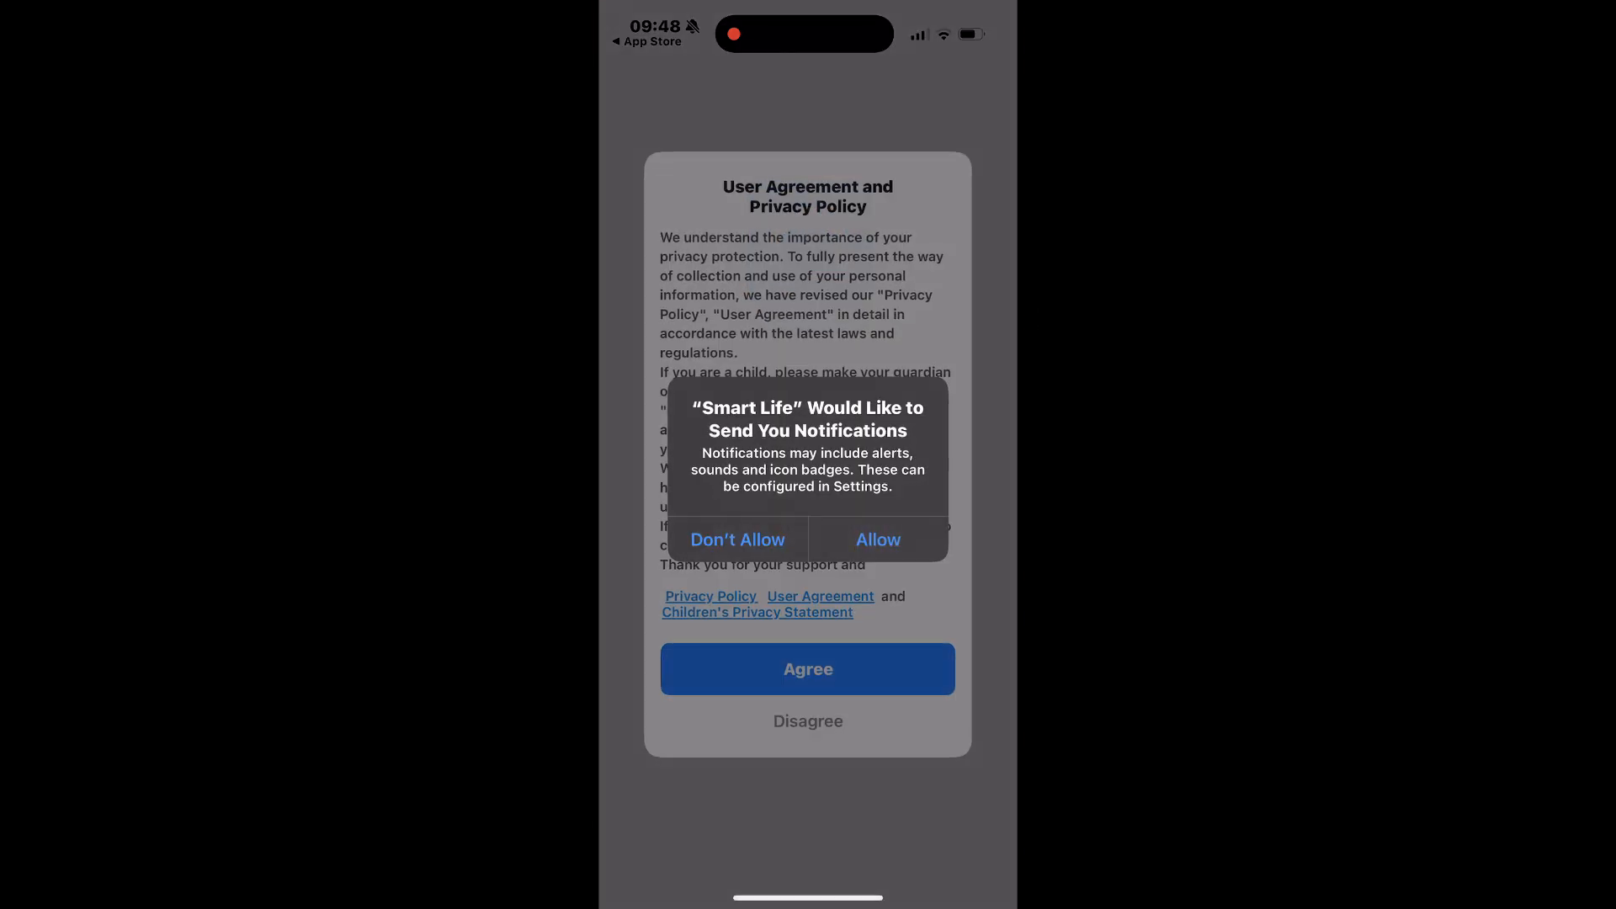
Step: Allow notifications and critical alerts, then agree to the User Agreement and Privacy Policy
{"action": "left_click", "coordinate": [879, 539]}
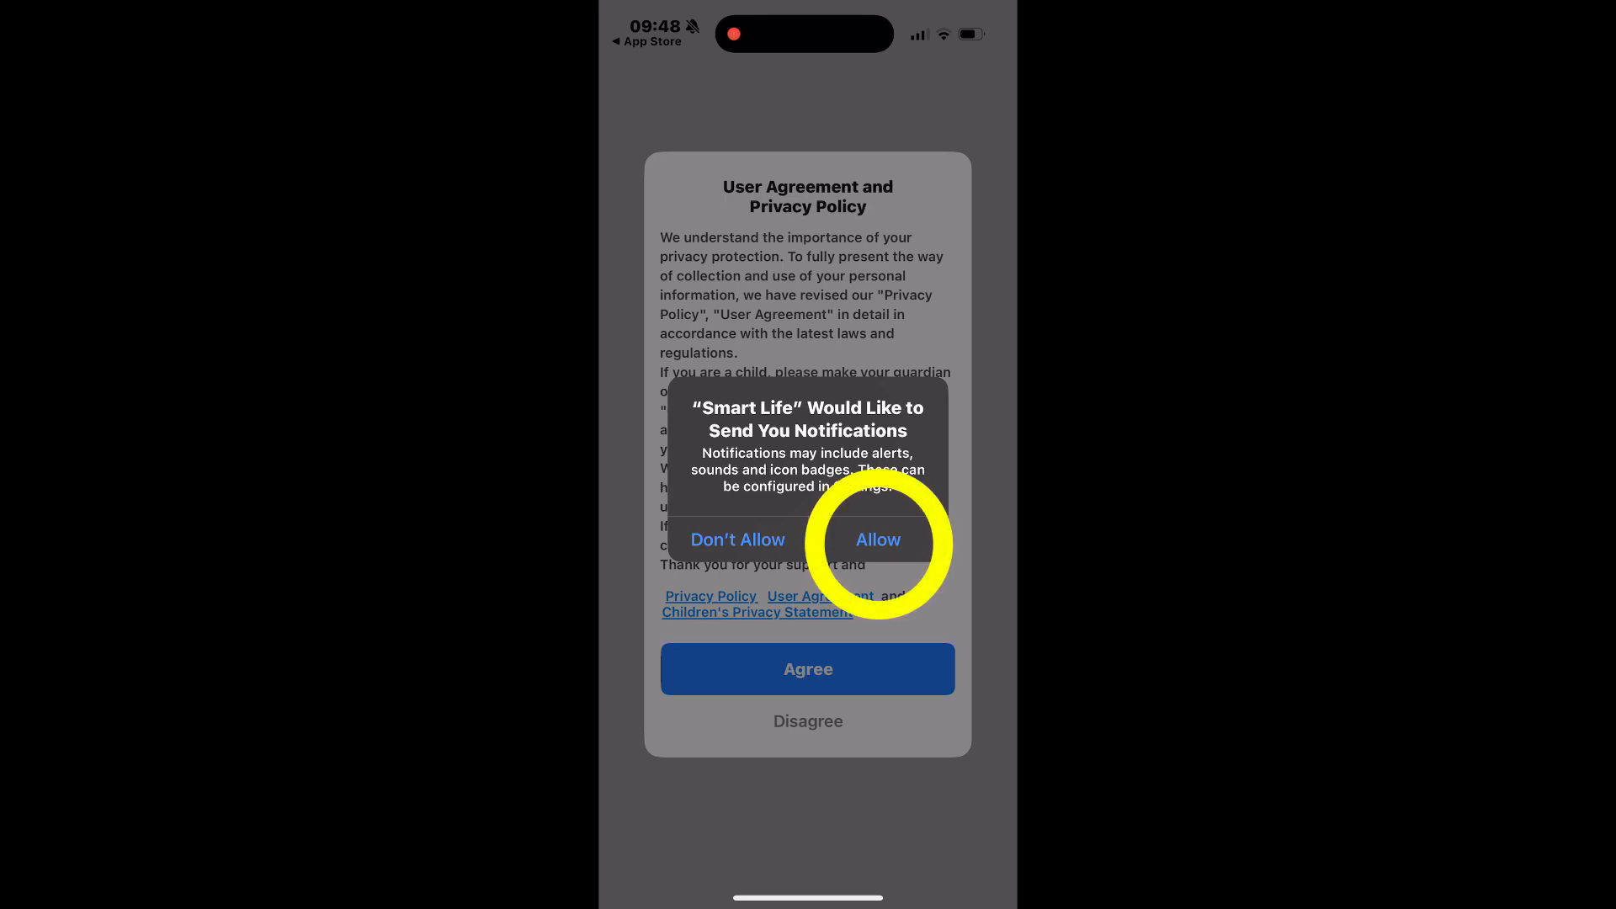
{"action": "left_click", "coordinate": [879, 538]}
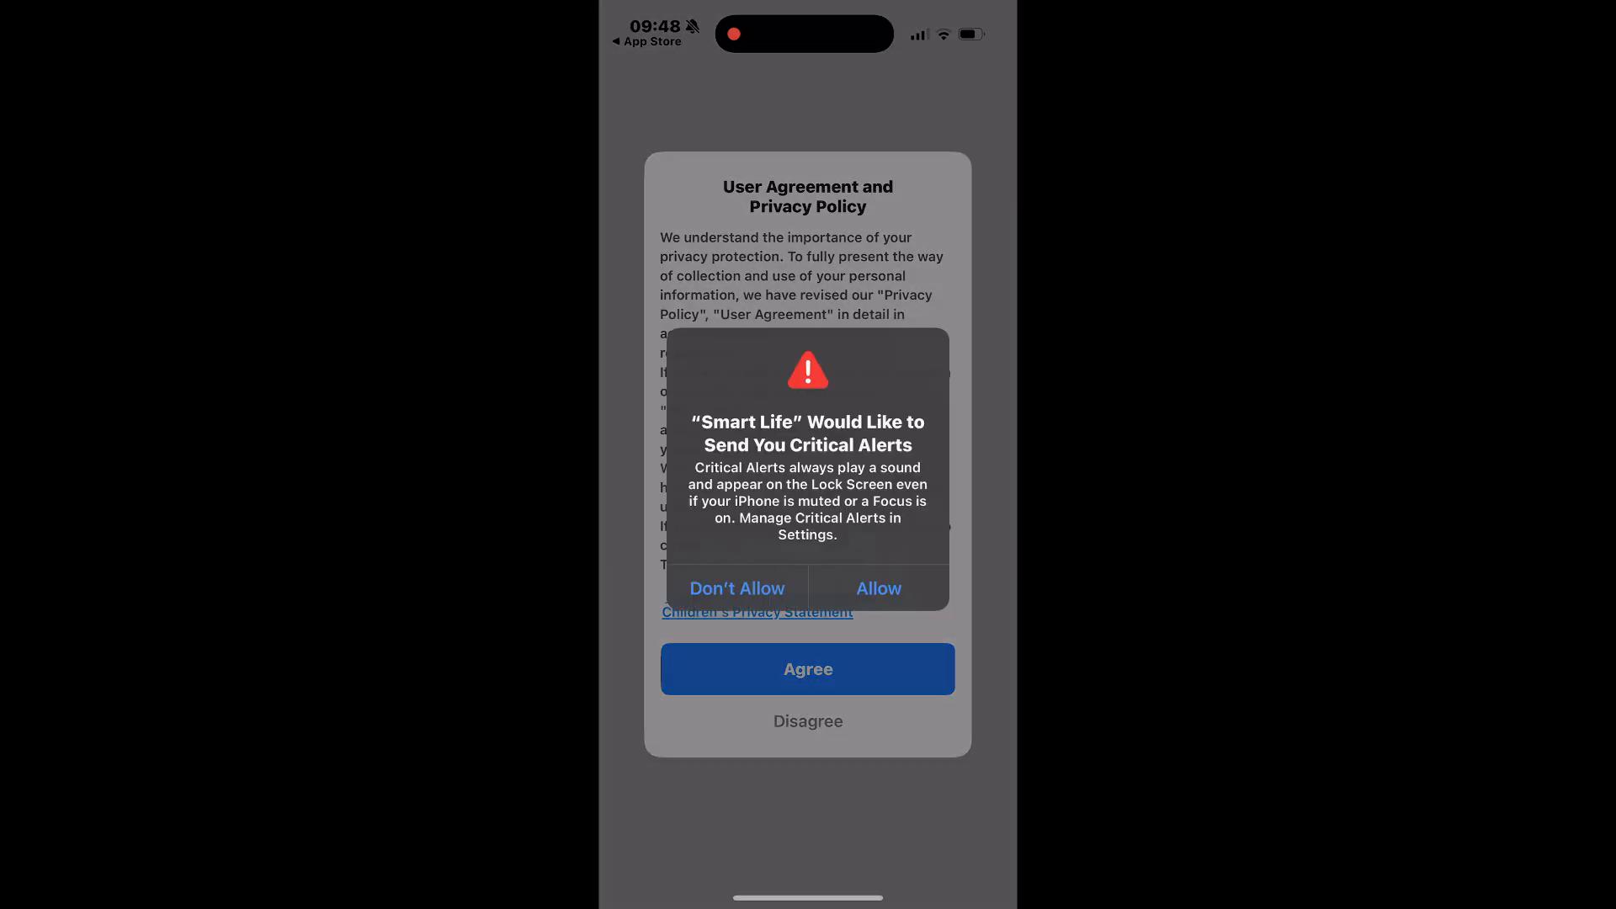
{"action": "left_click", "coordinate": [879, 587]}
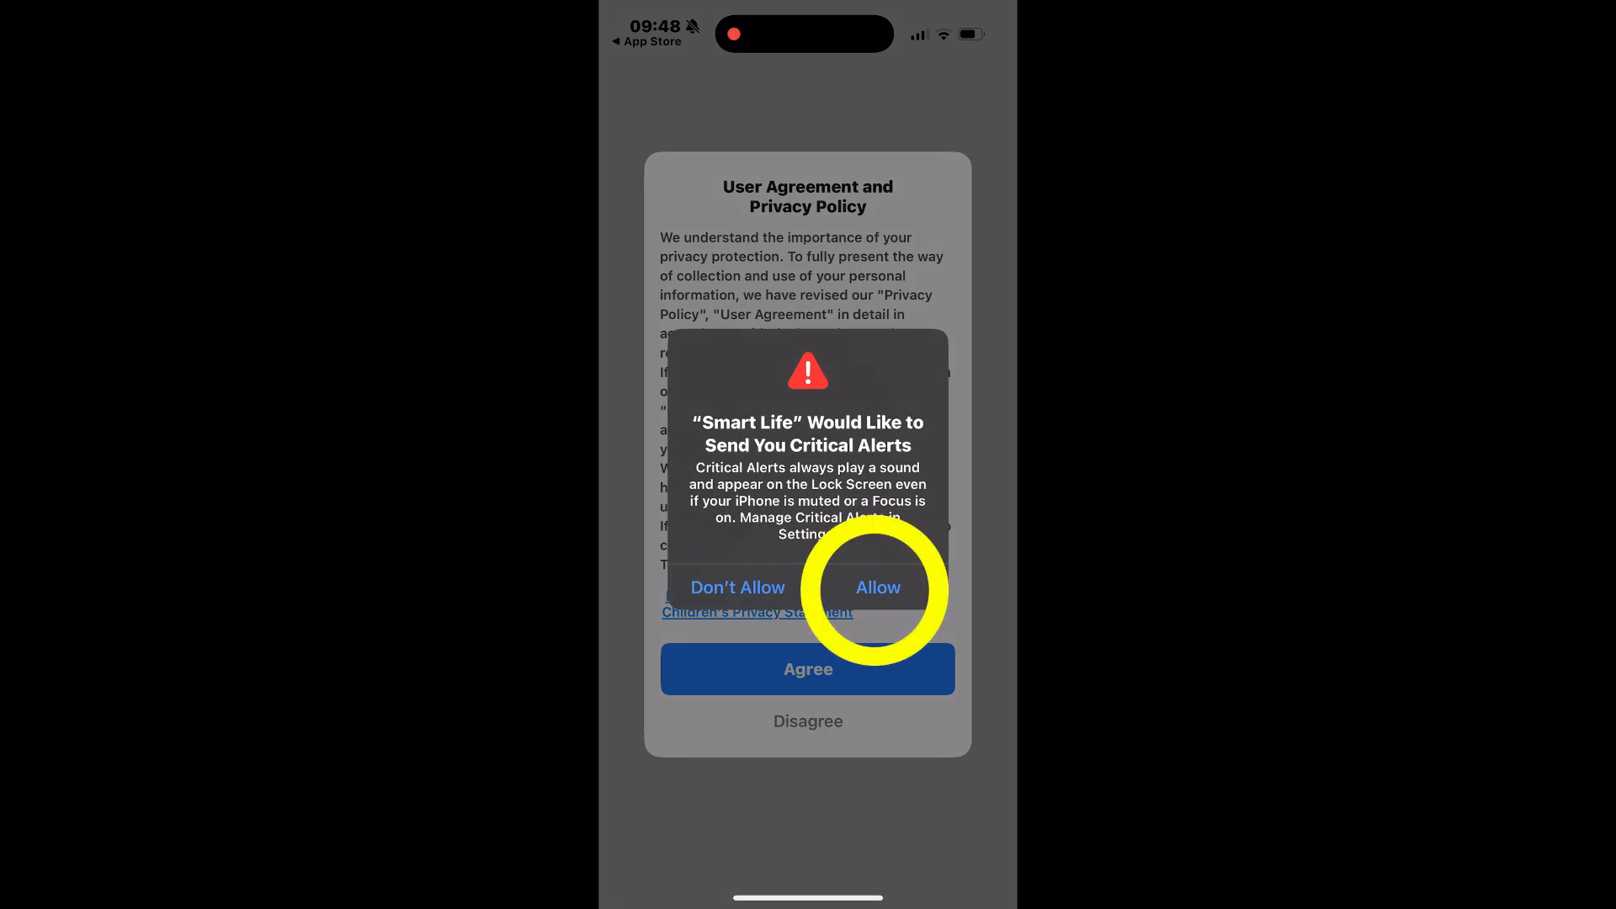
{"action": "left_click", "coordinate": [879, 588]}
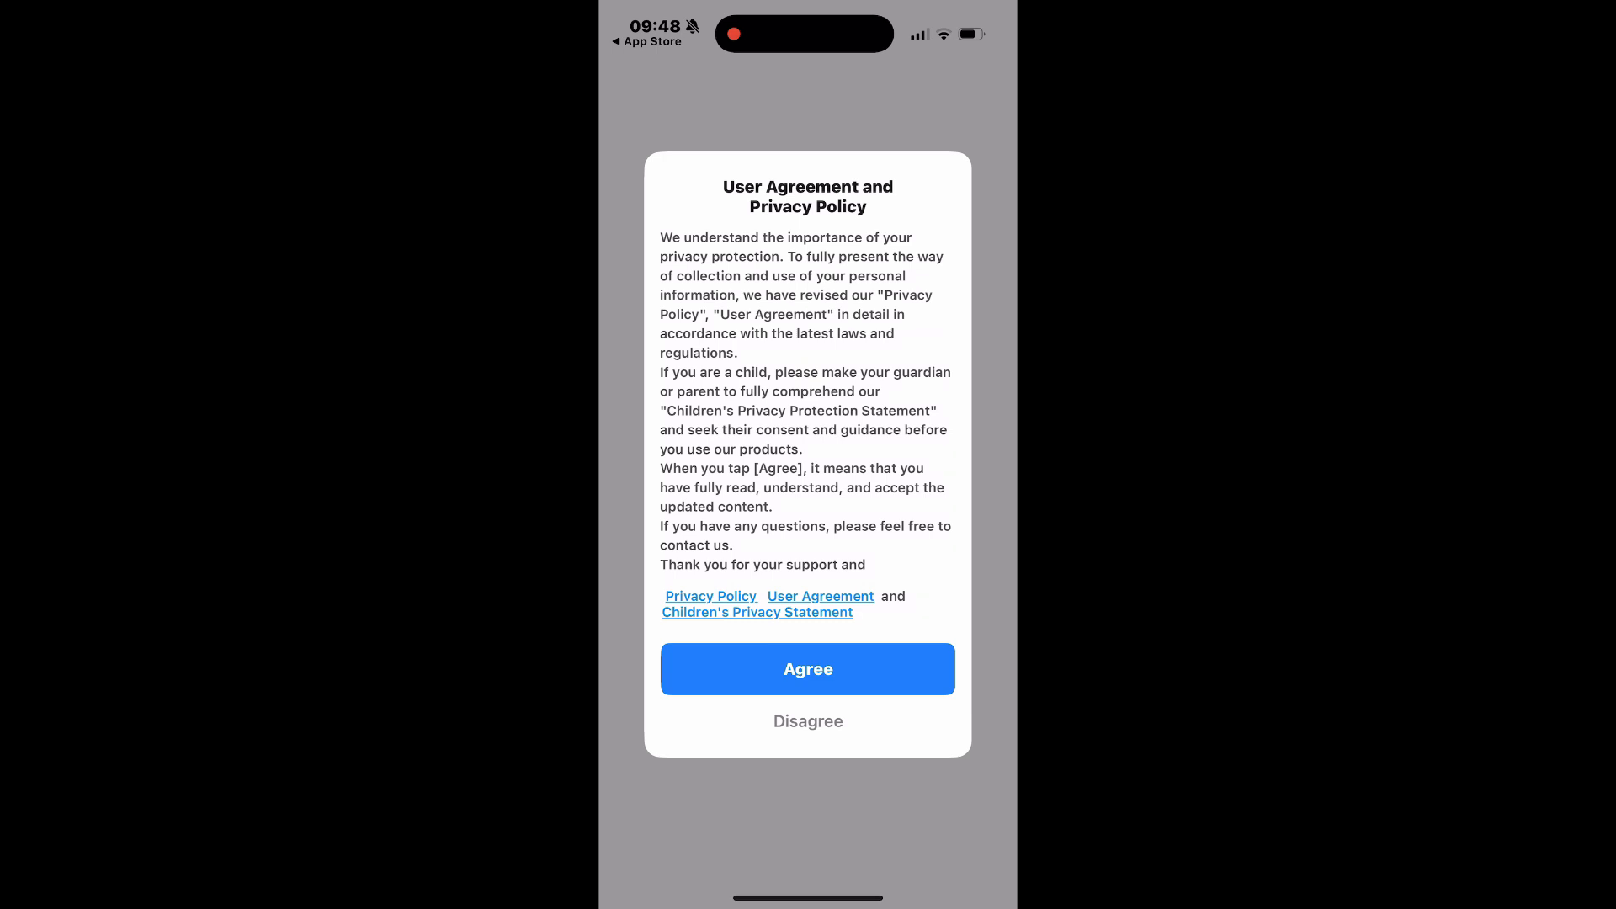
{"action": "left_click", "coordinate": [808, 670]}
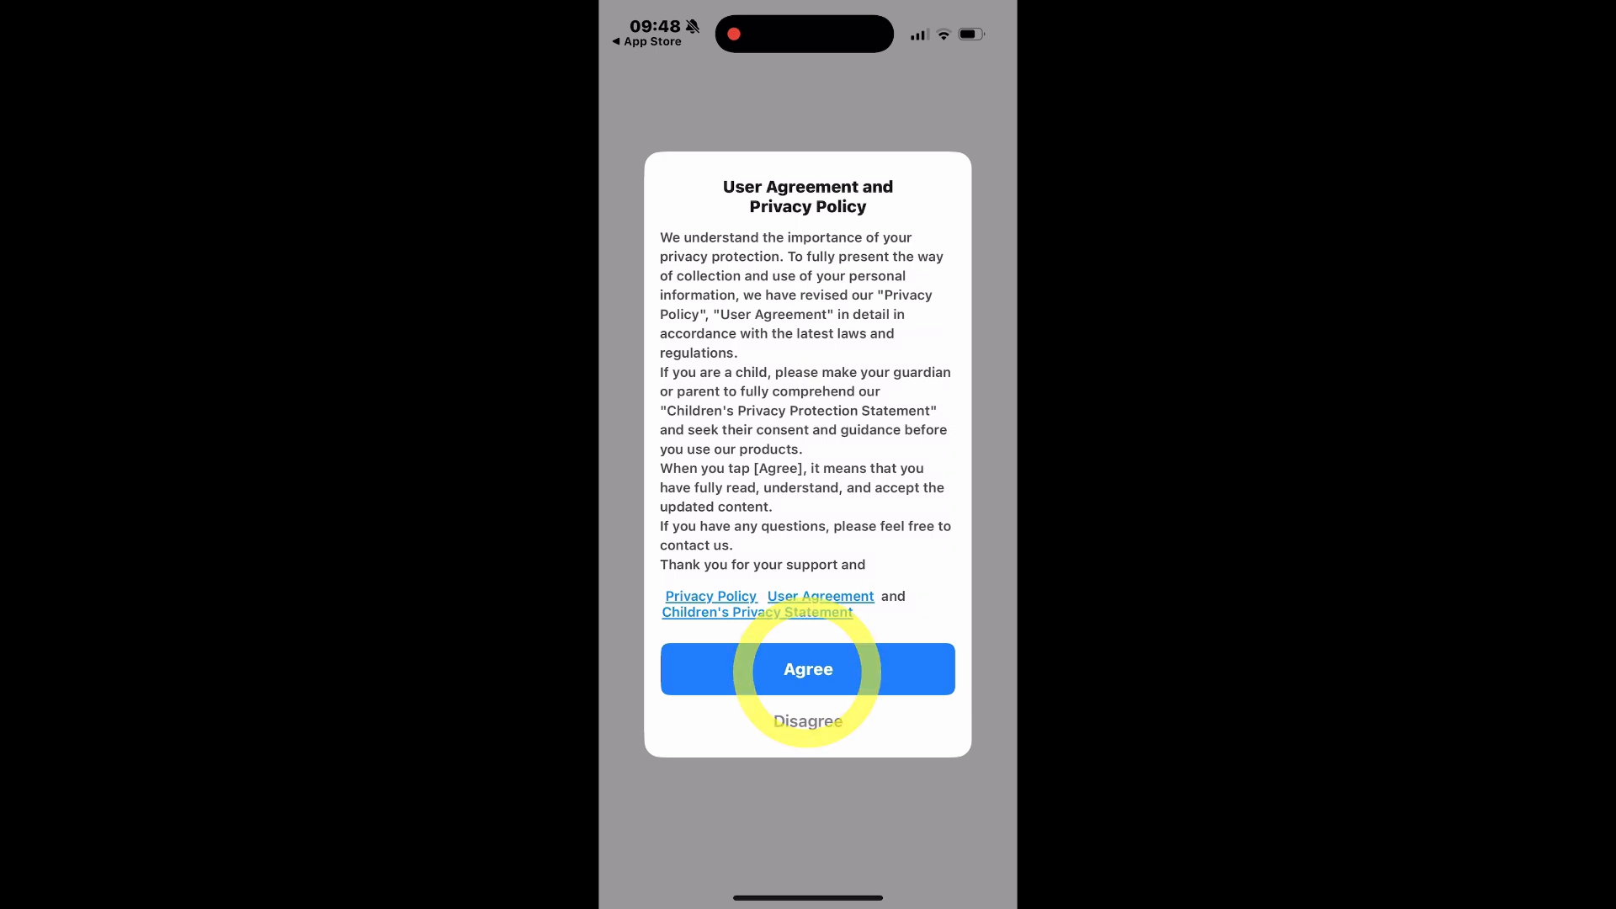
{"action": "left_click", "coordinate": [808, 670]}
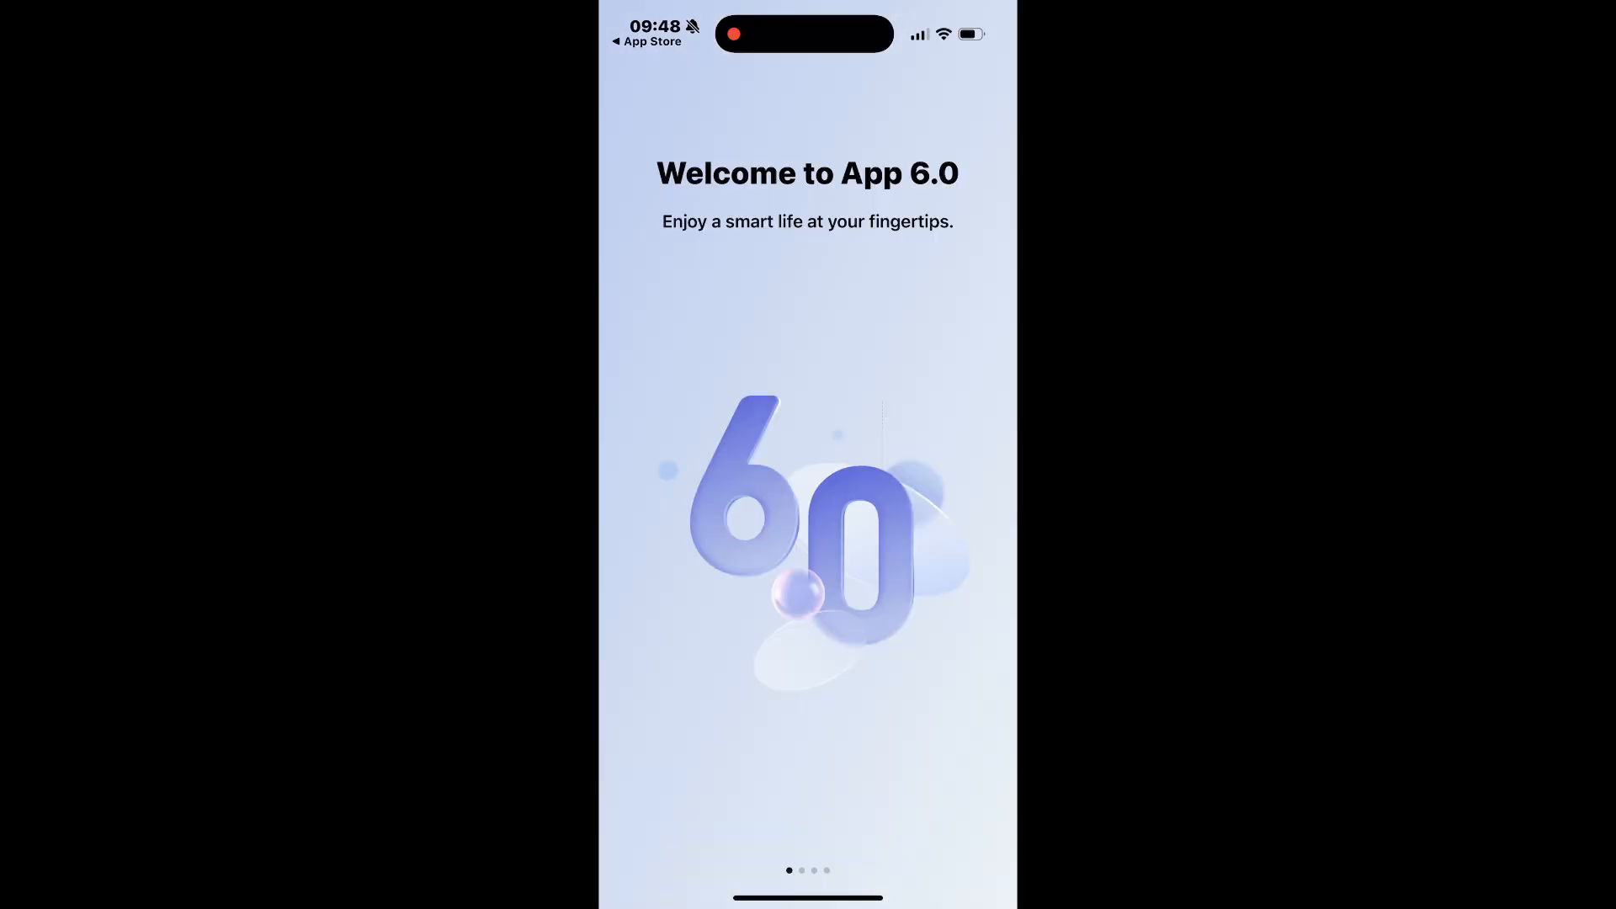
Step: Swipe through the welcome pages, choose Try It Now and start creating a new account
{"action": "scroll", "scroll_direction": "left", "scroll_amount": 3}
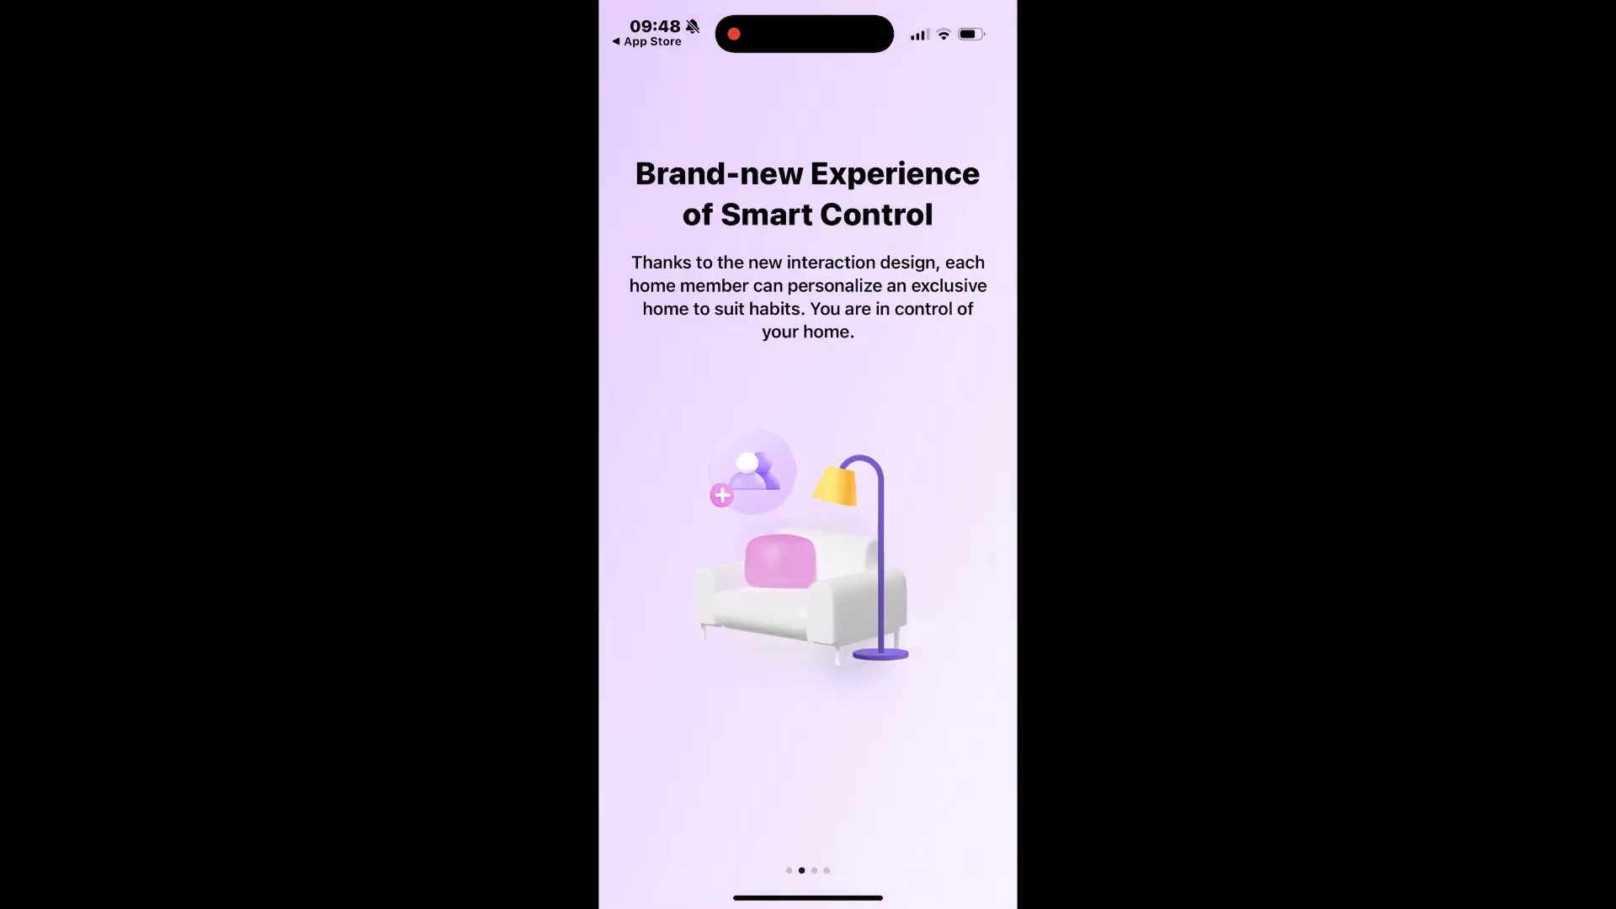
{"action": "scroll", "scroll_direction": "left", "scroll_amount": 3}
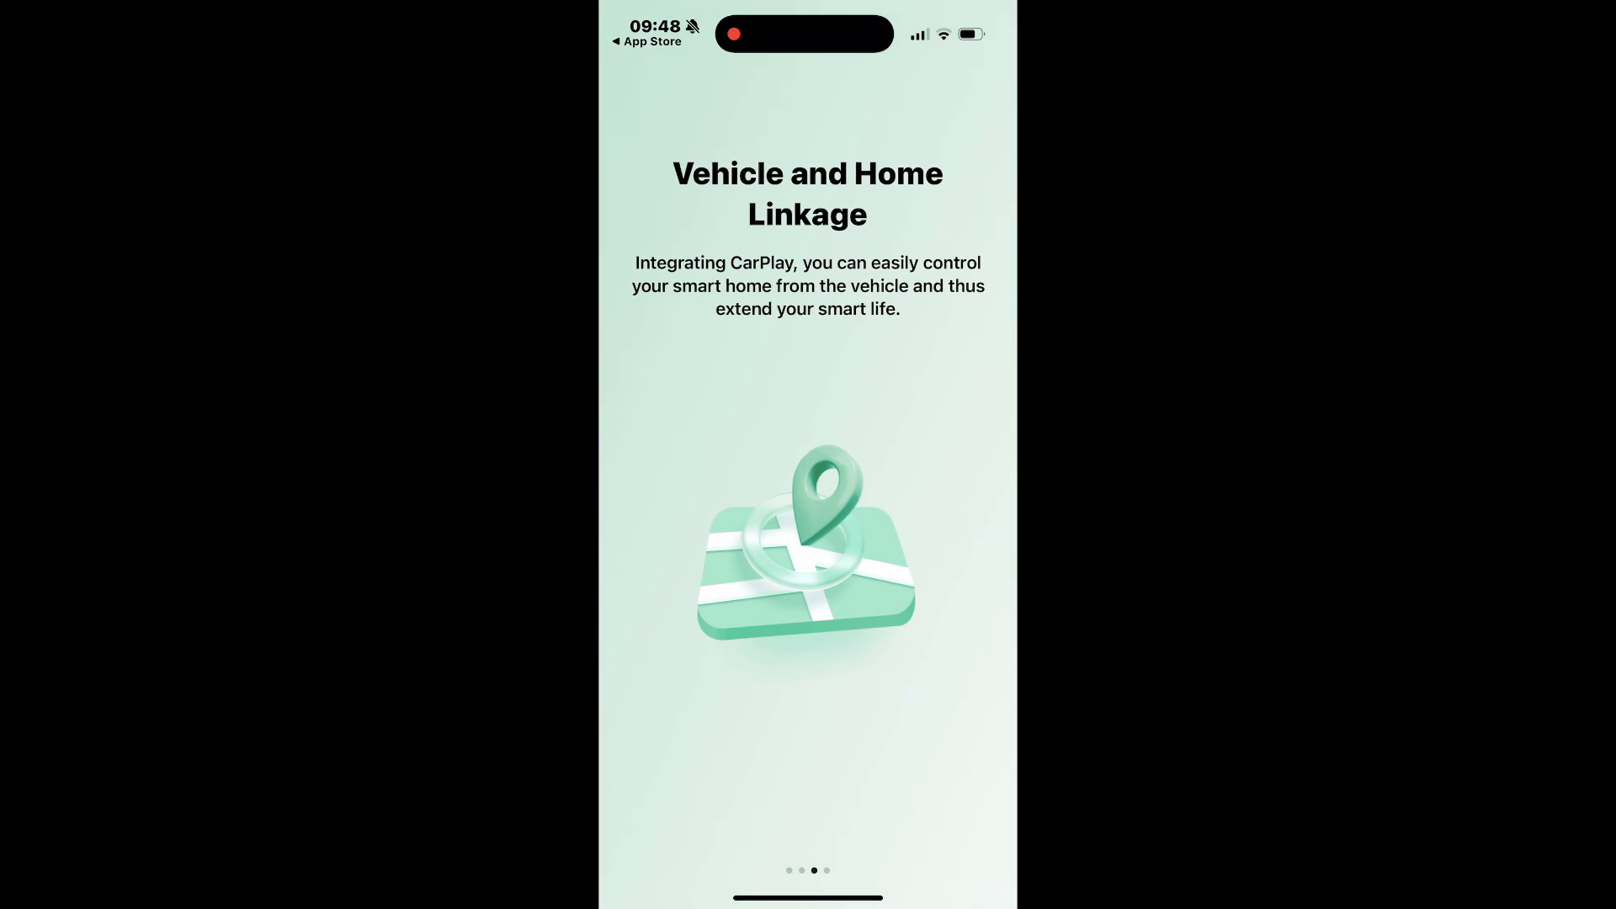
{"action": "scroll", "scroll_direction": "left", "scroll_amount": 3}
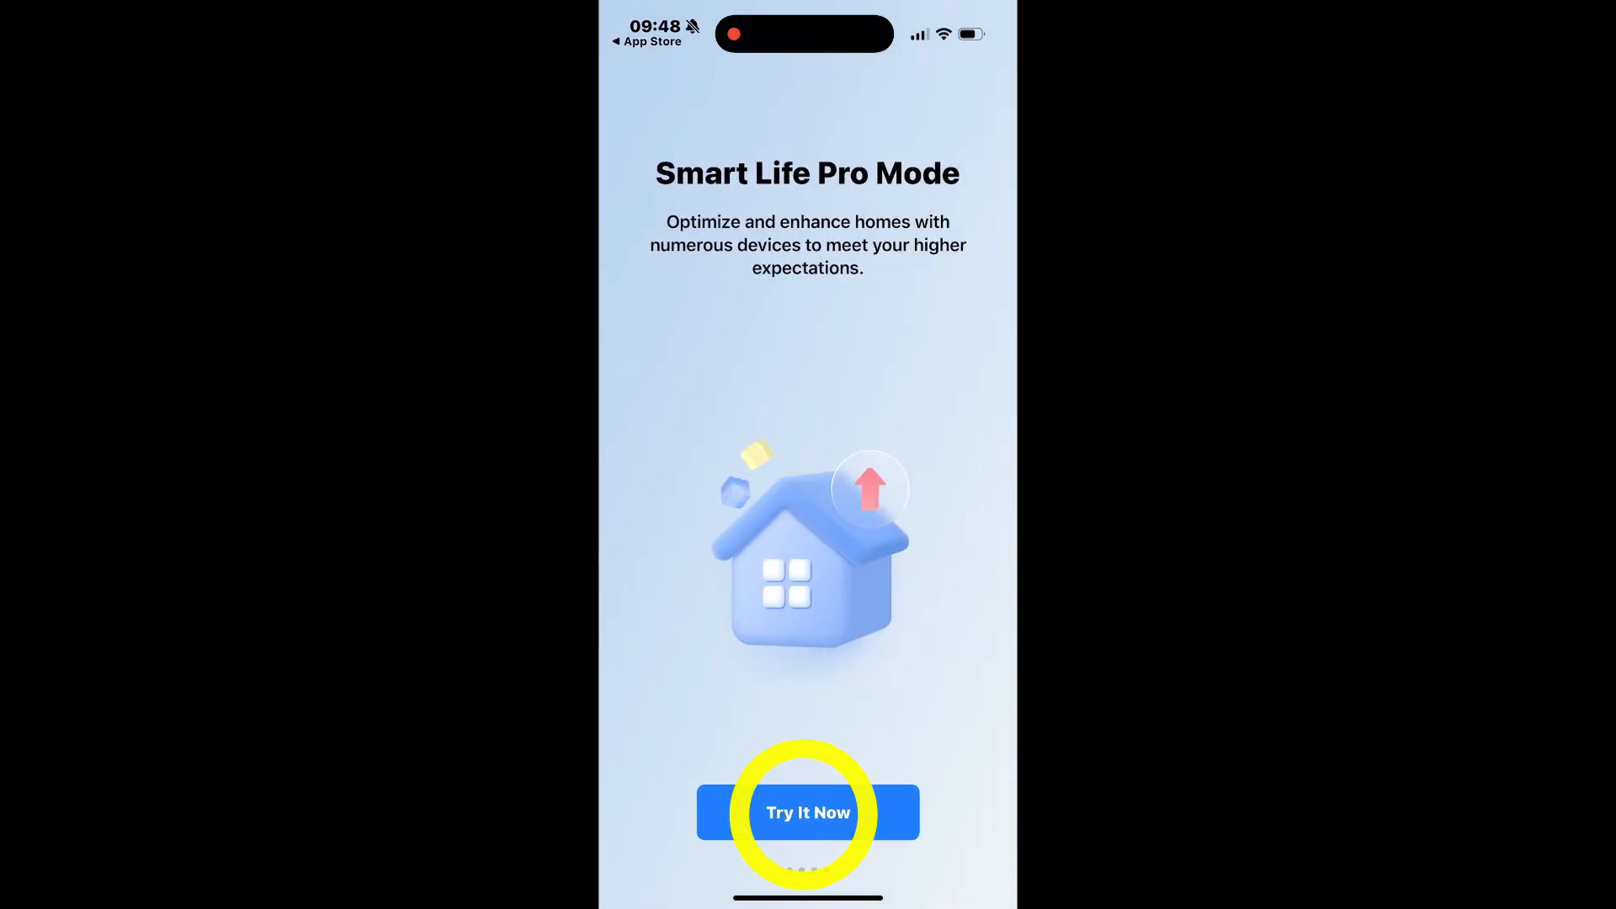
{"action": "left_click", "coordinate": [808, 813]}
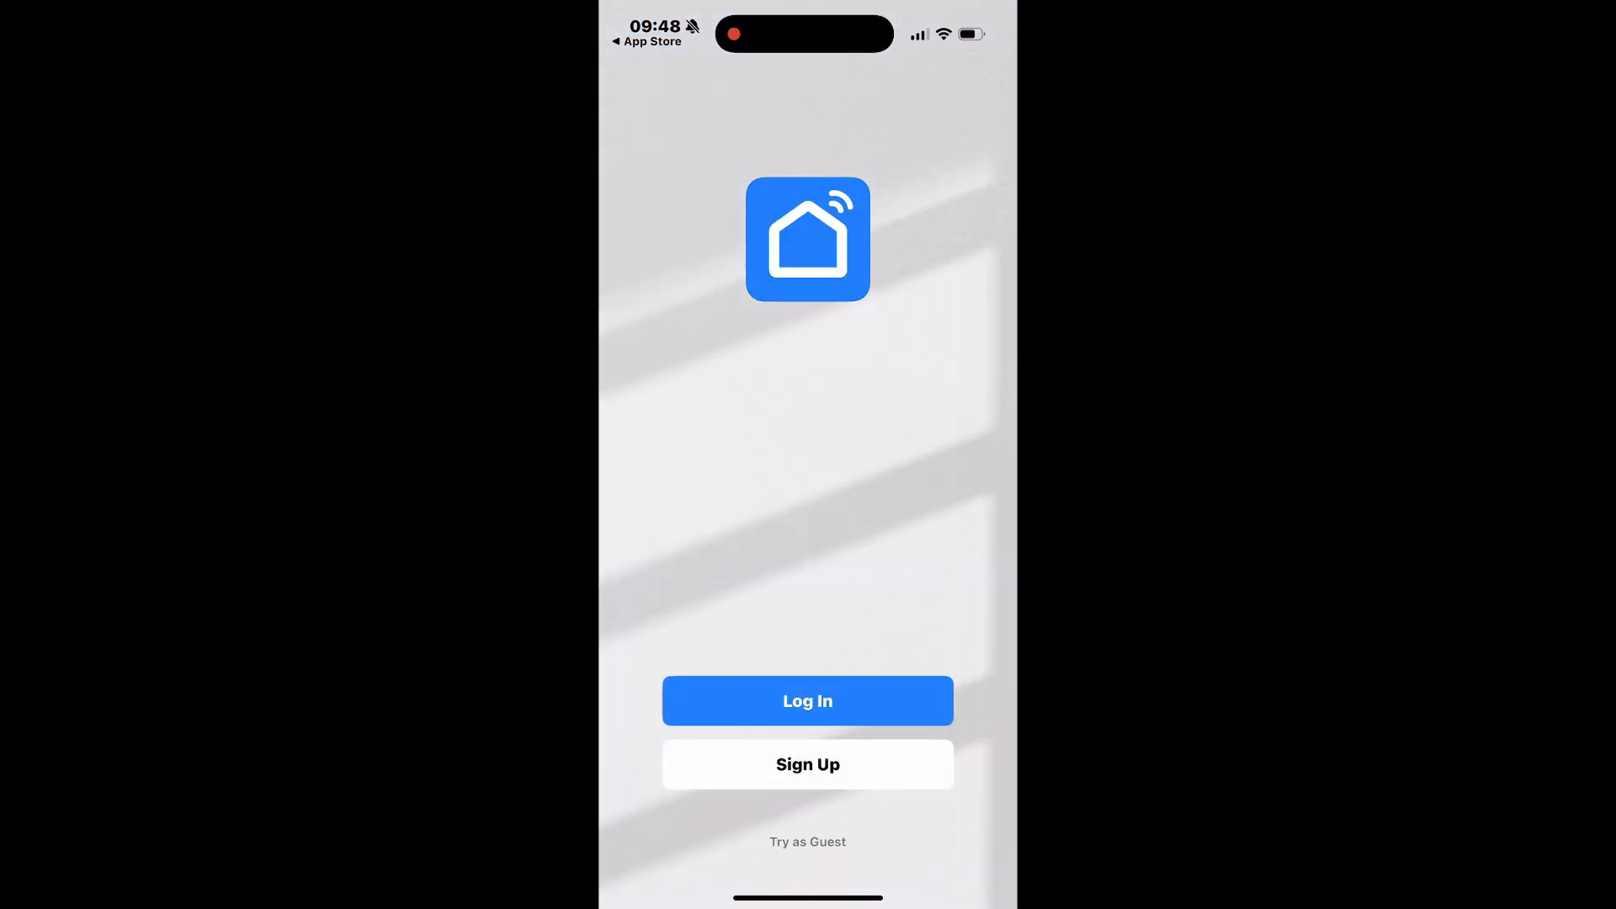
{"action": "left_click", "coordinate": [808, 765]}
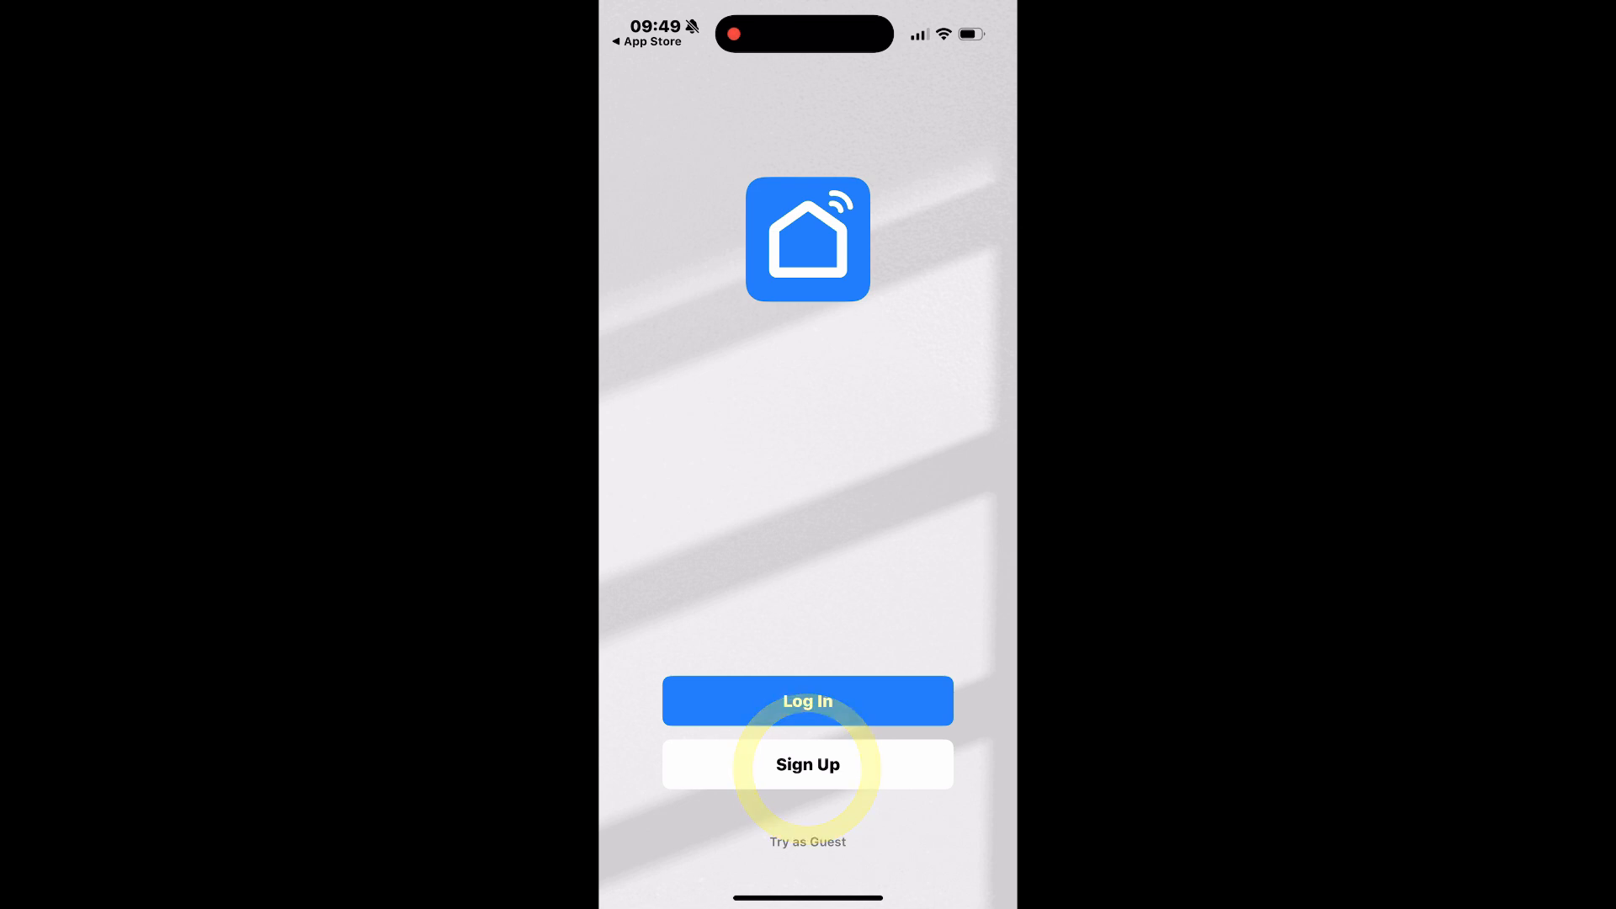
Step: Enter the registration email for United Kingdom, tick the agreement and get a verification code
{"action": "left_click", "coordinate": [808, 764]}
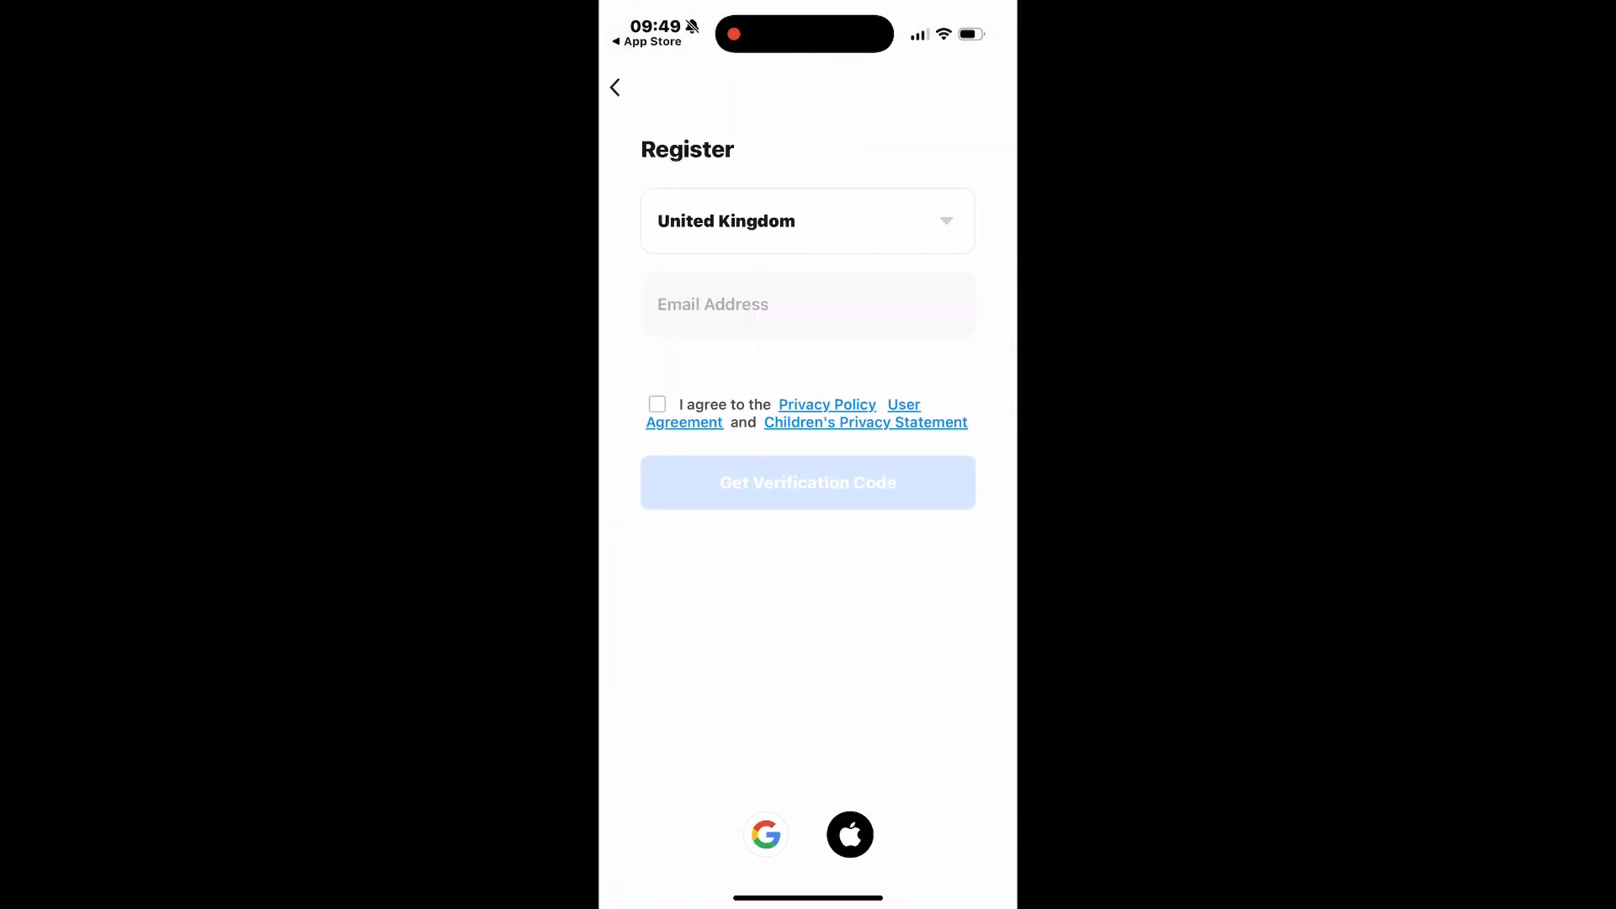
{"action": "left_click", "coordinate": [806, 305]}
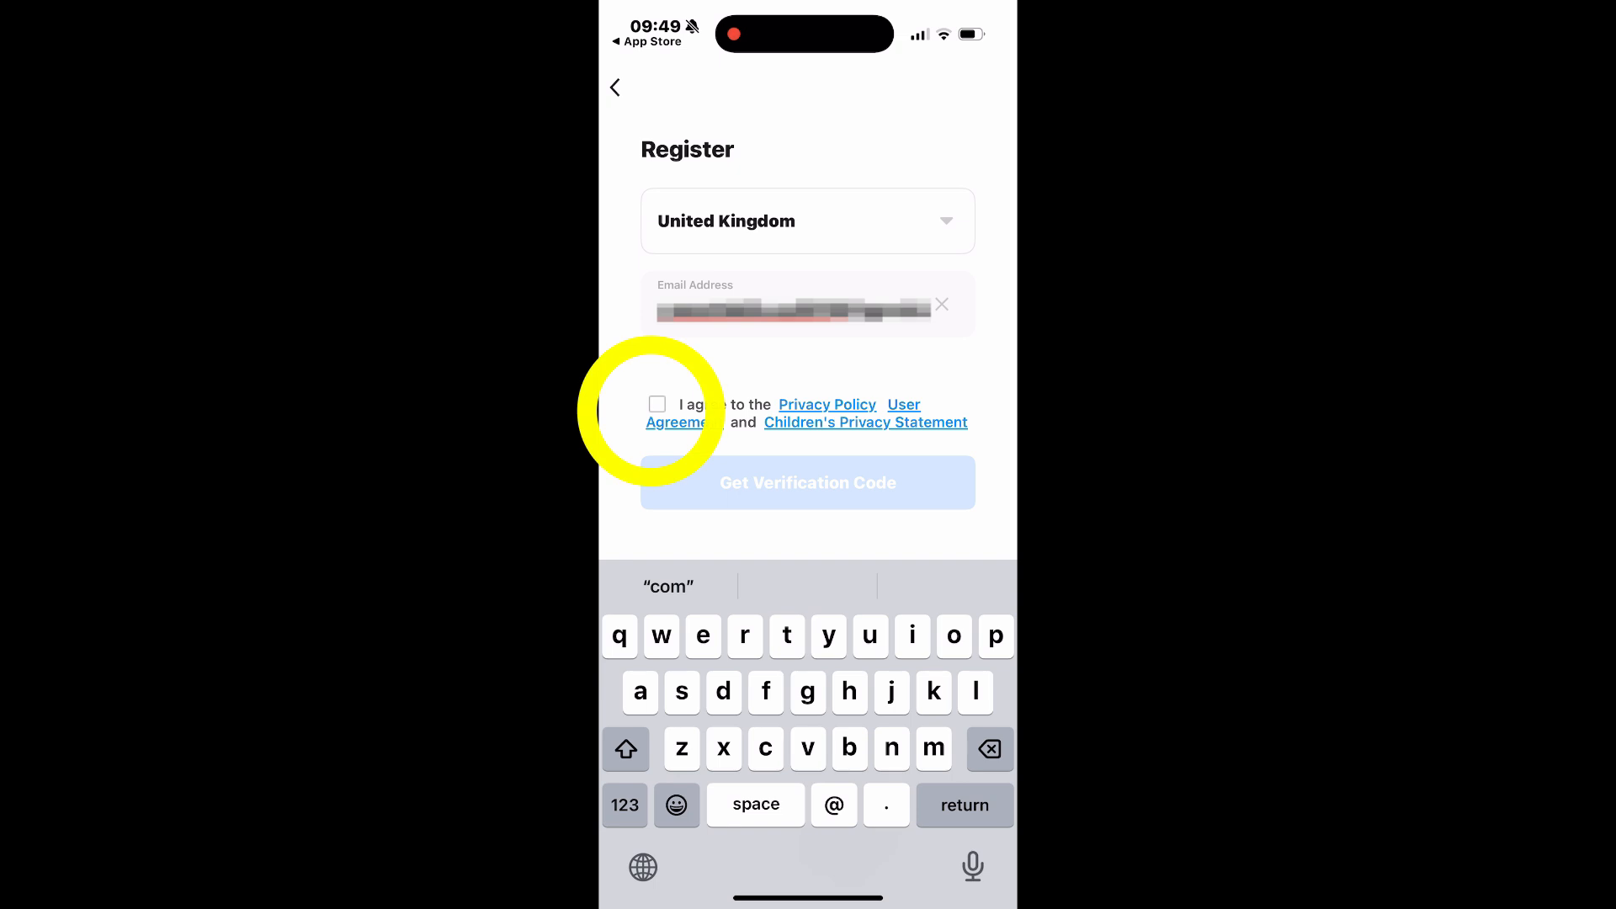
{"action": "left_click", "coordinate": [657, 404]}
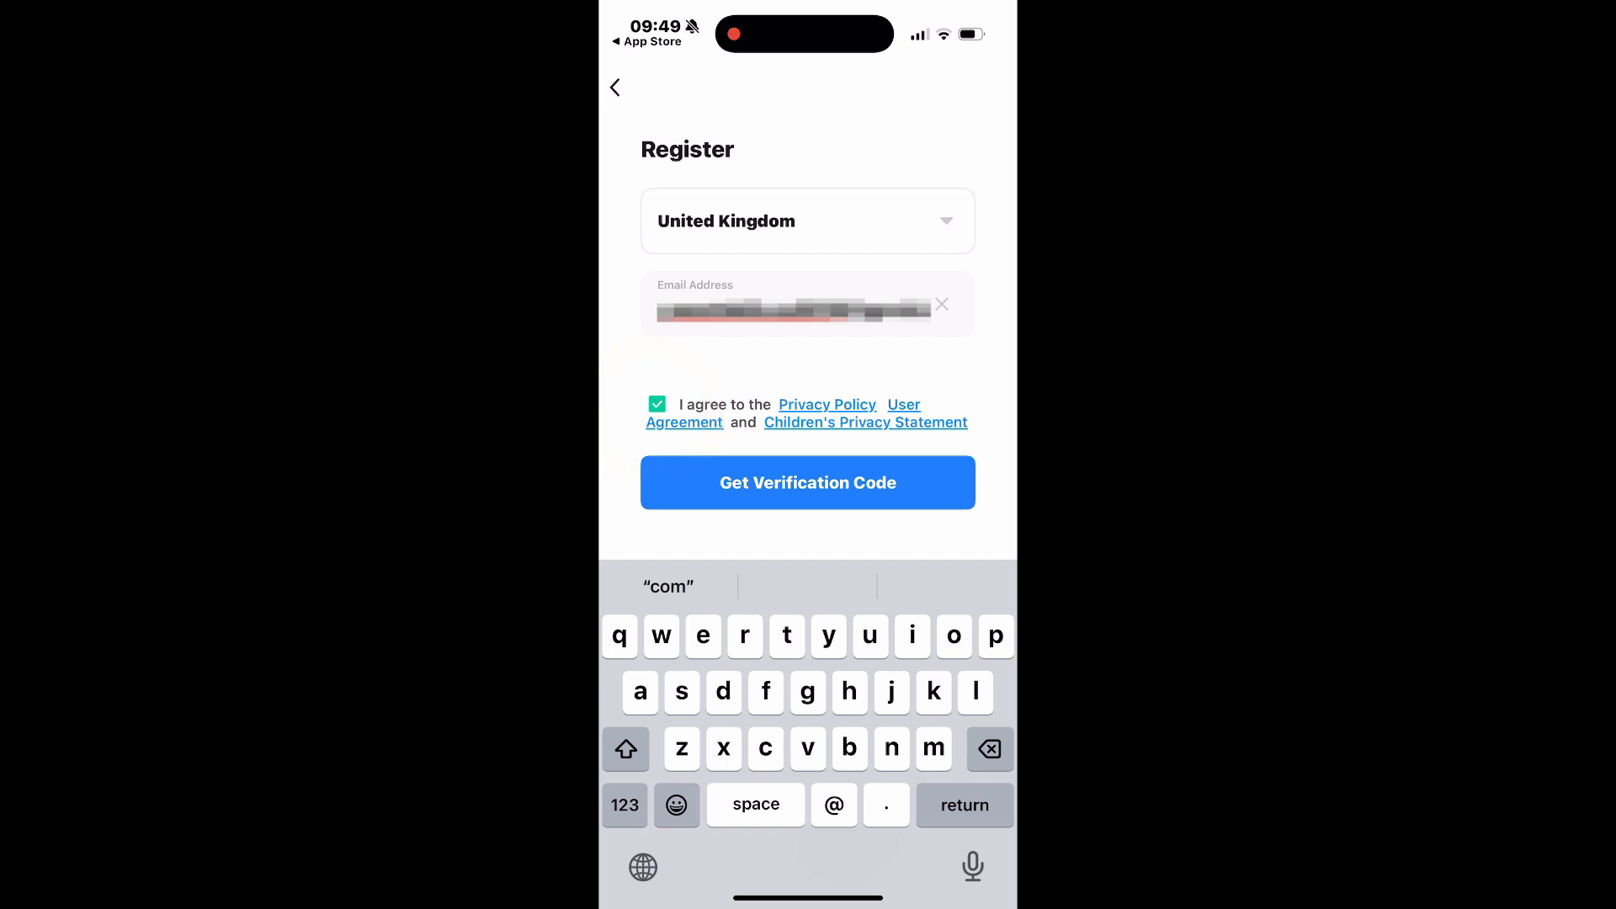
{"action": "left_click", "coordinate": [808, 481]}
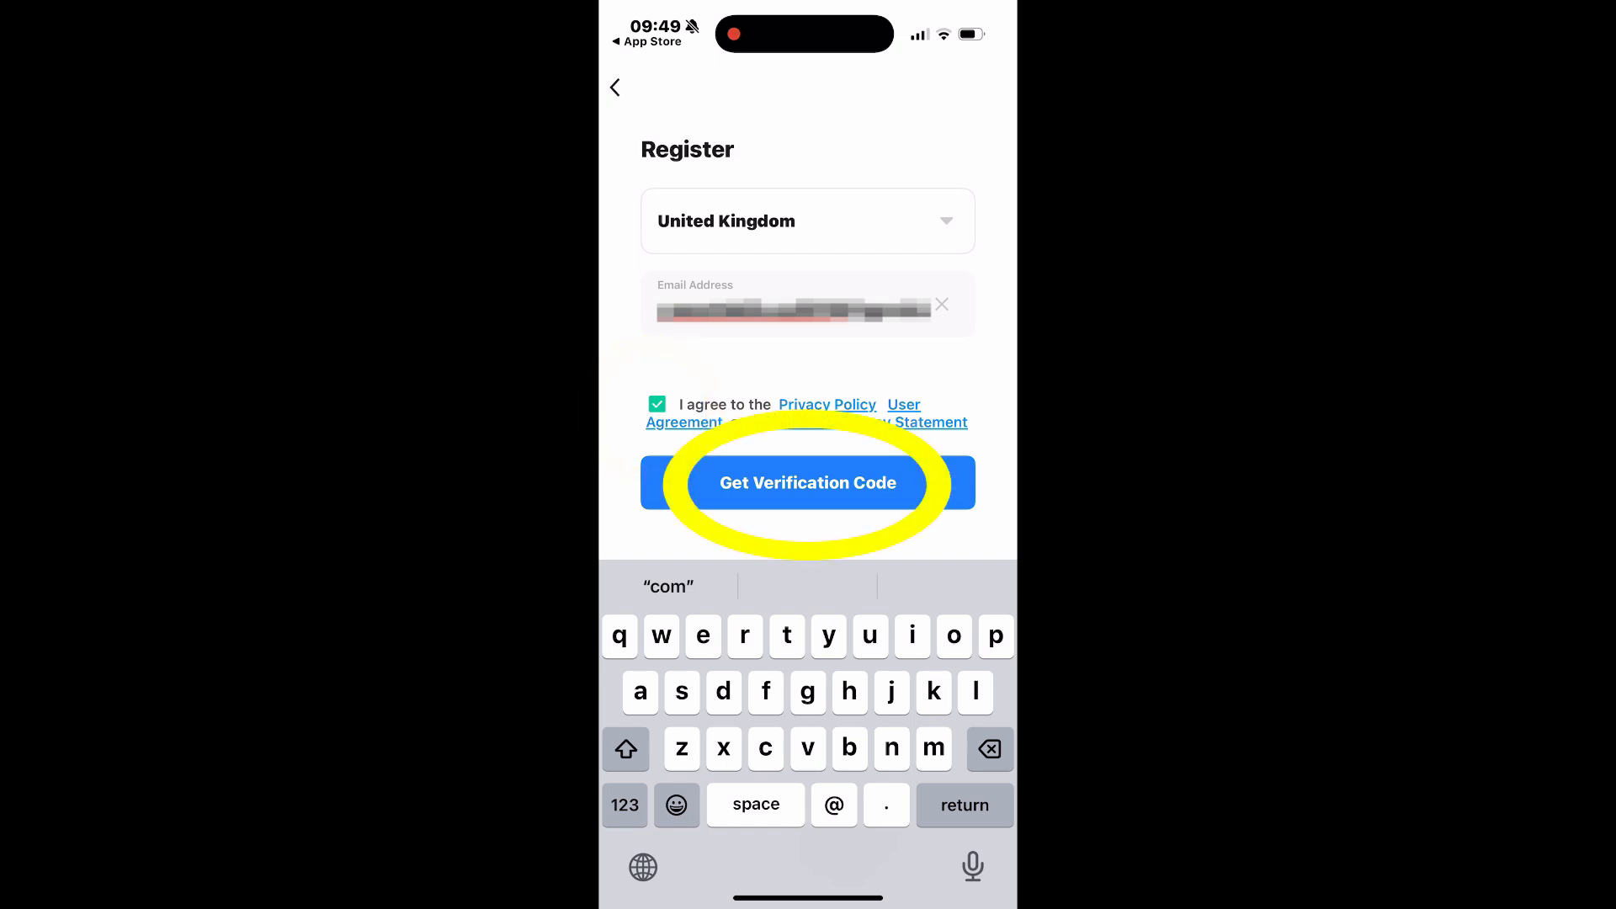
{"action": "left_click", "coordinate": [808, 483]}
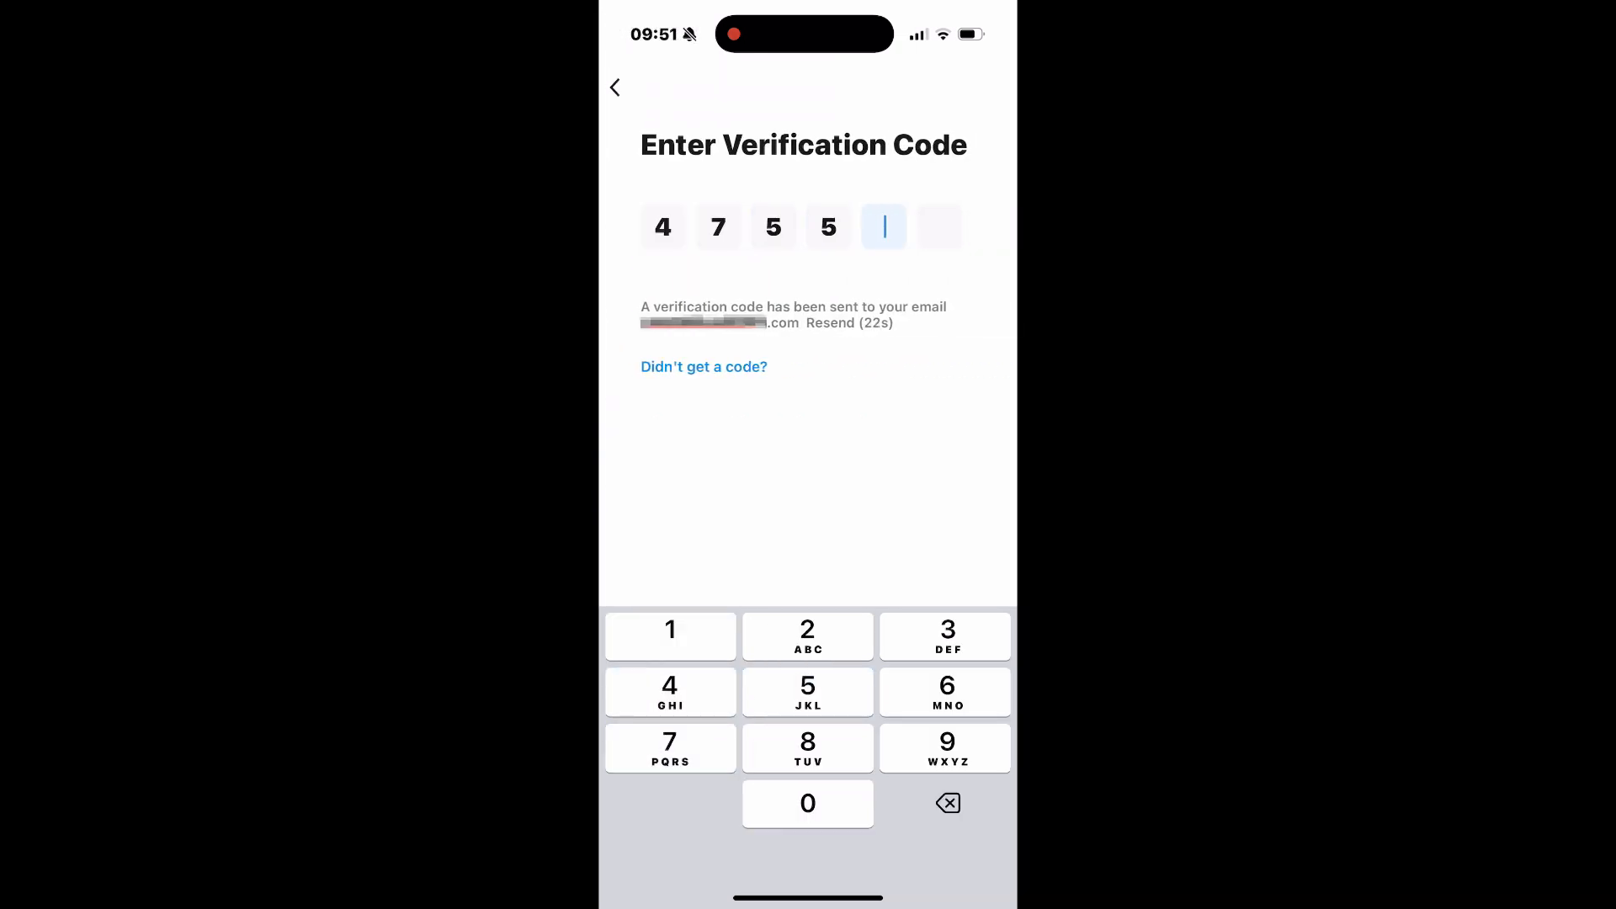
Step: Enter the six-digit verification code, set the account password and confirm with Done
{"action": "type", "text": "5"}
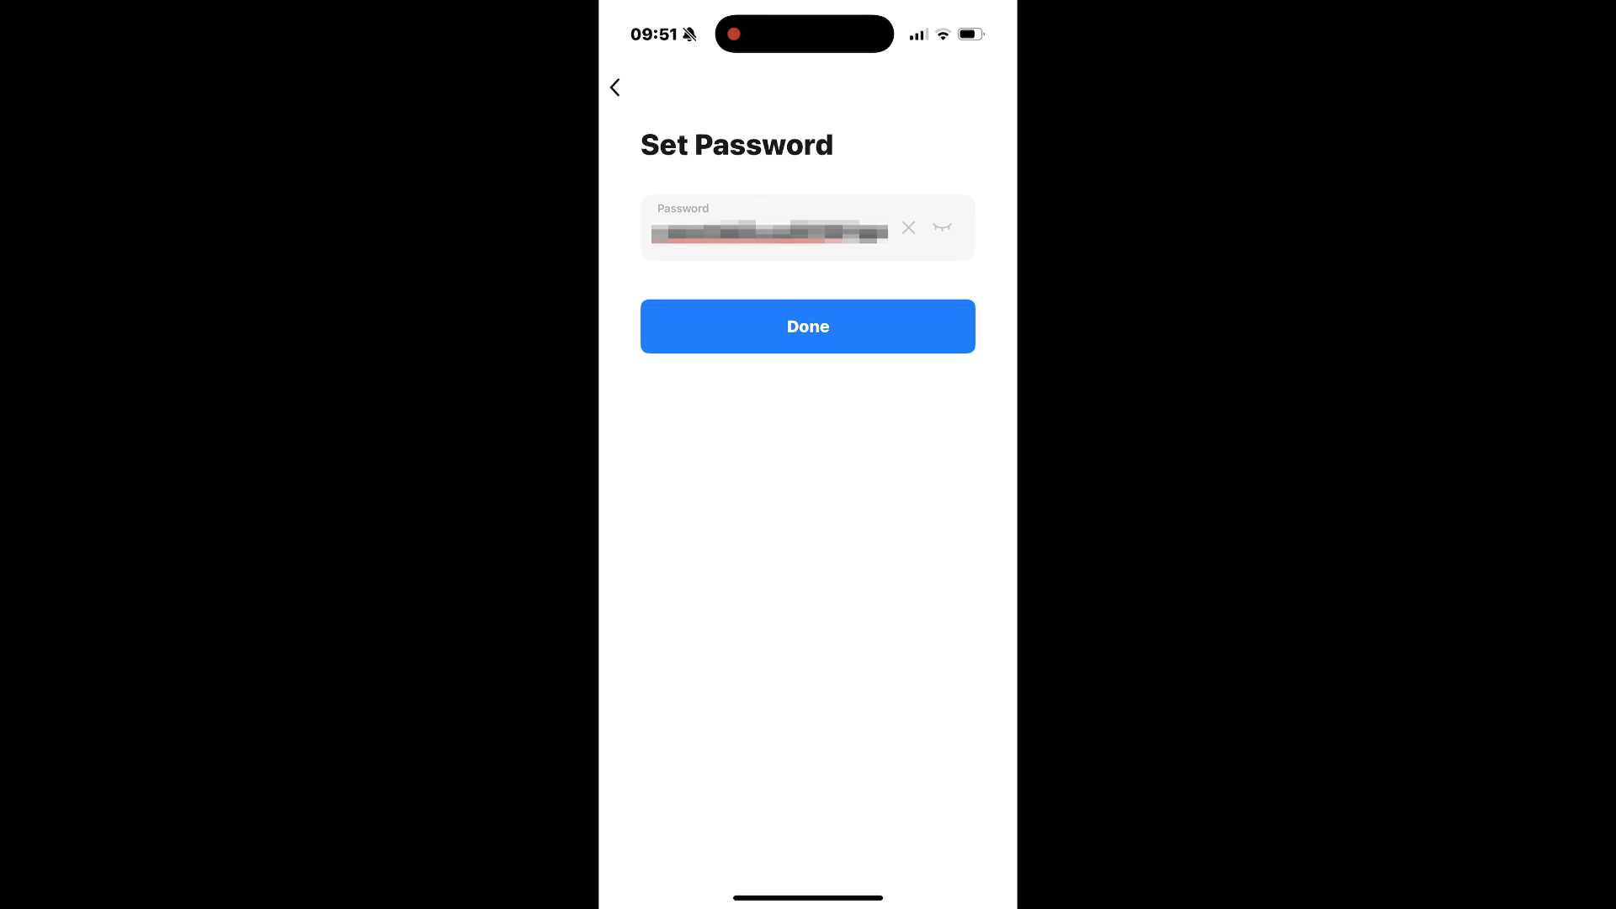
{"action": "left_click", "coordinate": [808, 327]}
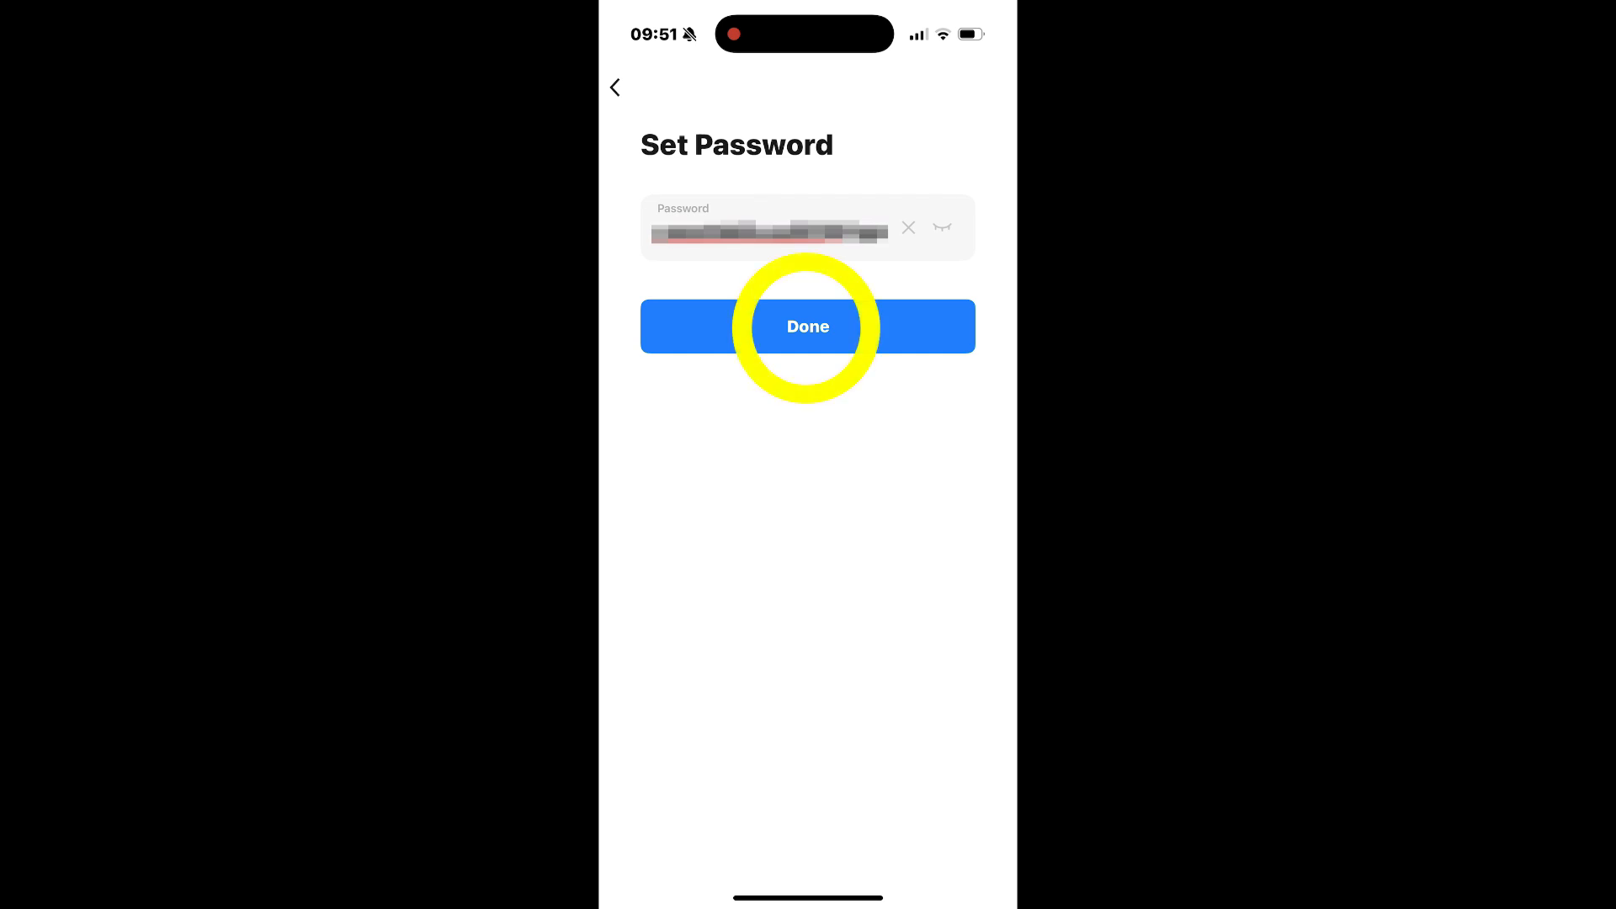
{"action": "left_click", "coordinate": [808, 327]}
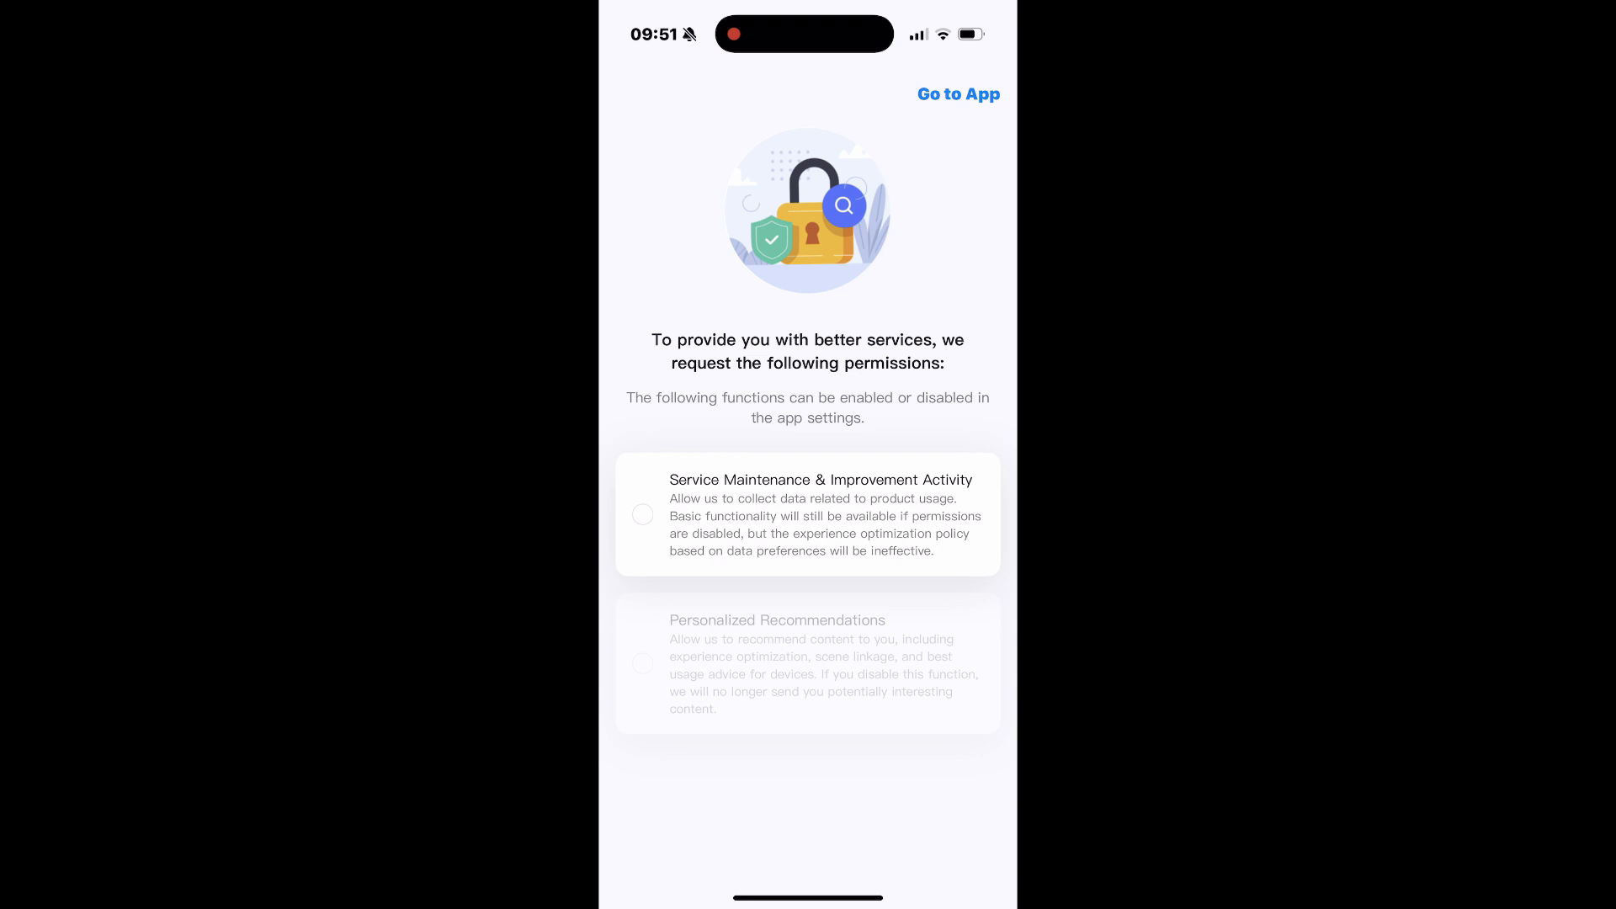
Step: Skip the optional permissions with Go to App and dismiss the homepage tour with Got It
{"action": "left_click", "coordinate": [957, 94]}
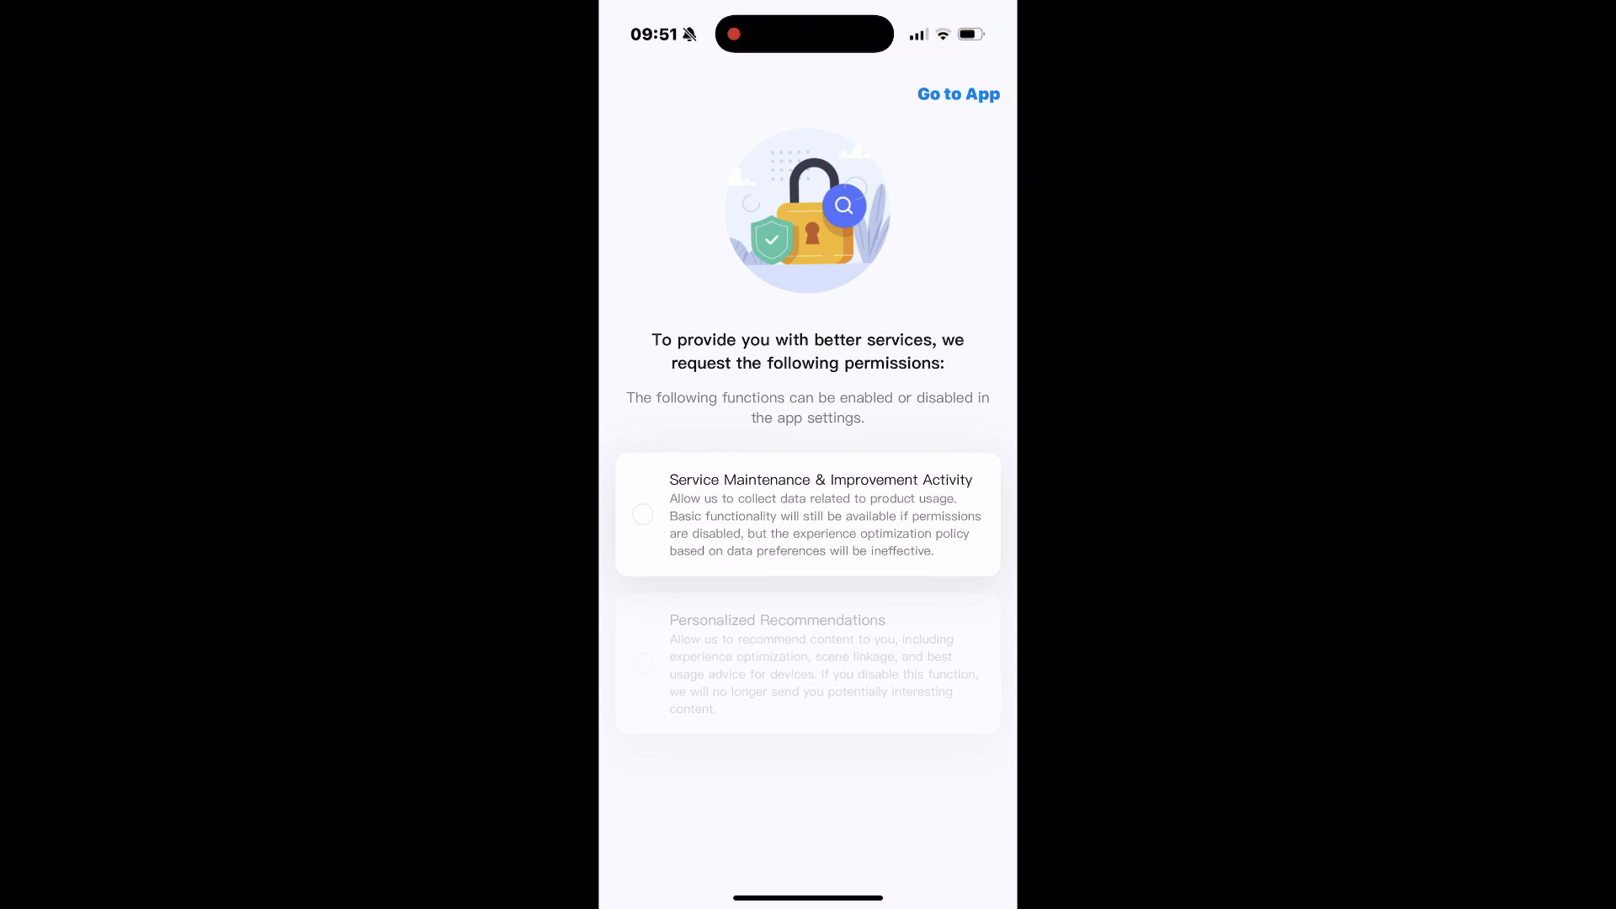
{"action": "left_click", "coordinate": [958, 95]}
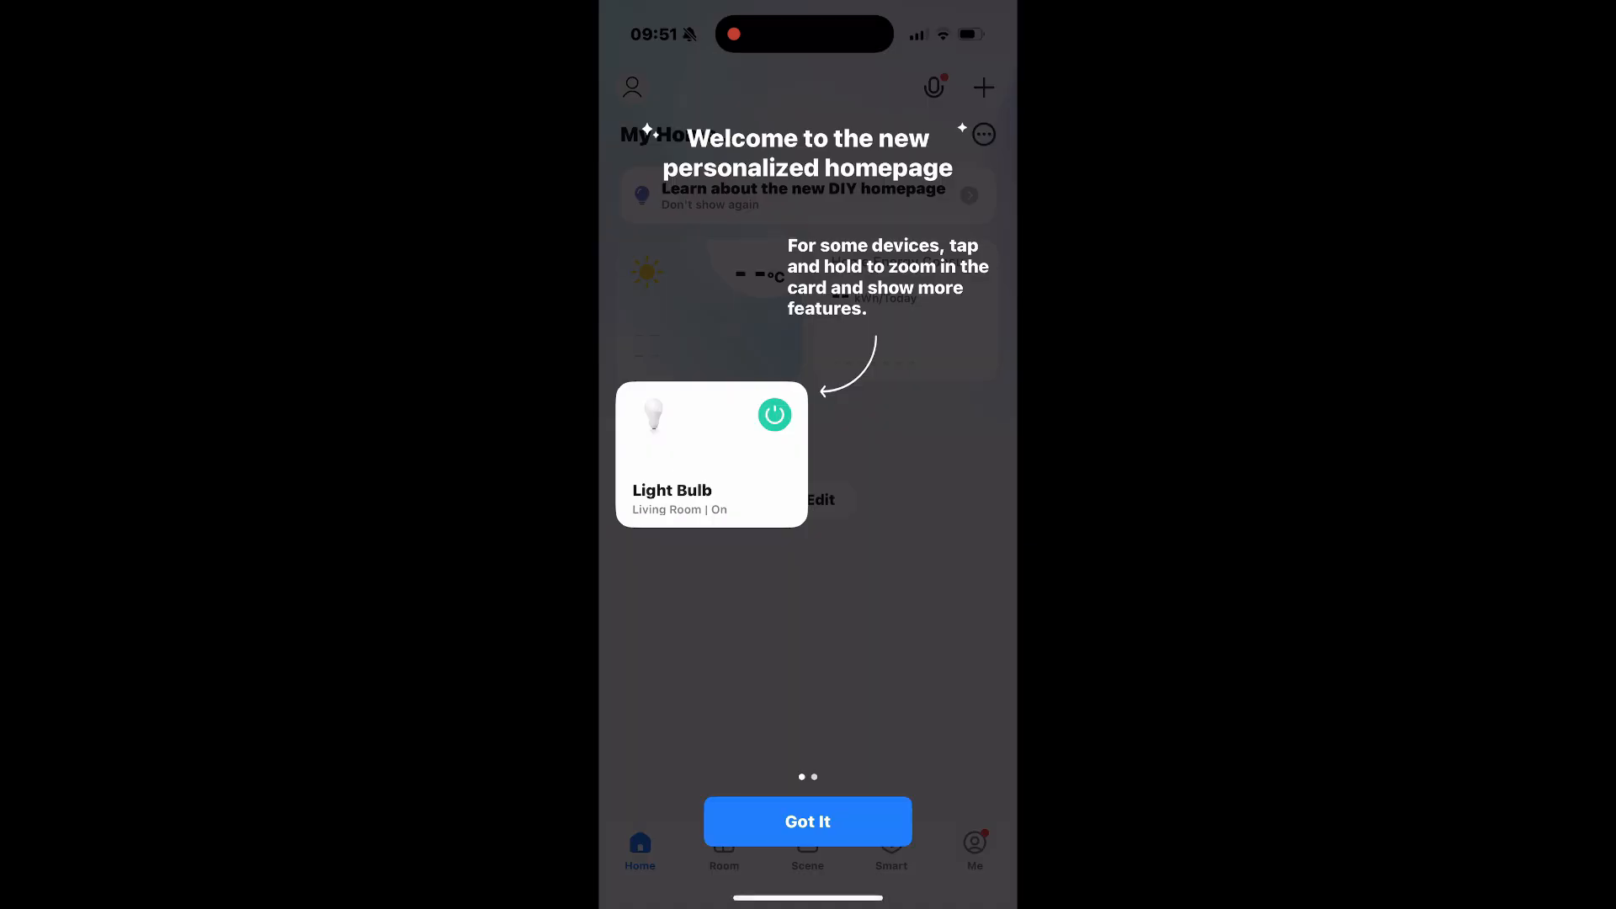
{"action": "left_click", "coordinate": [808, 821]}
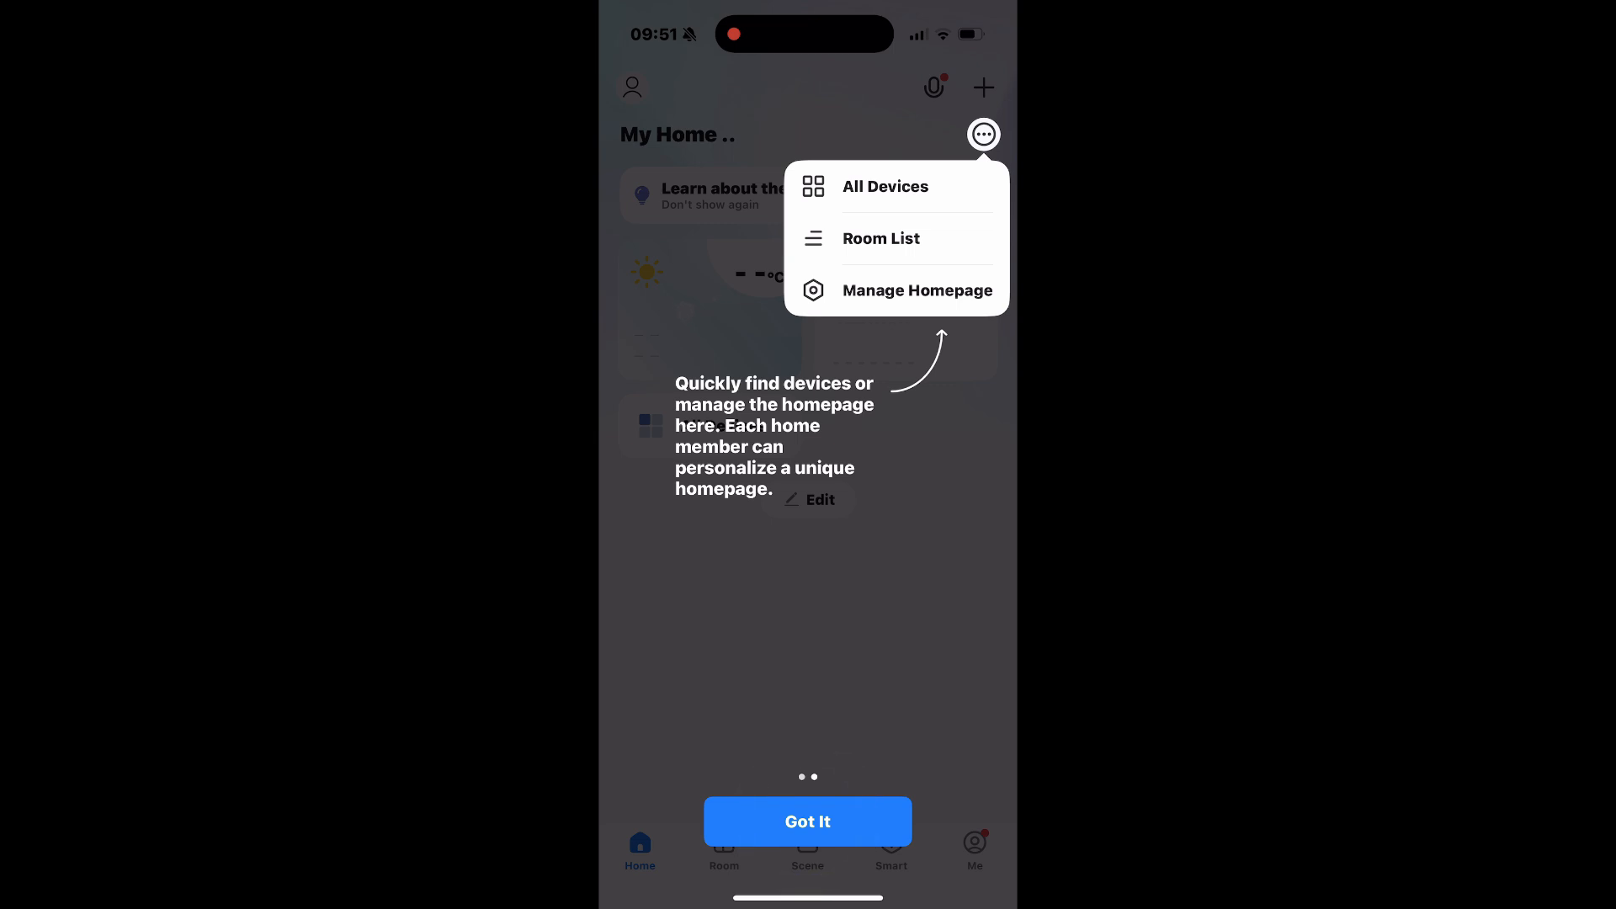
{"action": "left_click", "coordinate": [808, 821]}
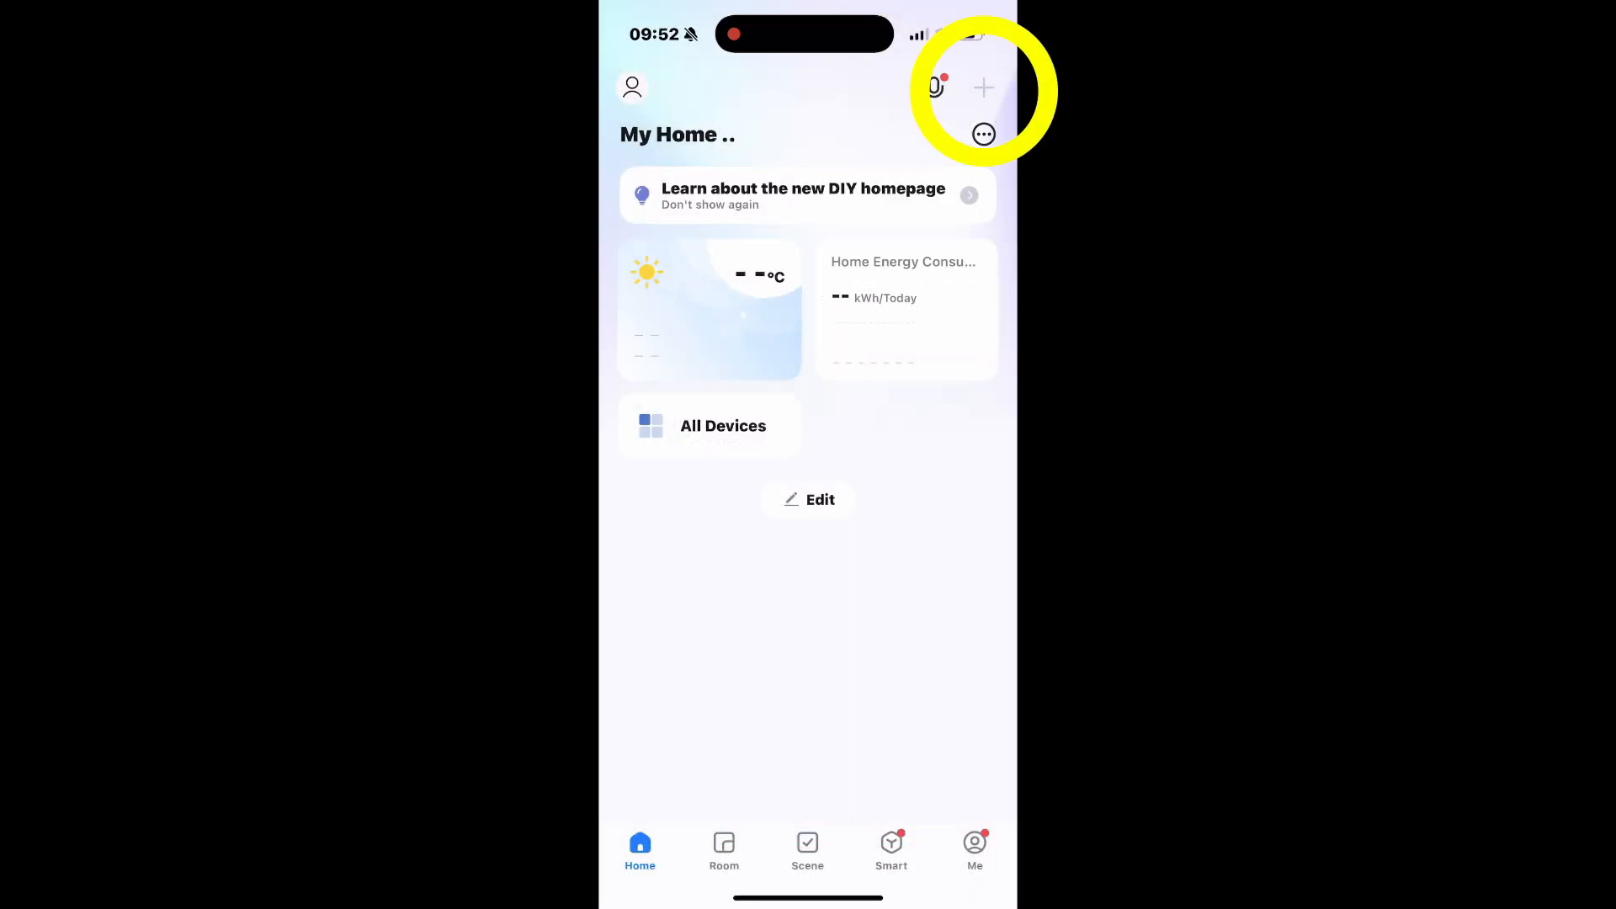
Step: Choose Add Device from the home page's + menu
{"action": "left_click", "coordinate": [983, 88]}
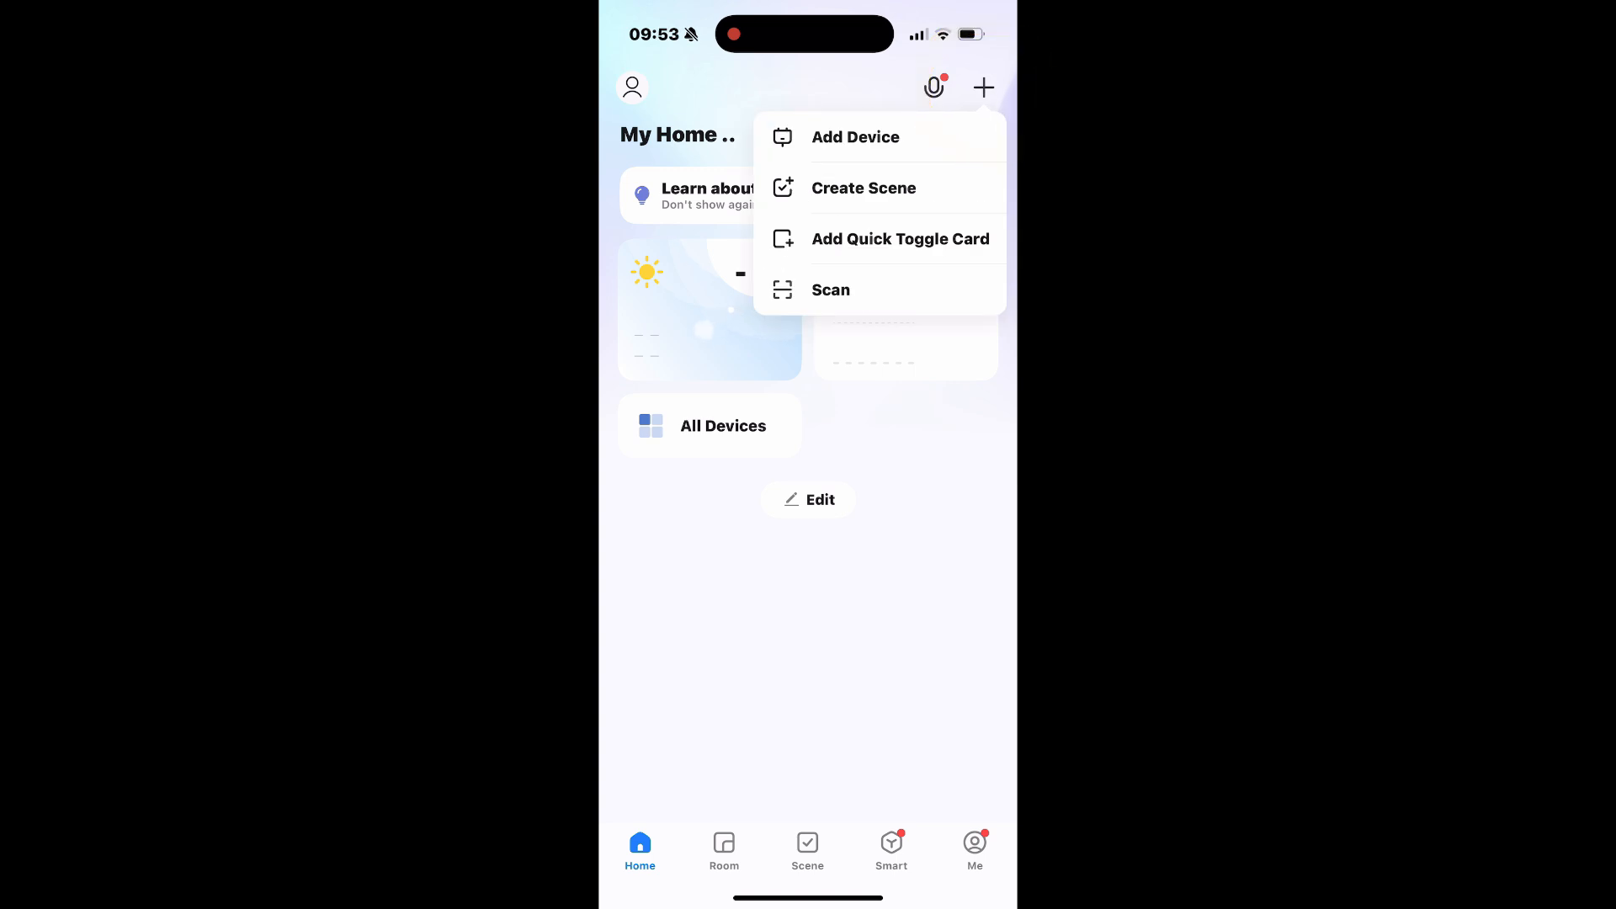
{"action": "left_click", "coordinate": [855, 138]}
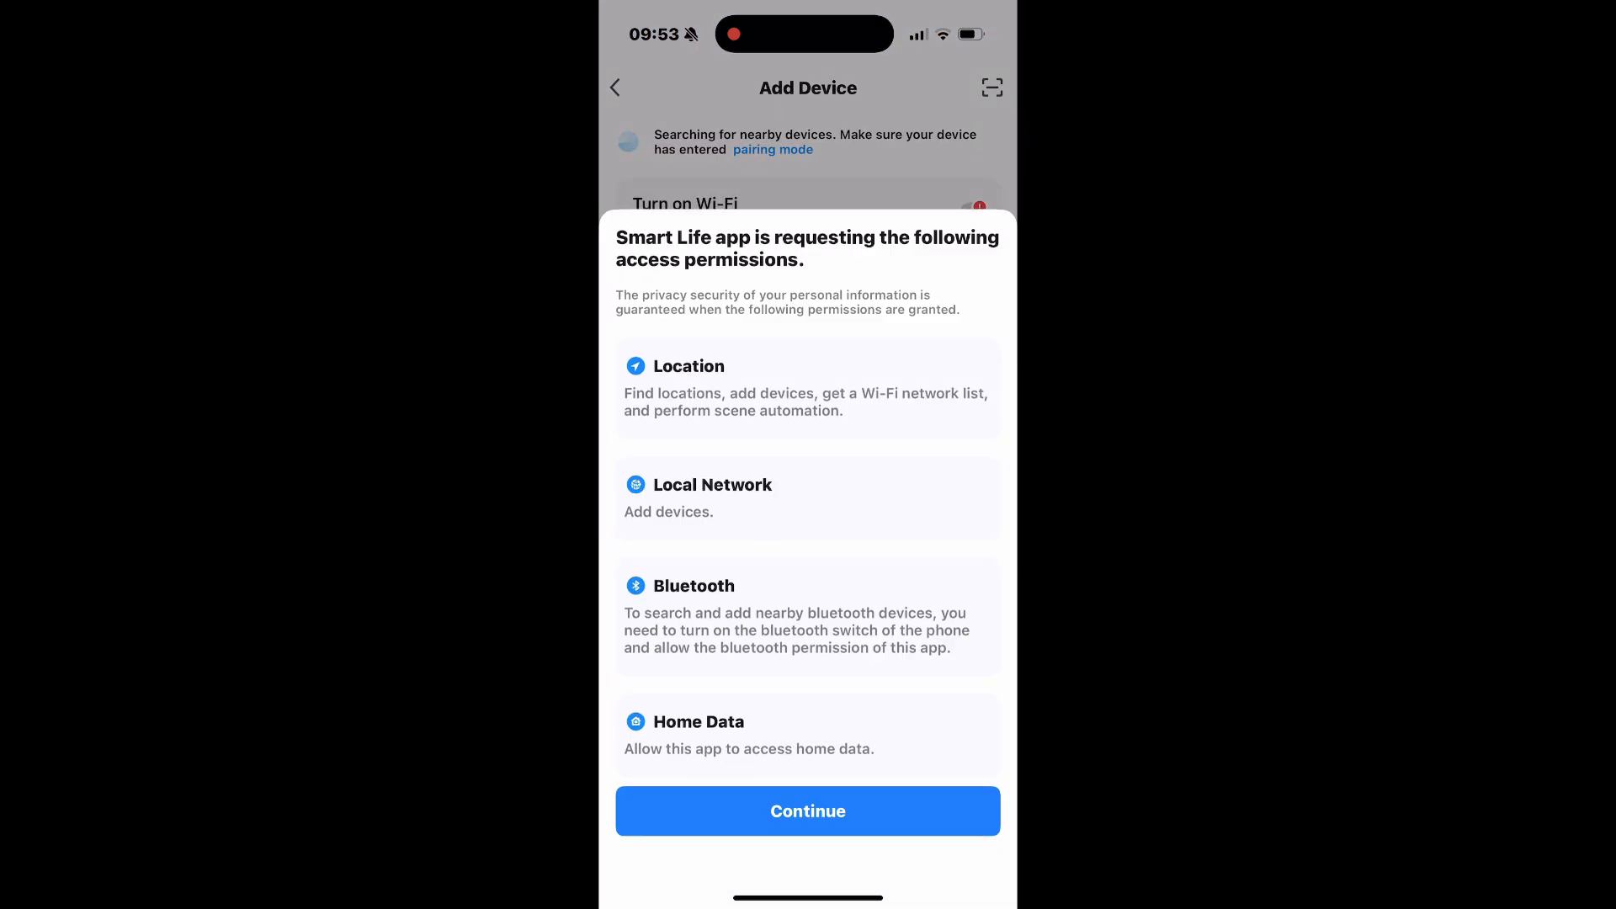
Step: Continue past the access permissions notice to the device search screen
{"action": "left_click", "coordinate": [808, 811]}
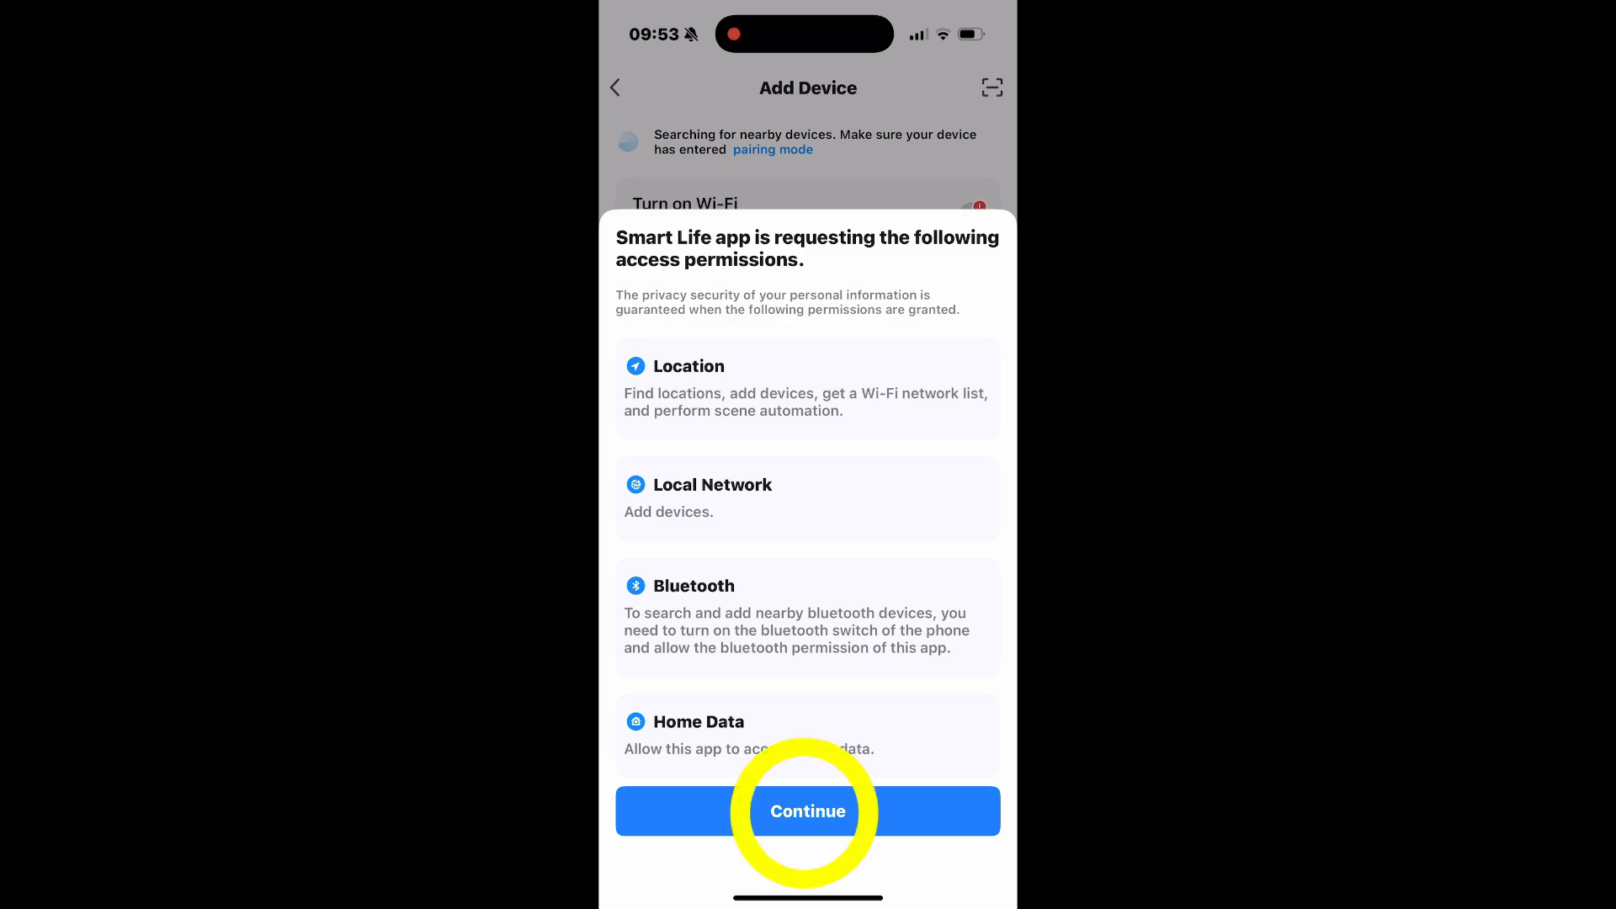
{"action": "left_click", "coordinate": [808, 811]}
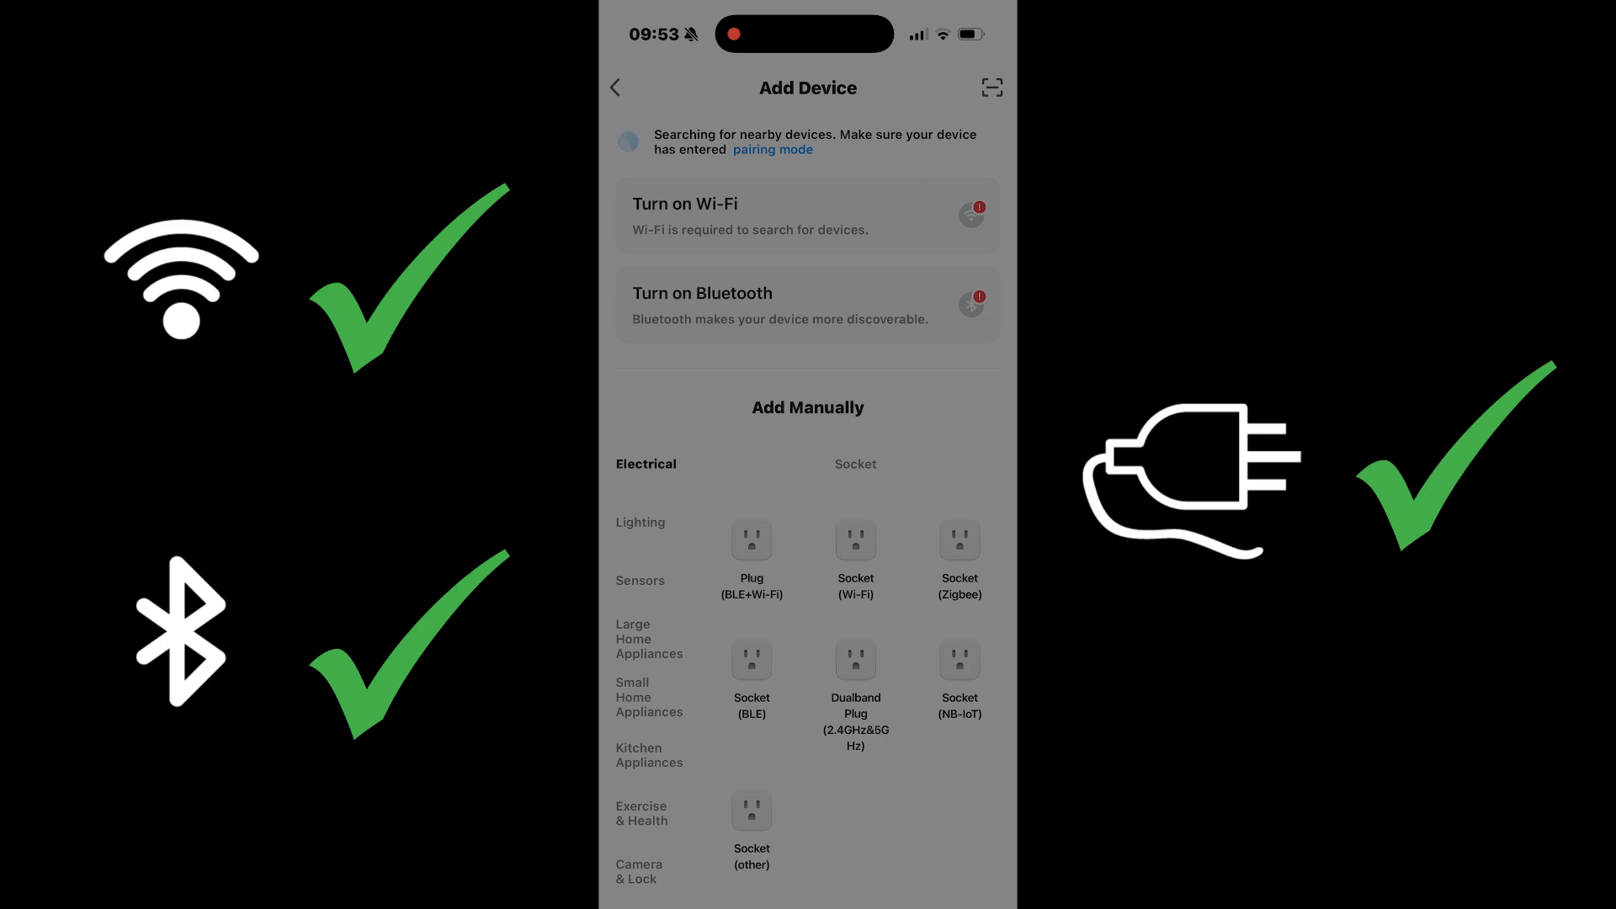
{"action": "left_click", "coordinate": [808, 305]}
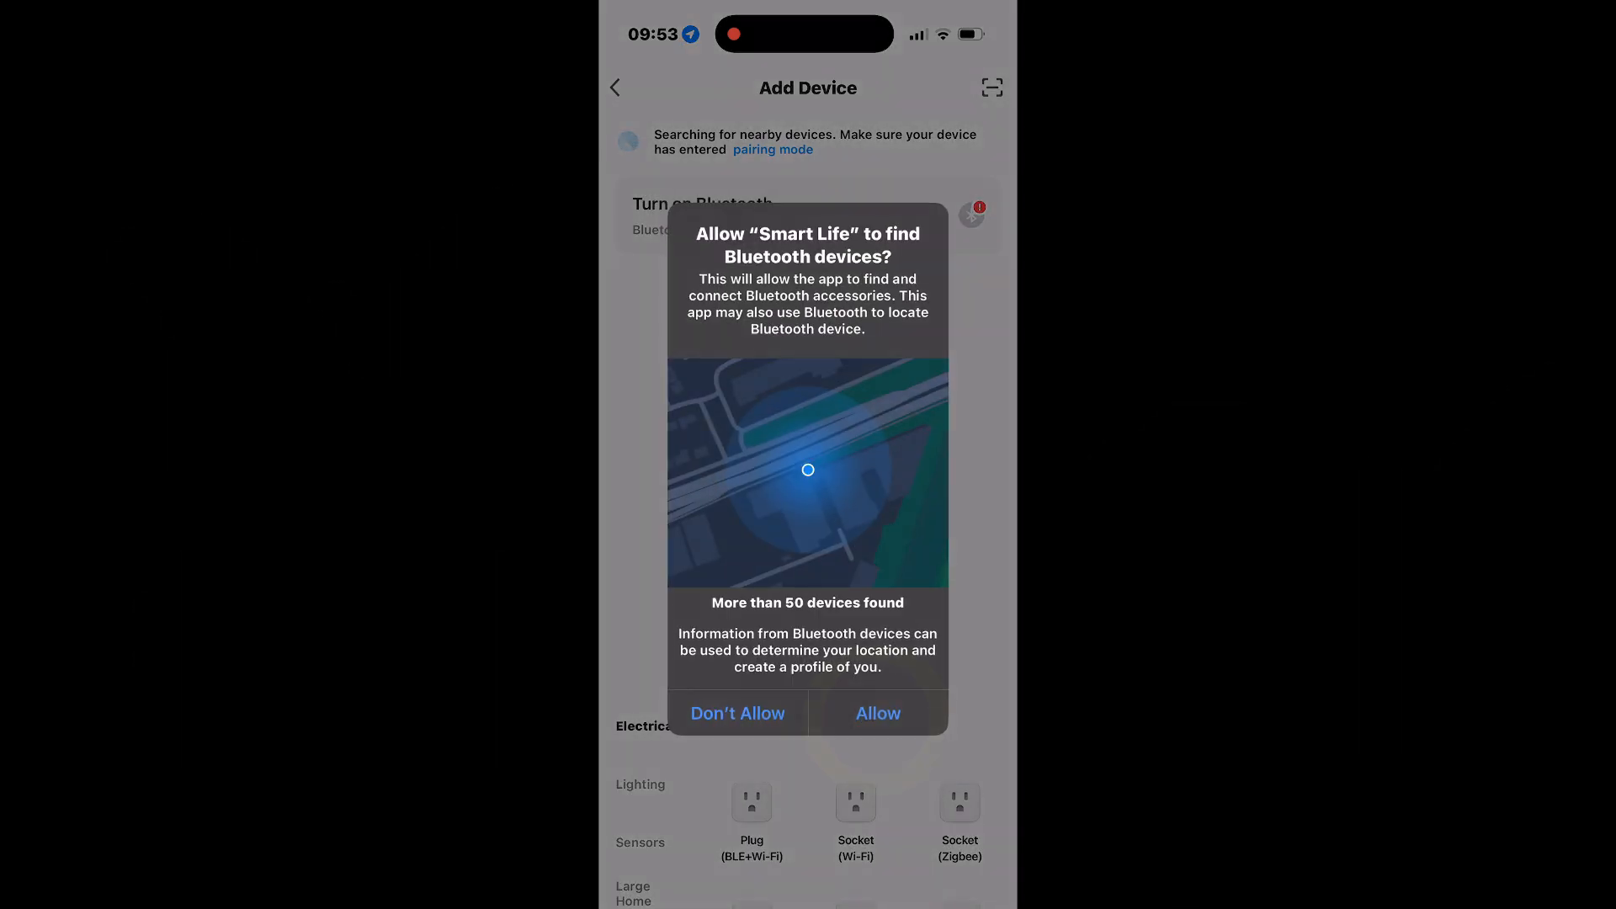
Step: Allow Bluetooth, Home Data and local network access so the EV Charger is found
{"action": "left_click", "coordinate": [878, 713]}
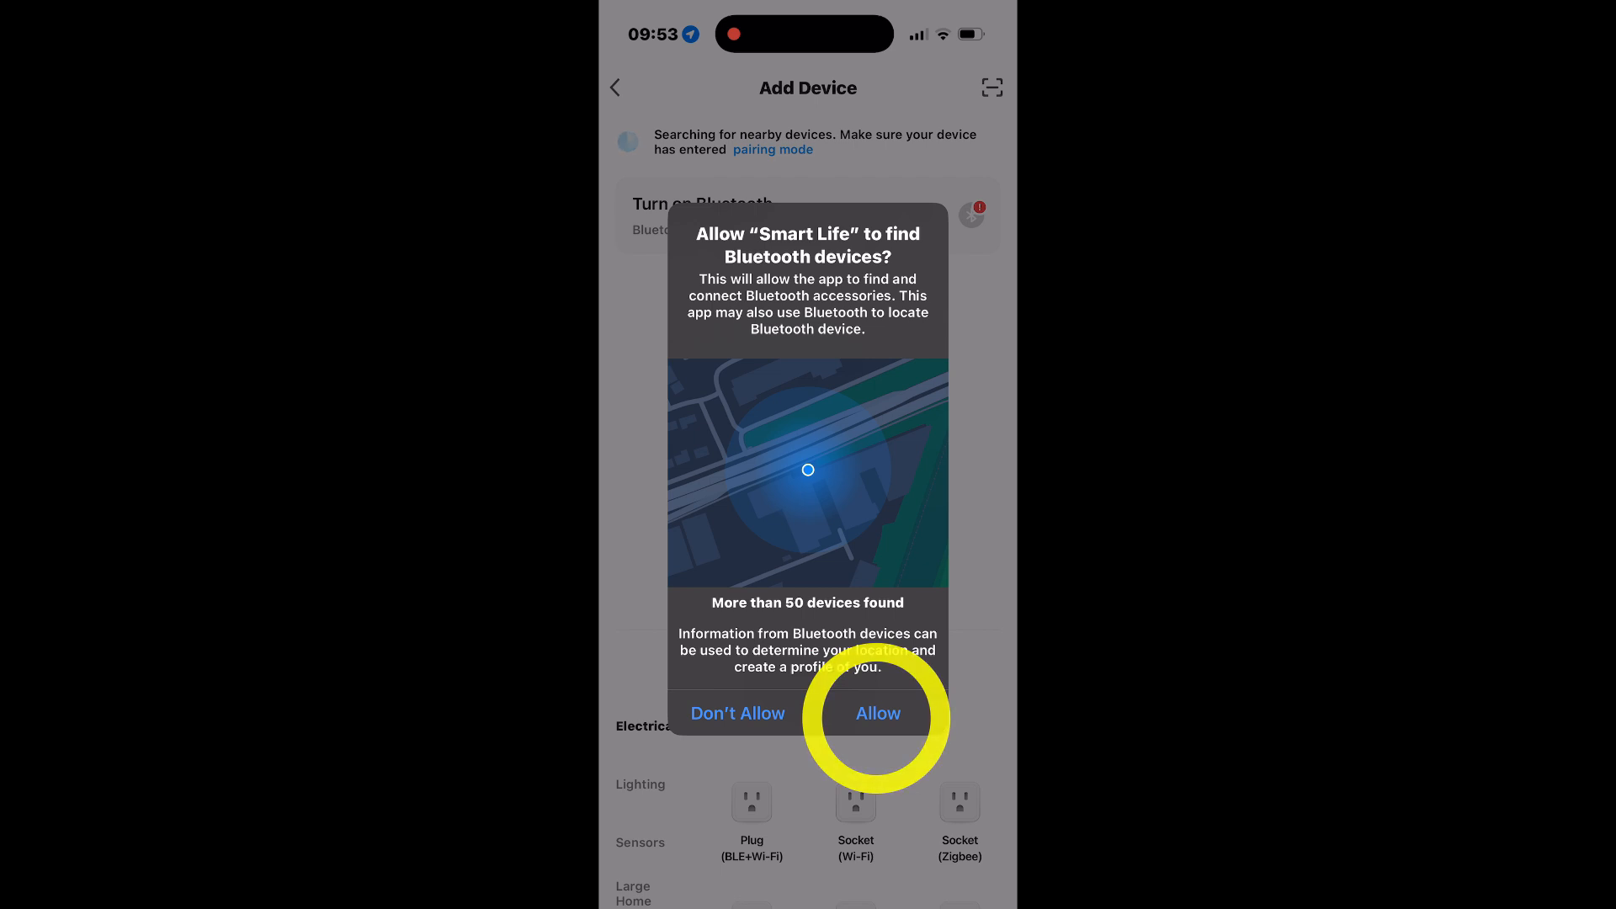
{"action": "left_click", "coordinate": [879, 714]}
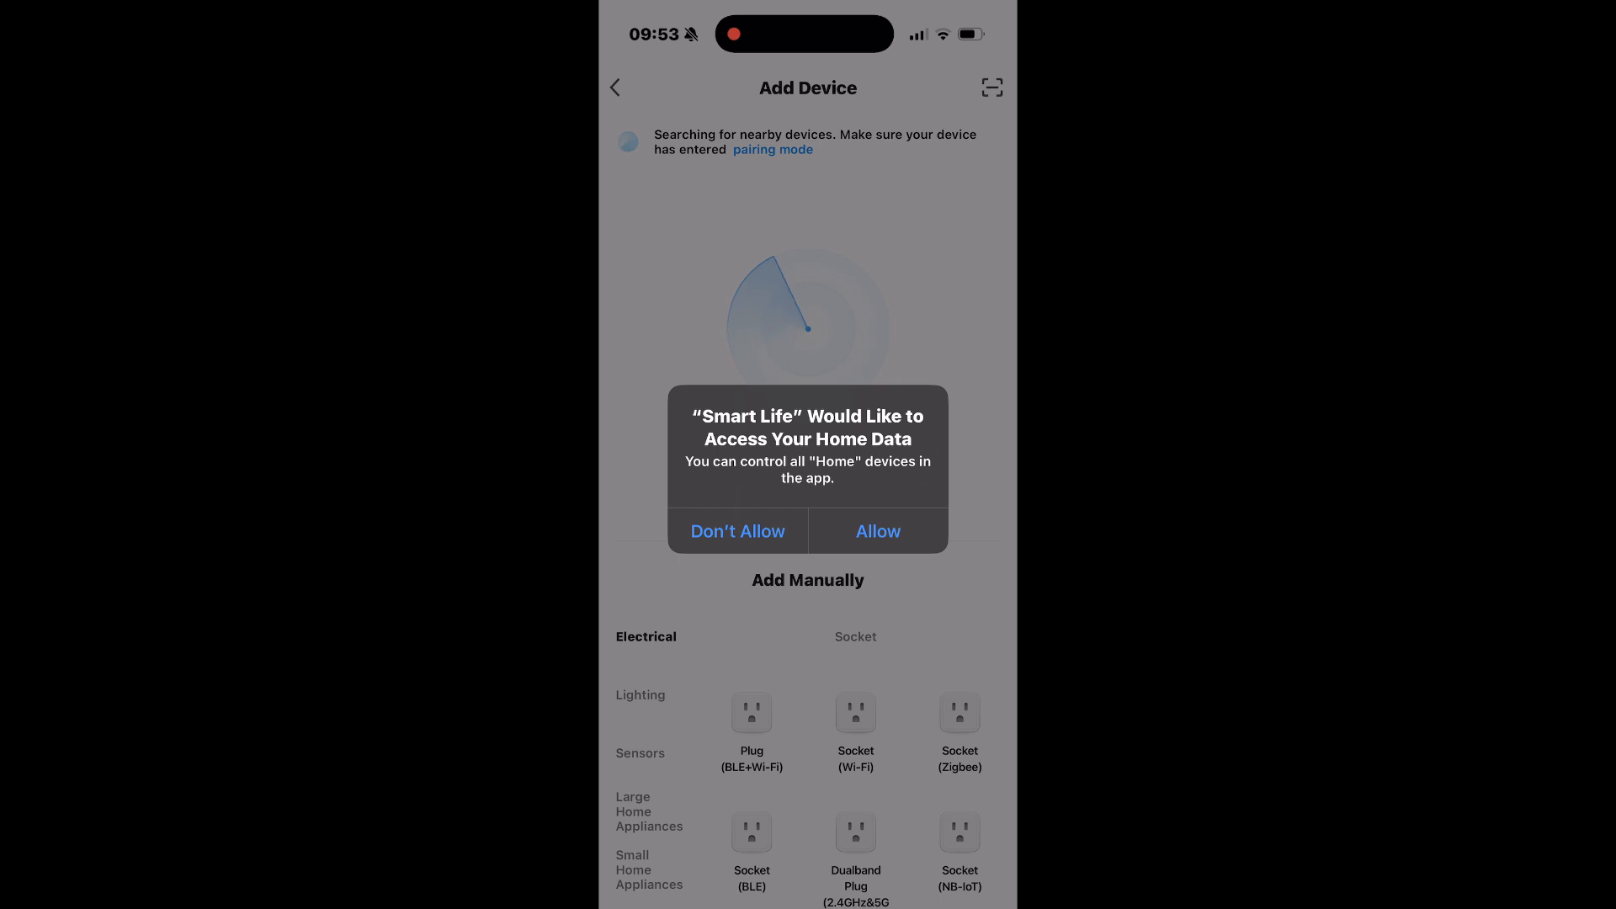
{"action": "left_click", "coordinate": [878, 531]}
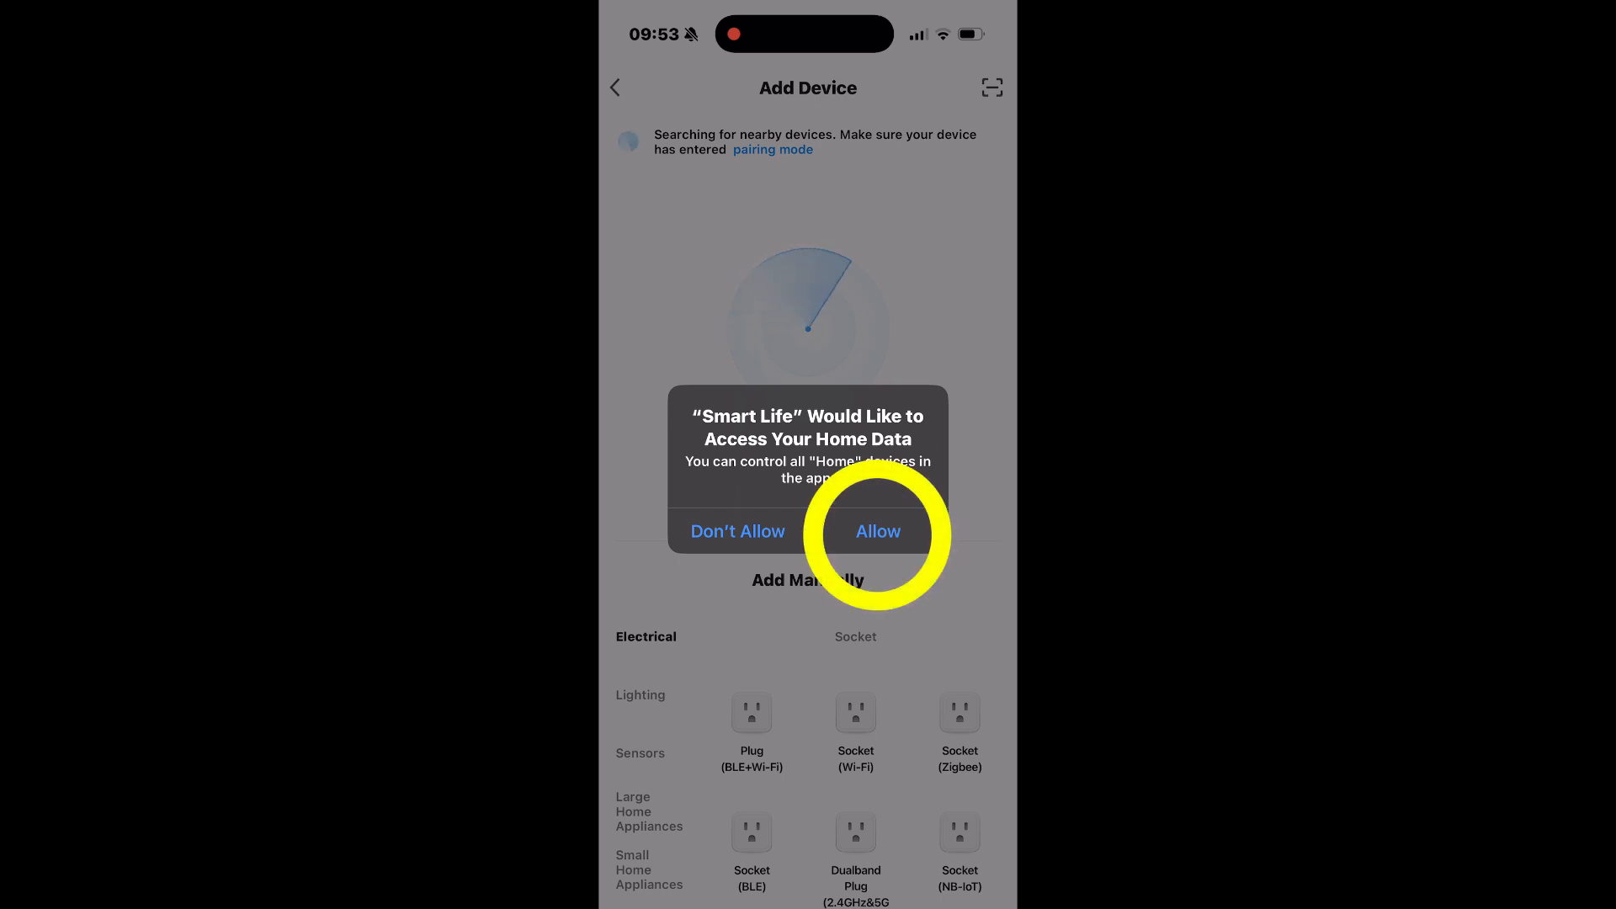
{"action": "left_click", "coordinate": [879, 531]}
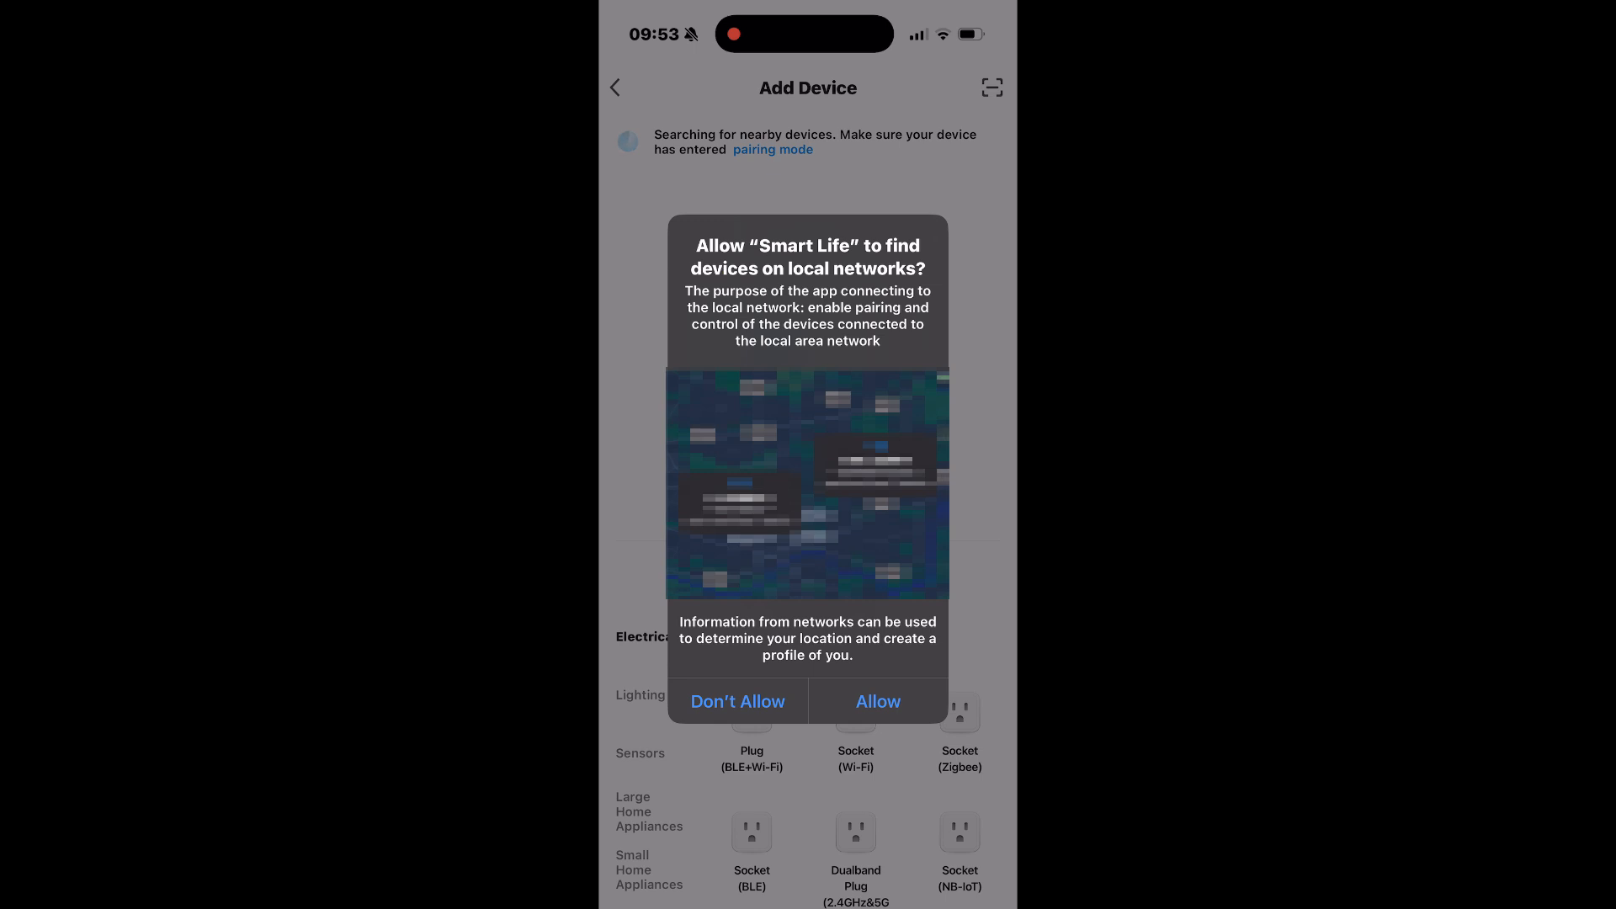
{"action": "left_click", "coordinate": [879, 700]}
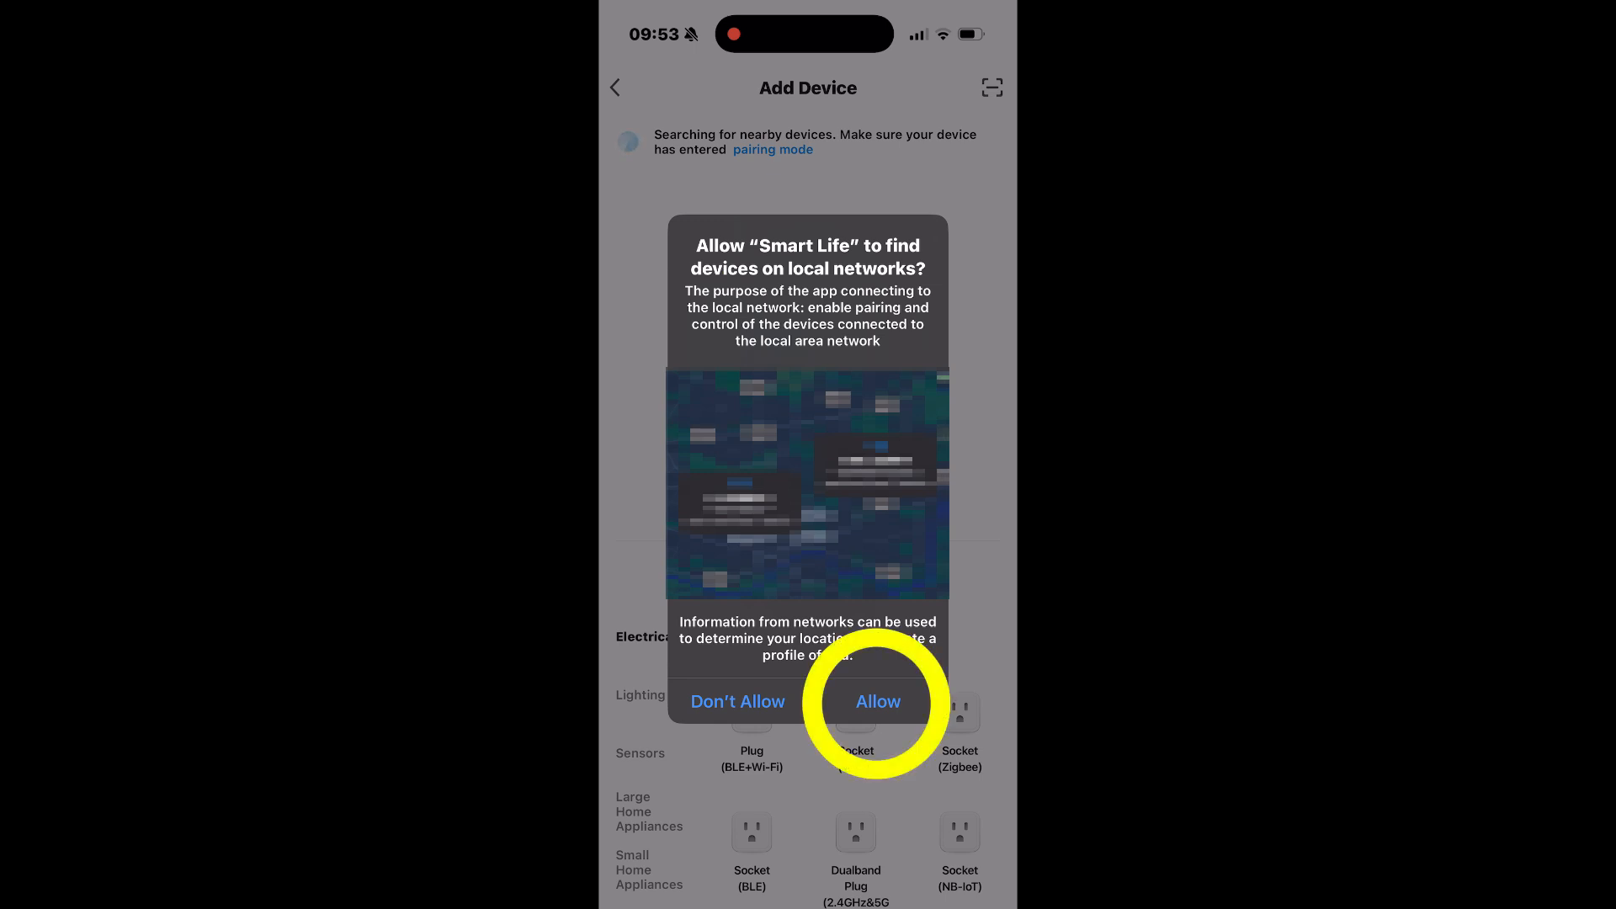
{"action": "left_click", "coordinate": [879, 700]}
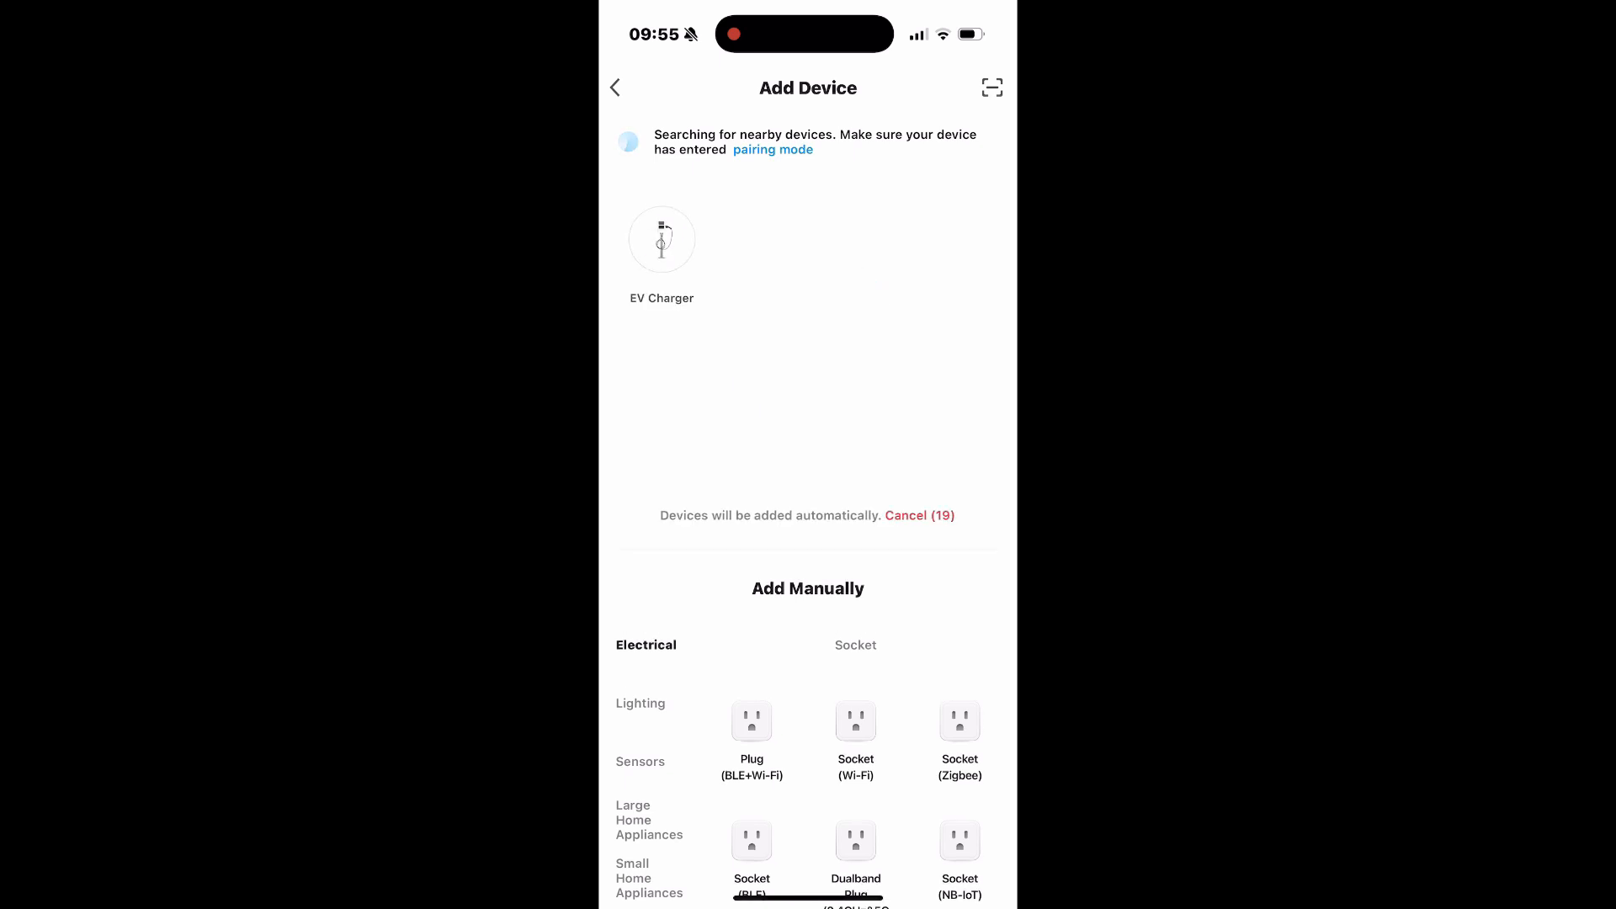
Step: Add the discovered EV Charger, submit the Wi-Fi details and finish with Done
{"action": "left_click", "coordinate": [661, 239]}
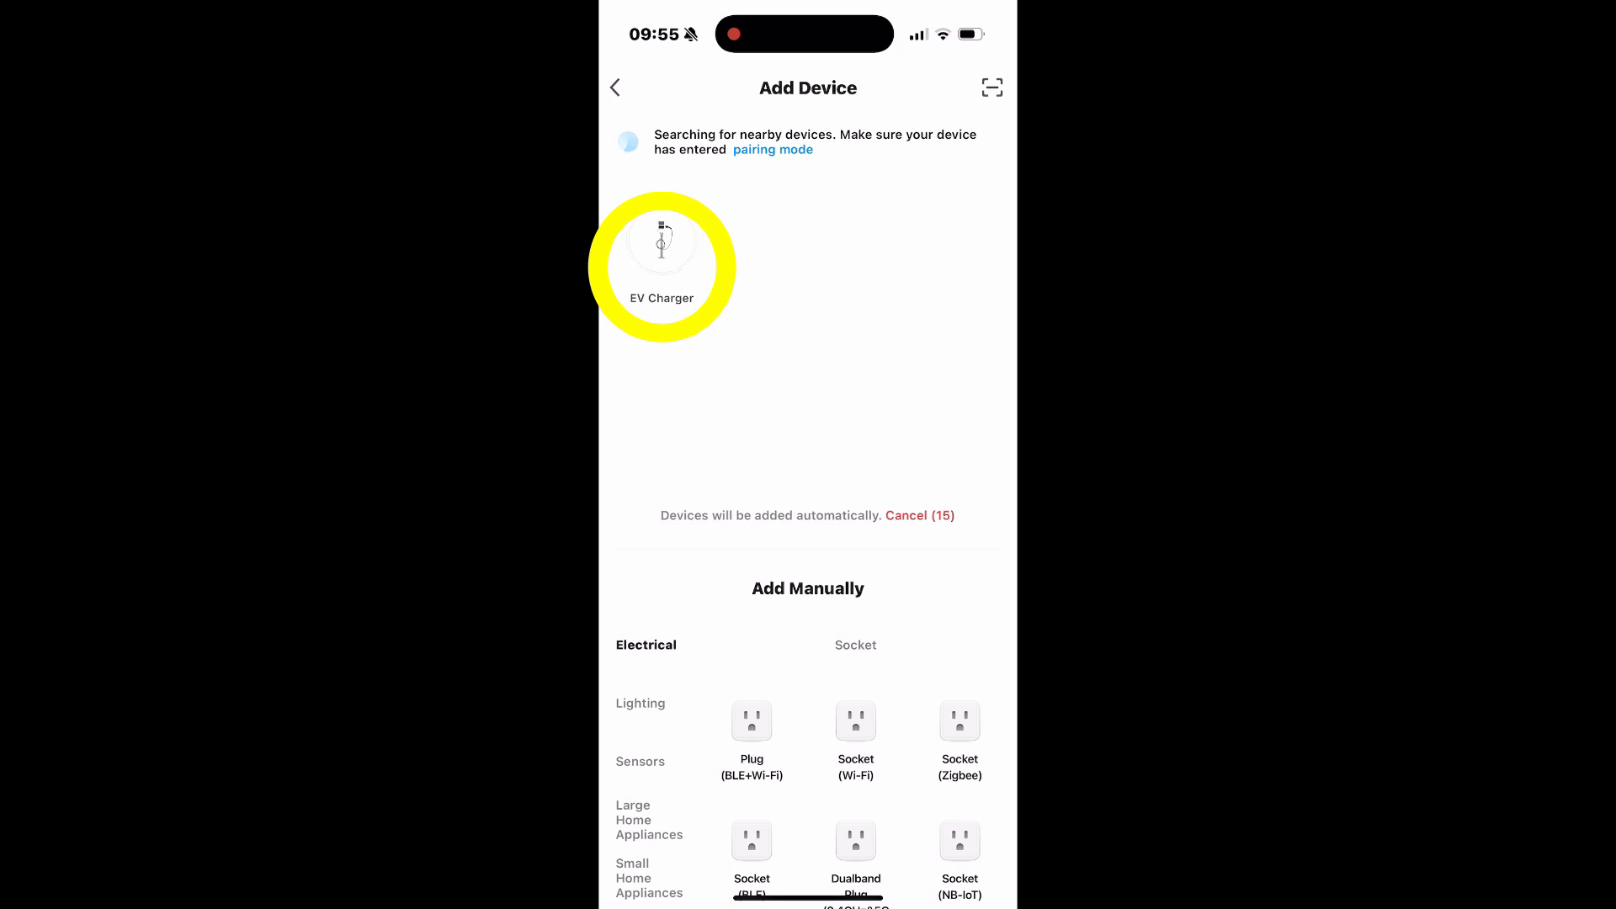
{"action": "left_click", "coordinate": [664, 253]}
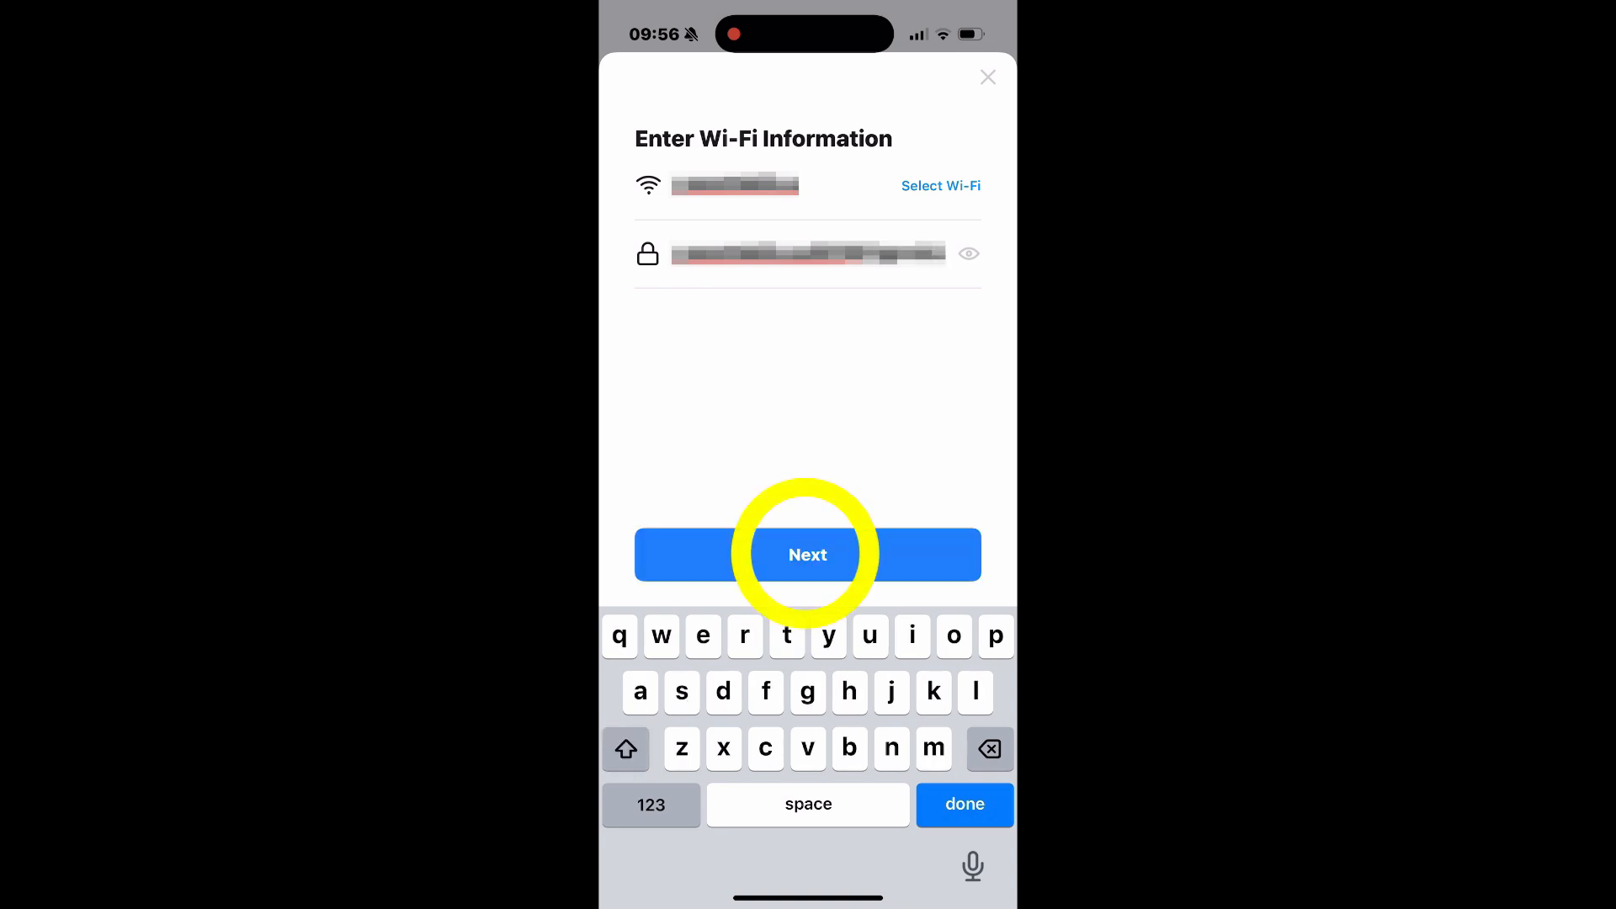
{"action": "left_click", "coordinate": [808, 556]}
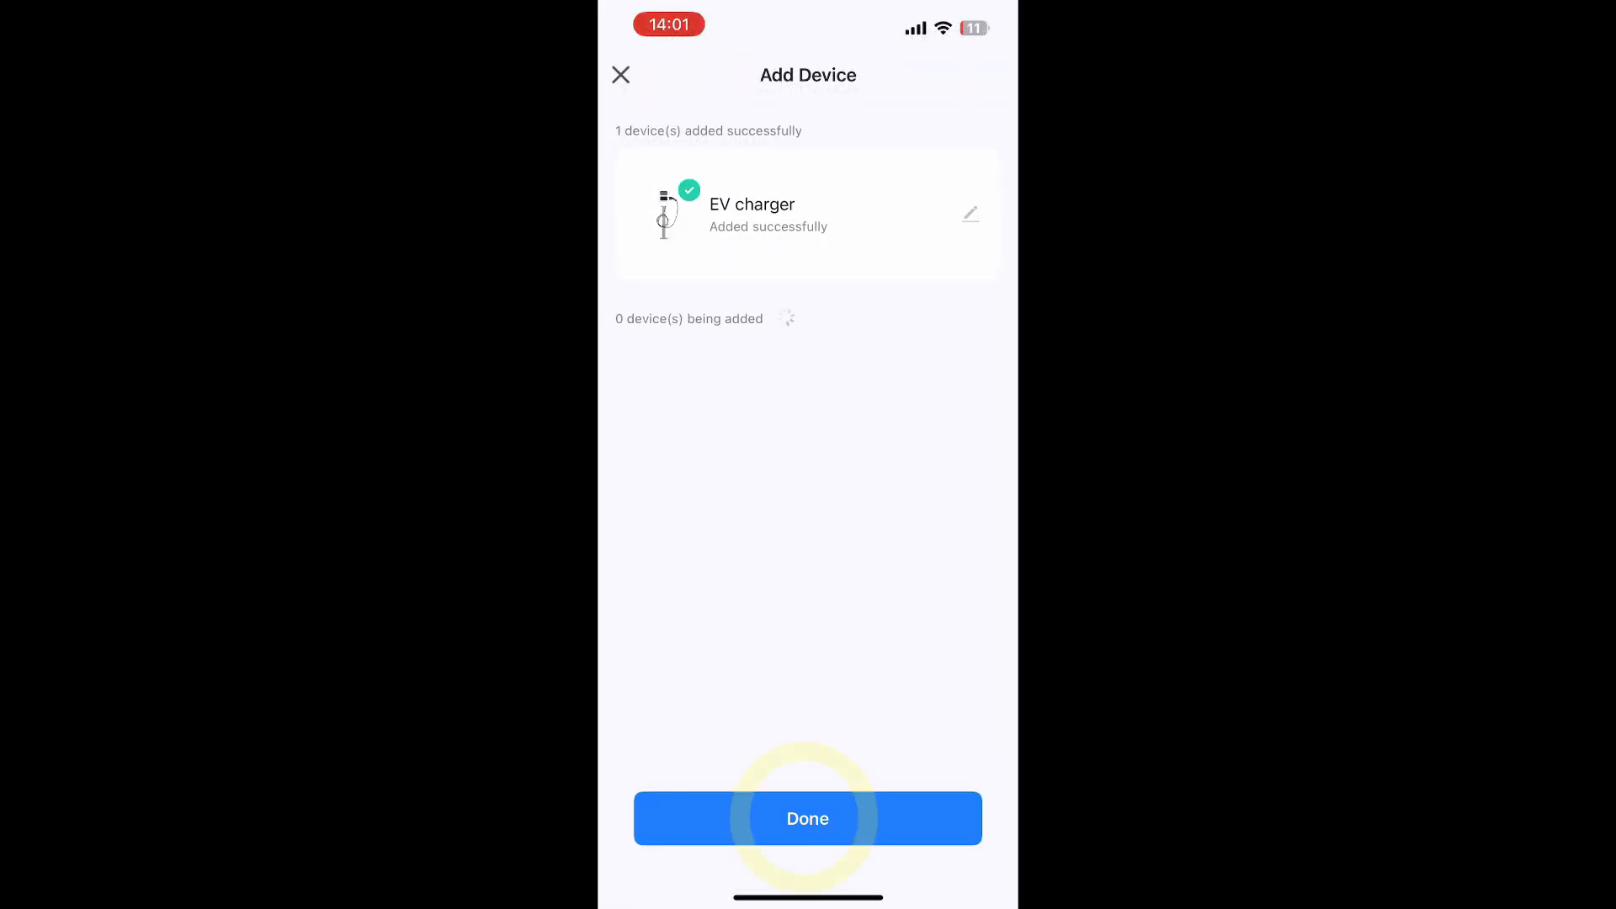
{"action": "left_click", "coordinate": [808, 818]}
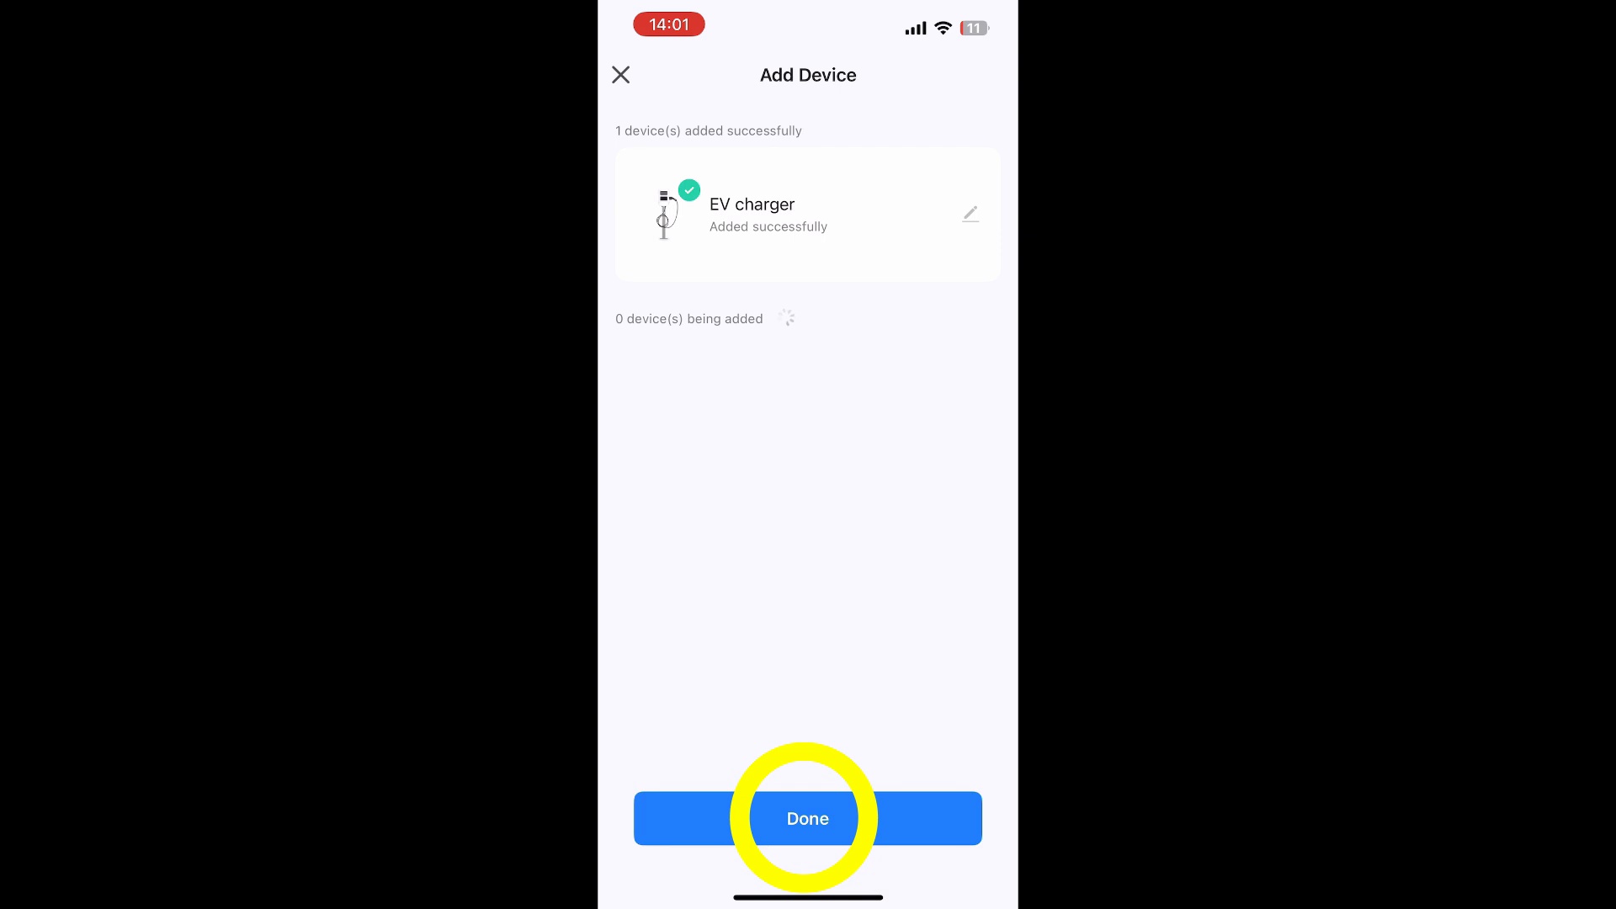
{"action": "left_click", "coordinate": [808, 818]}
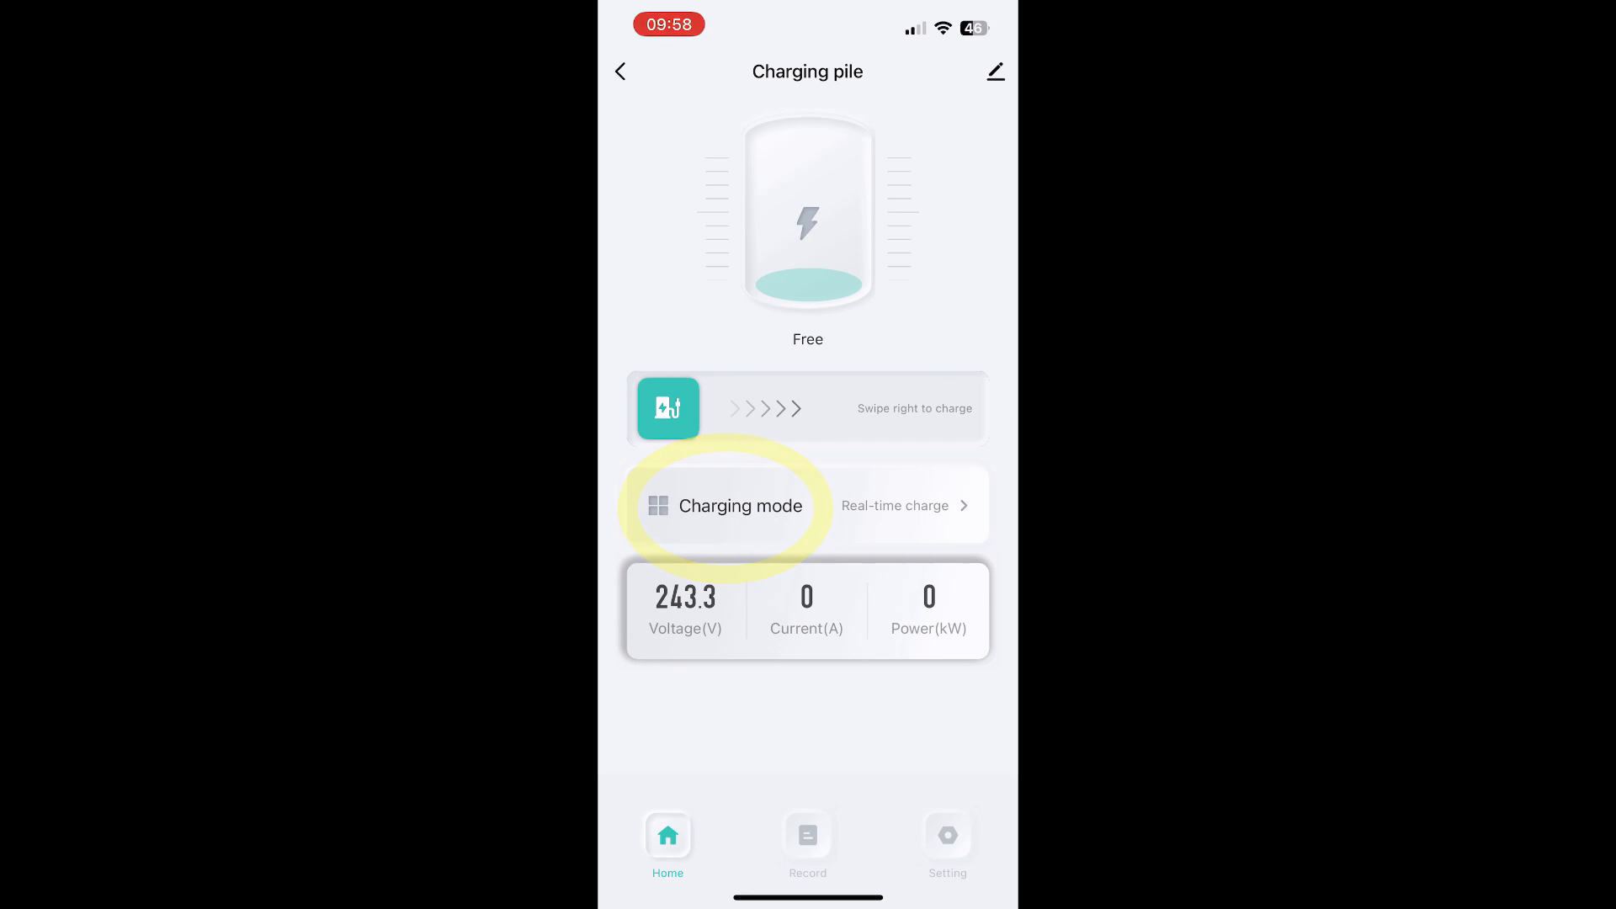
Step: Open Charging mode selection from the Charging pile home screen, showing RealTime charging as current
{"action": "left_click", "coordinate": [728, 505]}
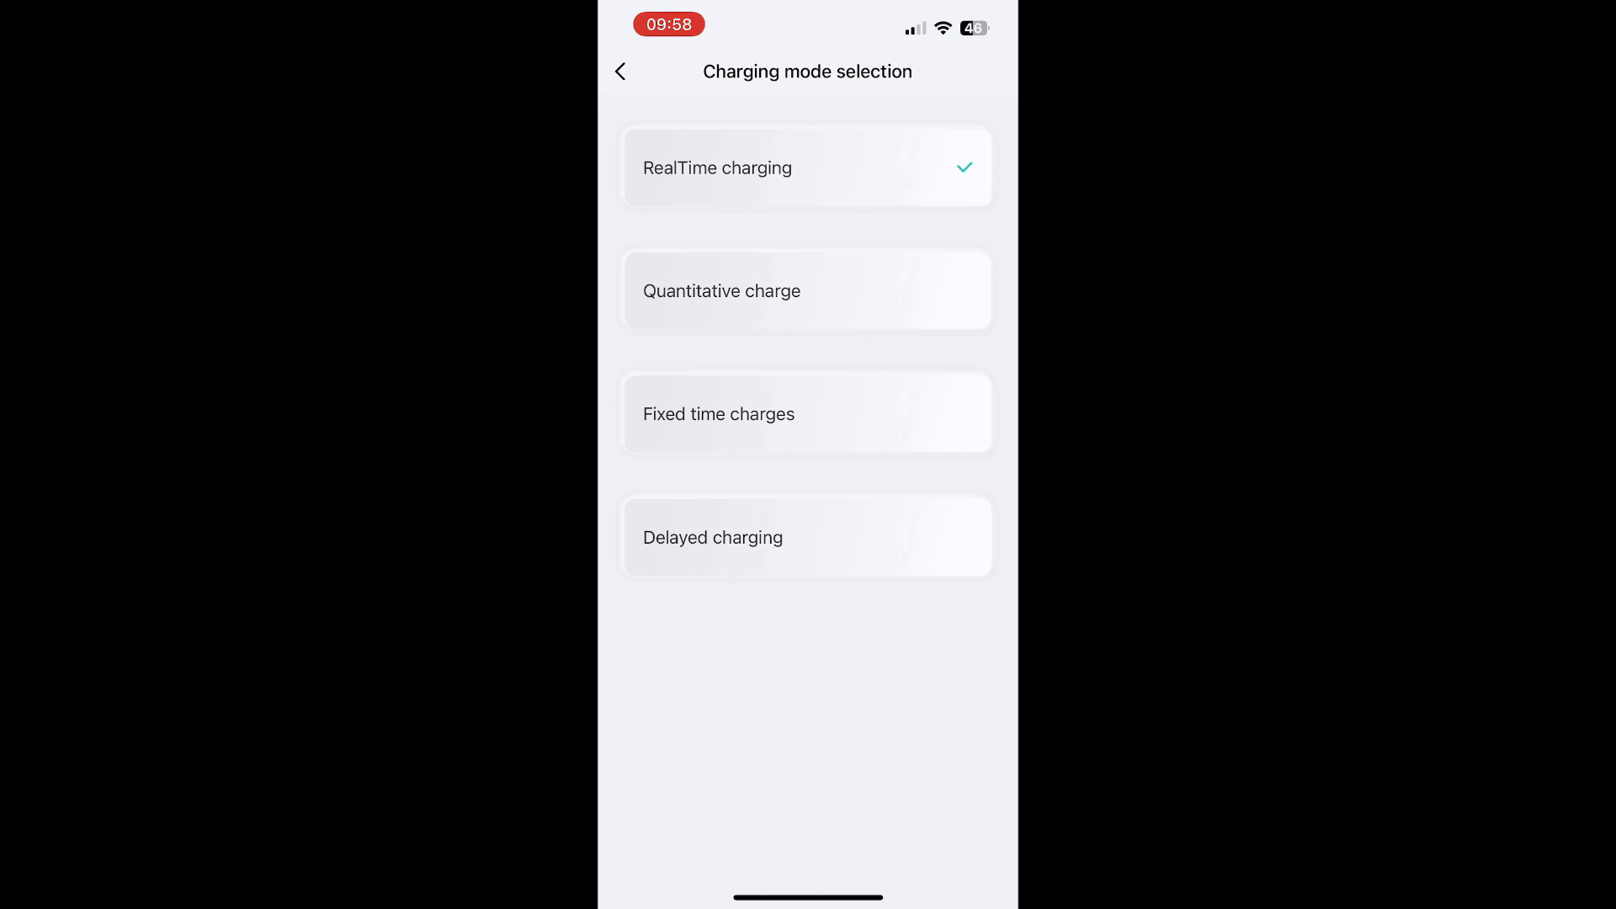
{"action": "left_click", "coordinate": [722, 168]}
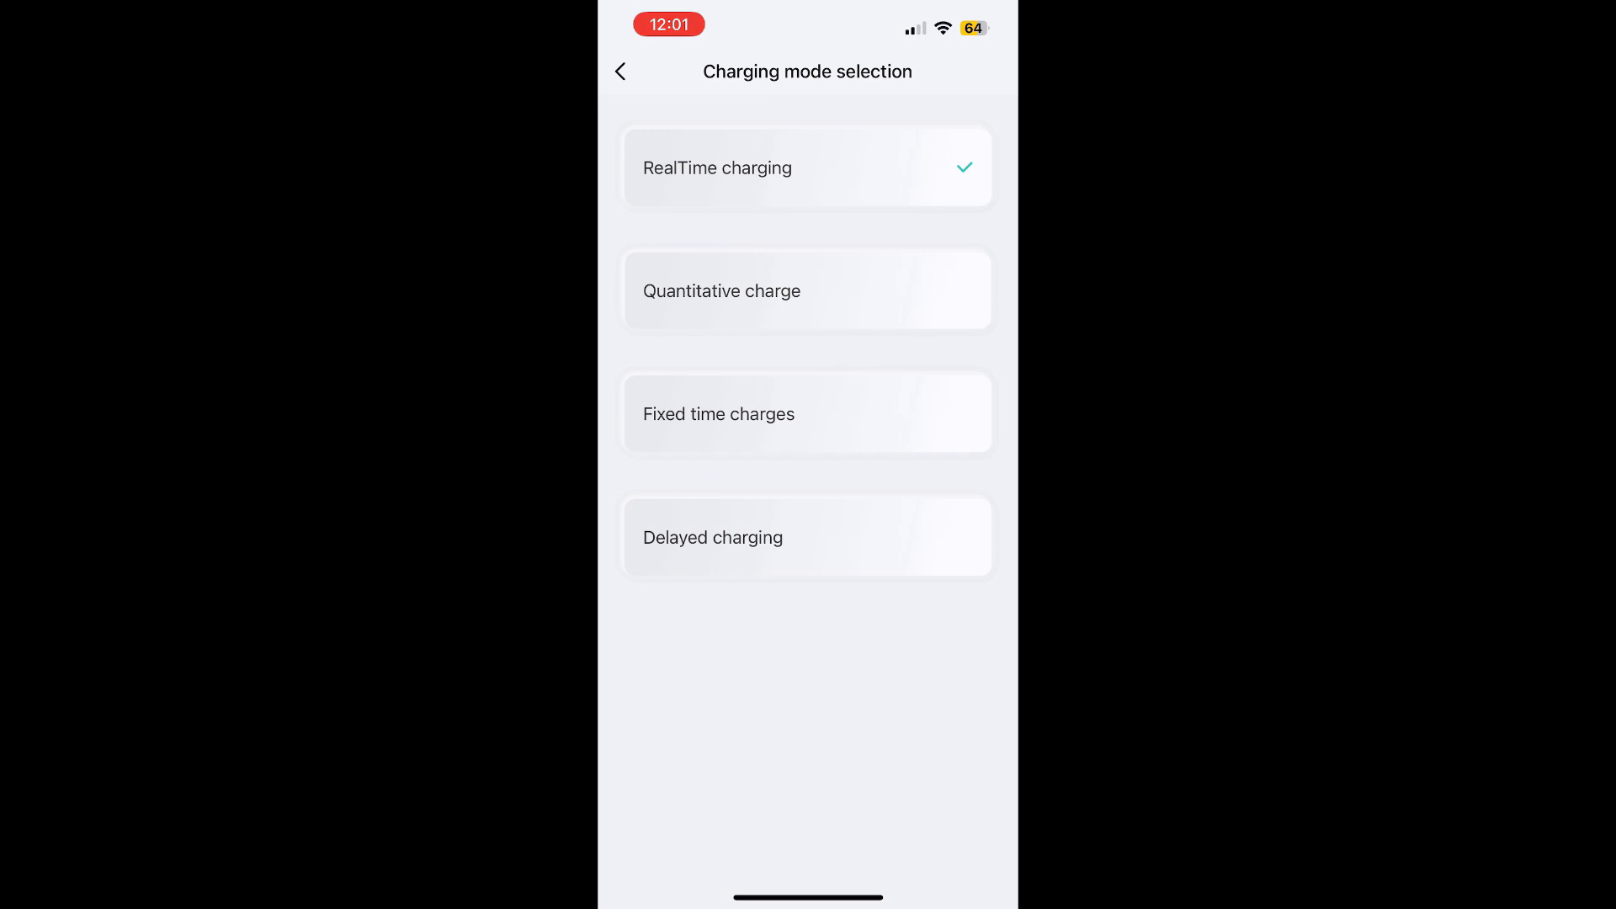
Step: Set a 70 kWh quantitative charge and a 00:00–06:00 fixed time charging window
{"action": "left_click", "coordinate": [720, 291]}
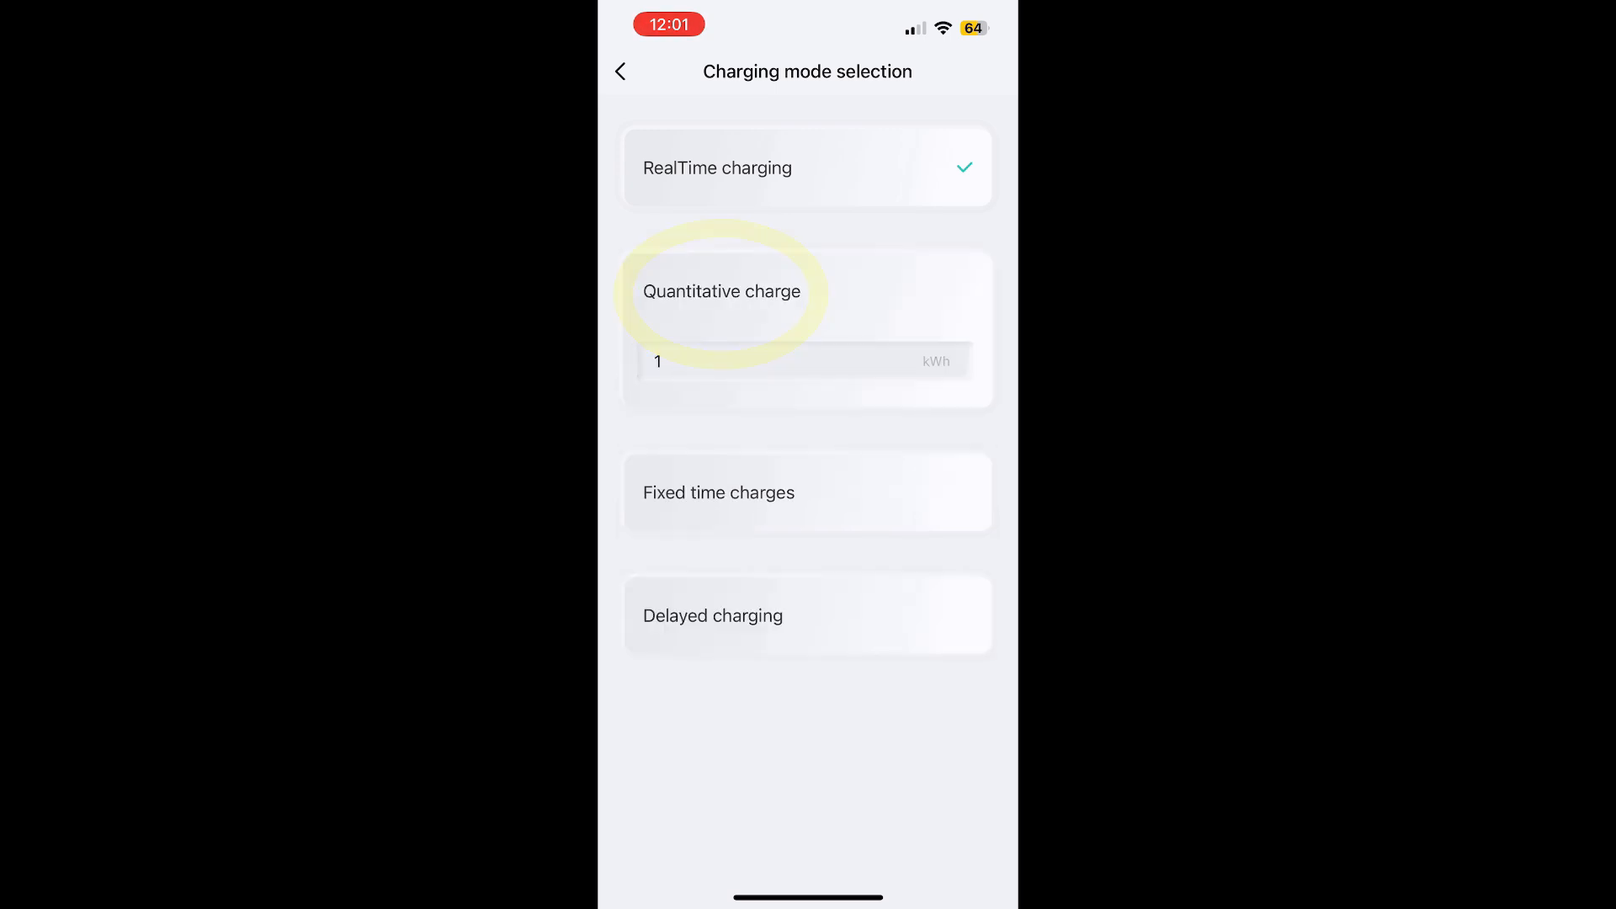
{"action": "left_click", "coordinate": [783, 361]}
{"action": "type", "text": "70"}
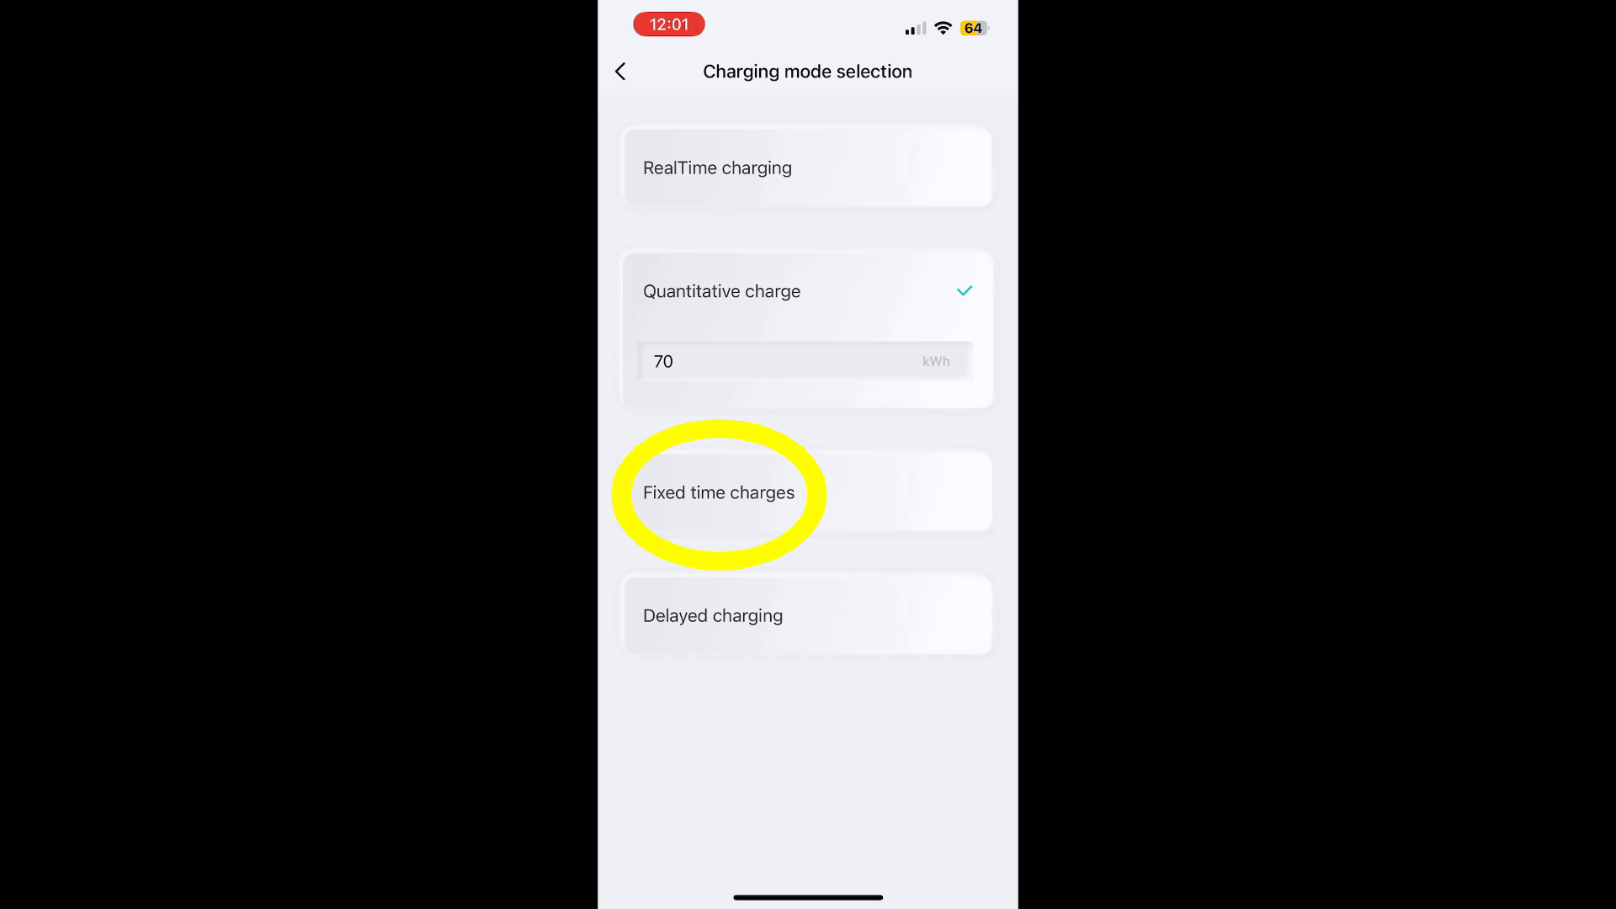
{"action": "left_click", "coordinate": [717, 492]}
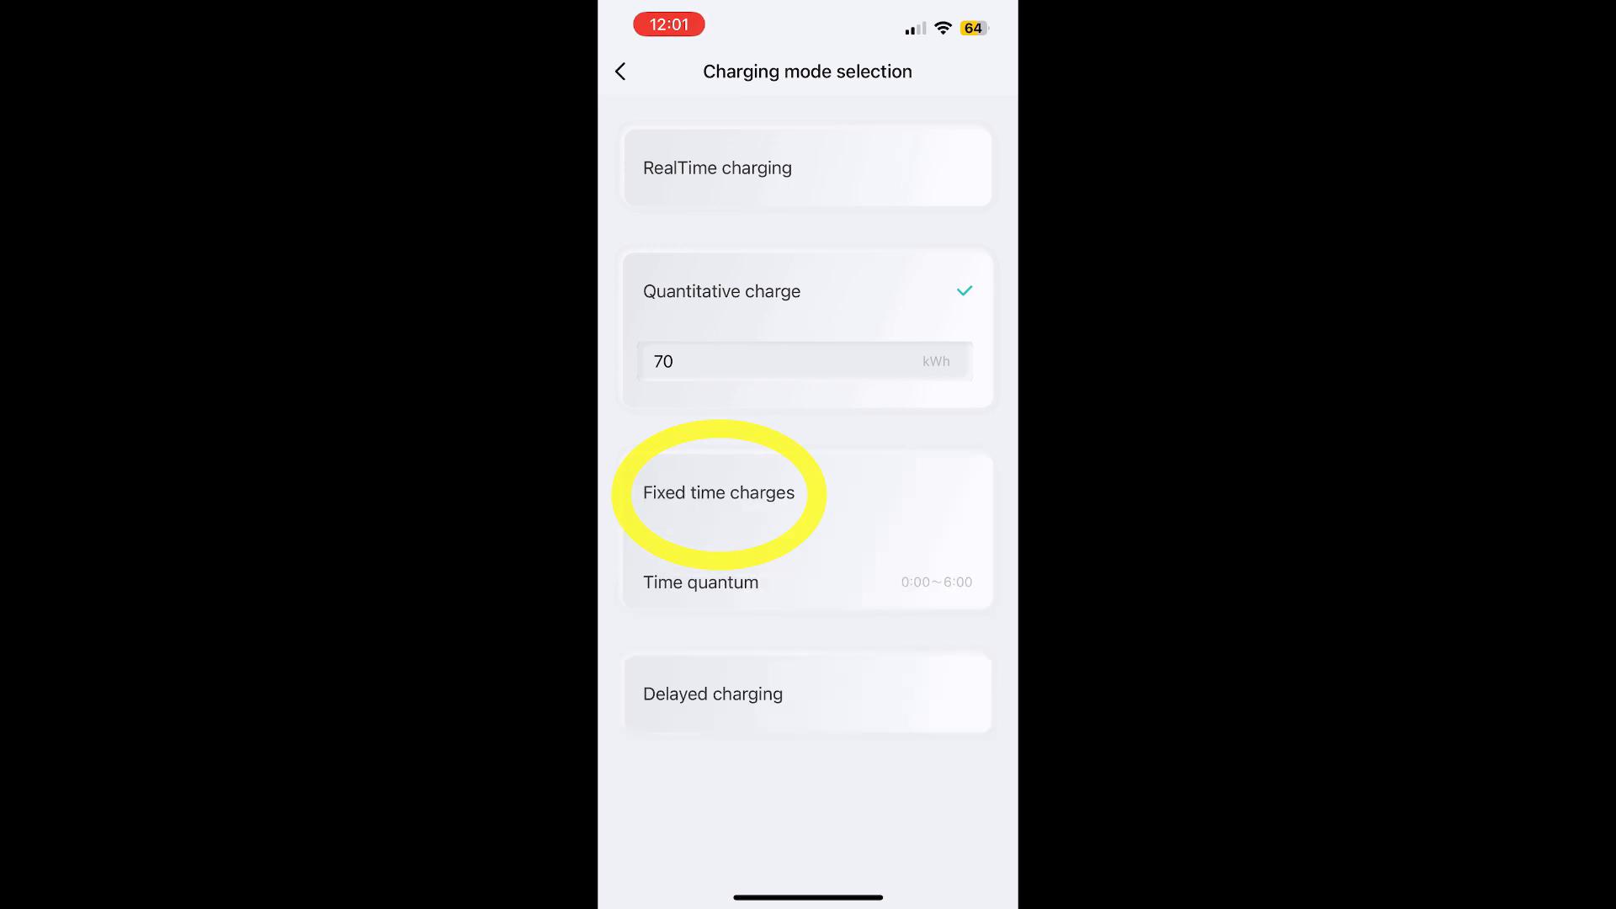
{"action": "left_click", "coordinate": [806, 582]}
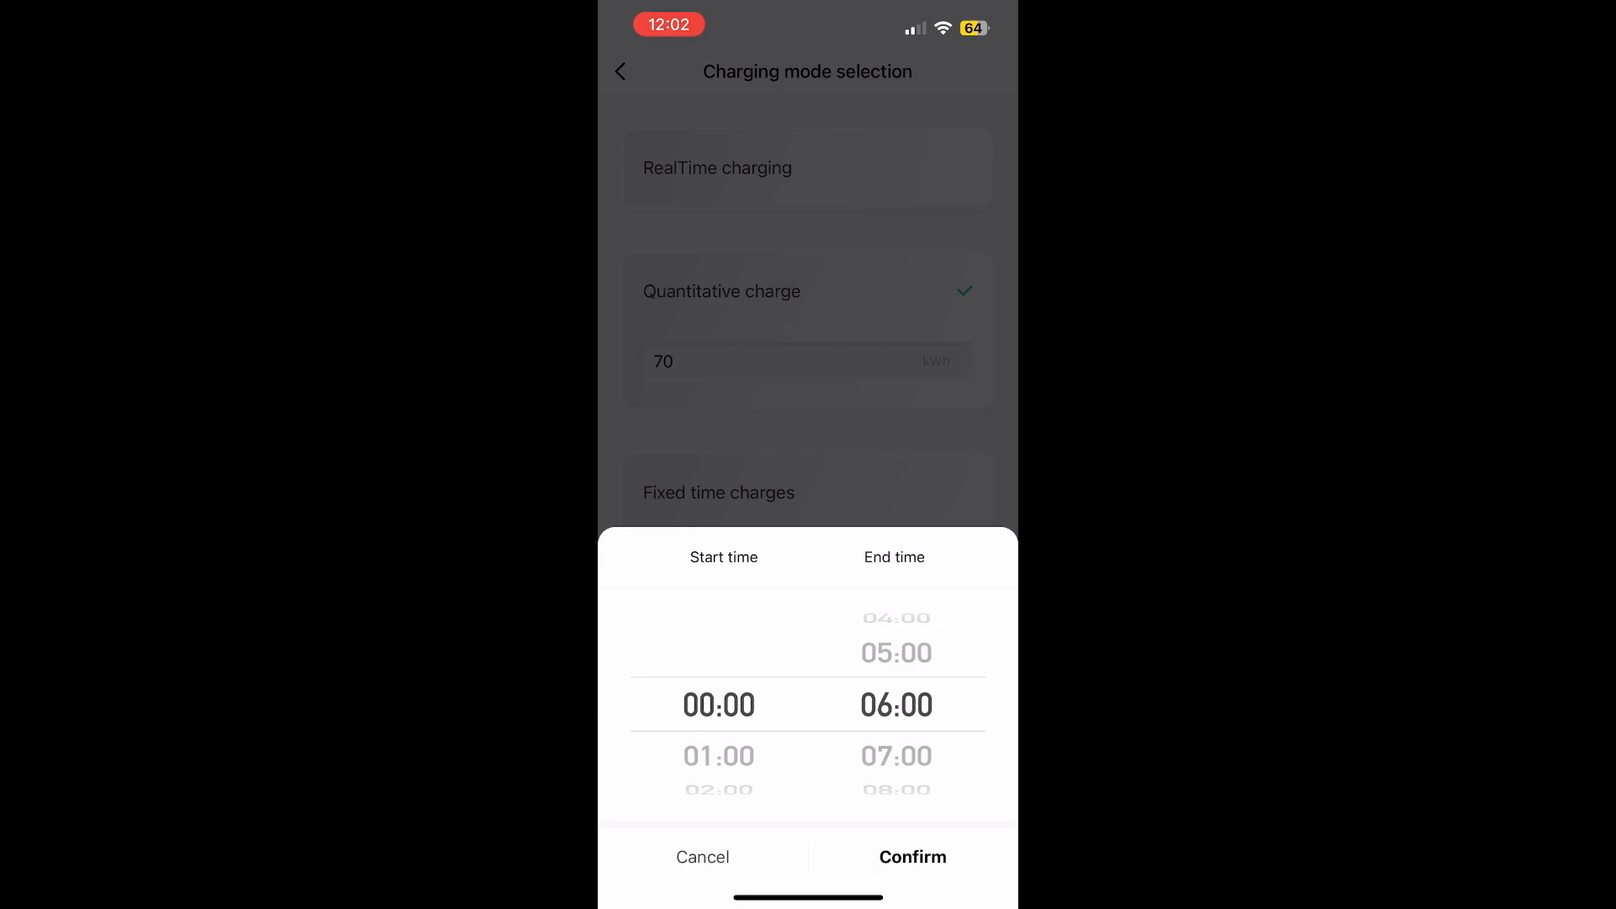
{"action": "left_click", "coordinate": [912, 856]}
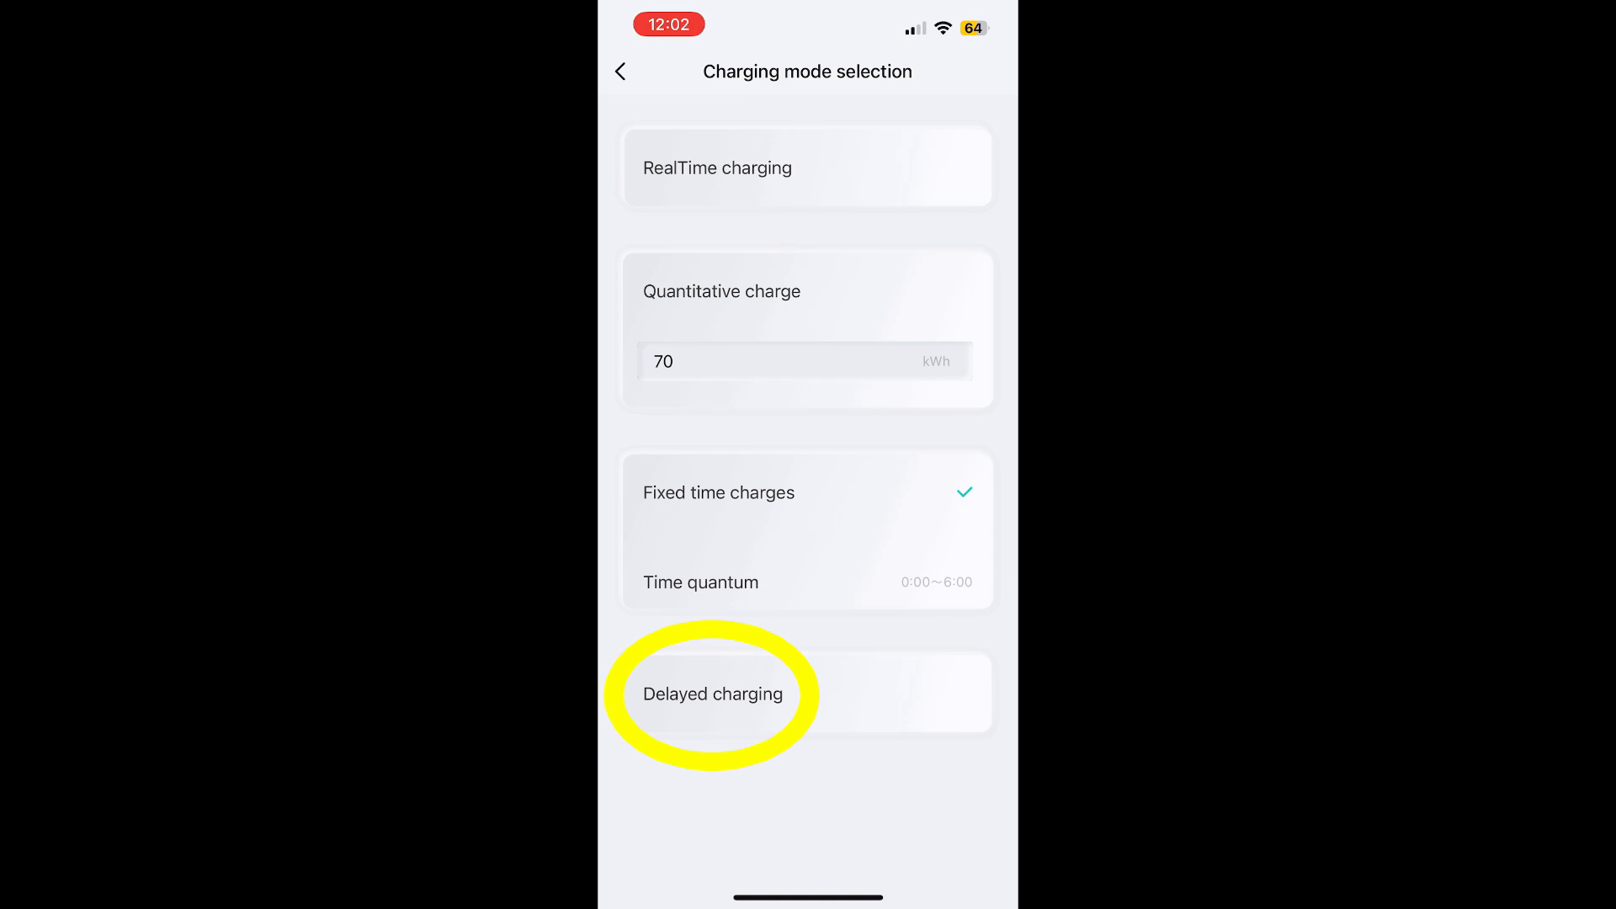
Step: Set a 12-hour delayed charge and return to the Charging pile home screen
{"action": "left_click", "coordinate": [714, 694]}
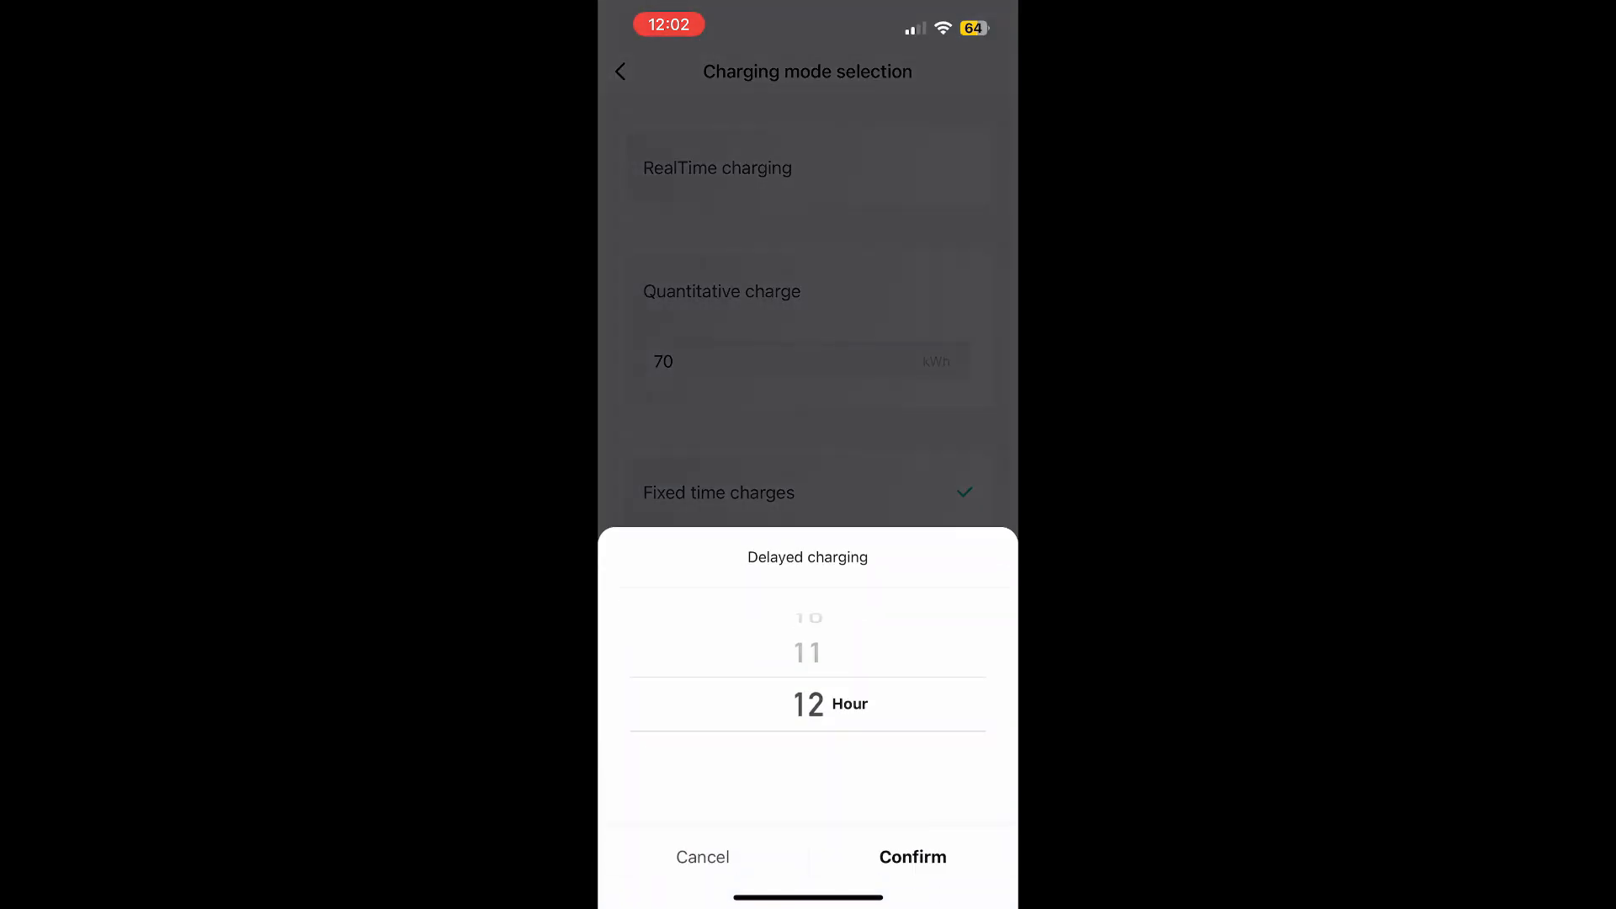
{"action": "left_click", "coordinate": [912, 857]}
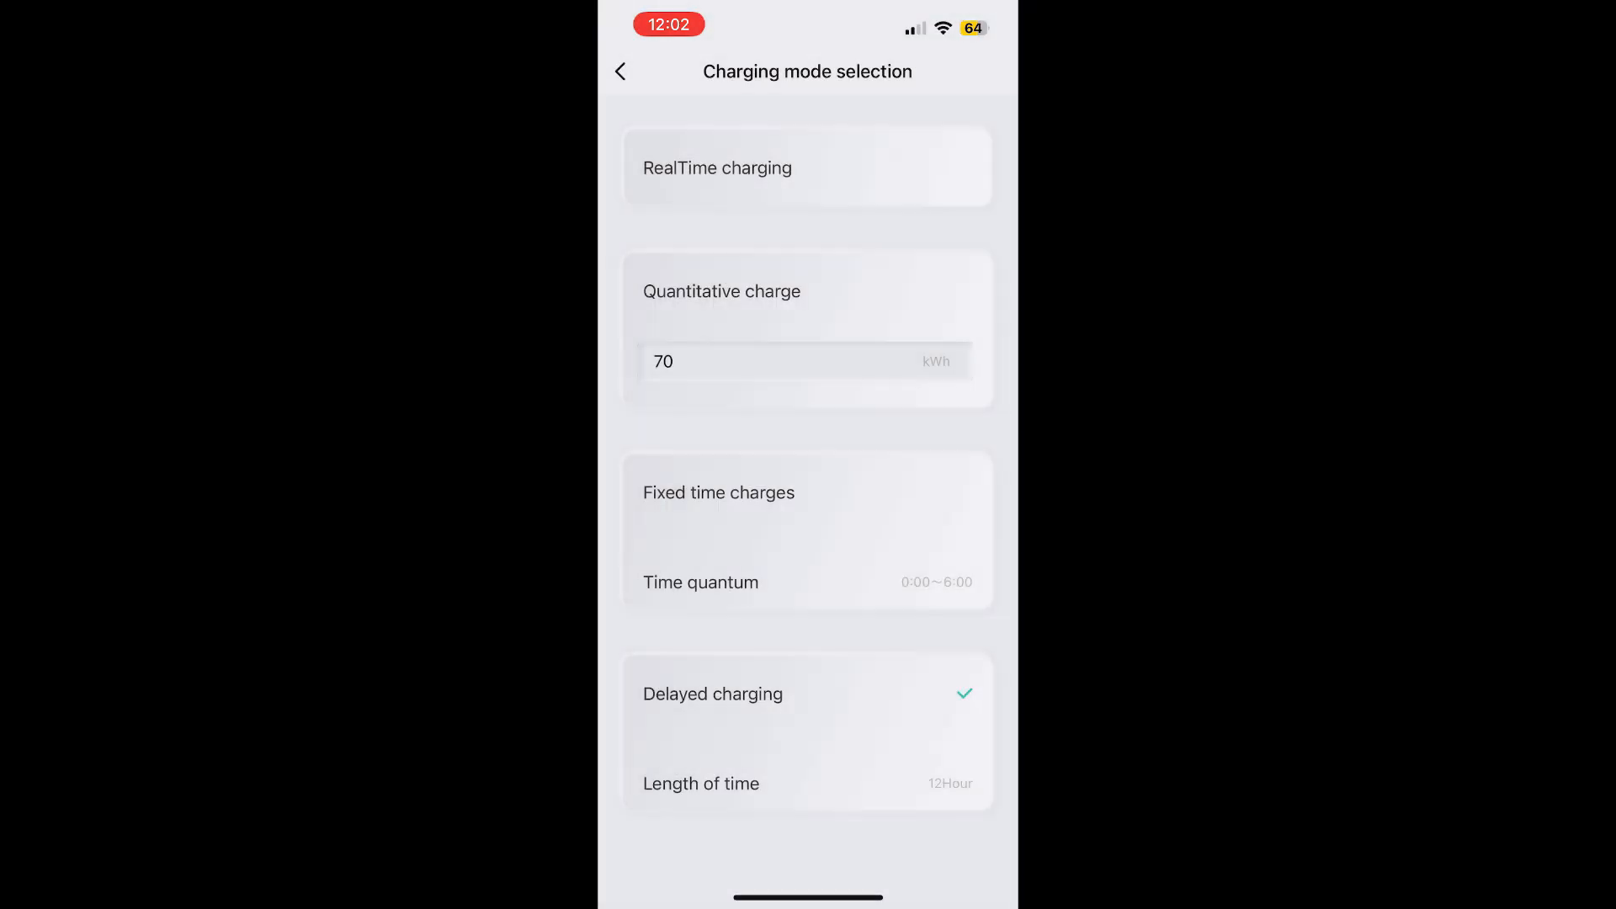
{"action": "left_click", "coordinate": [621, 71]}
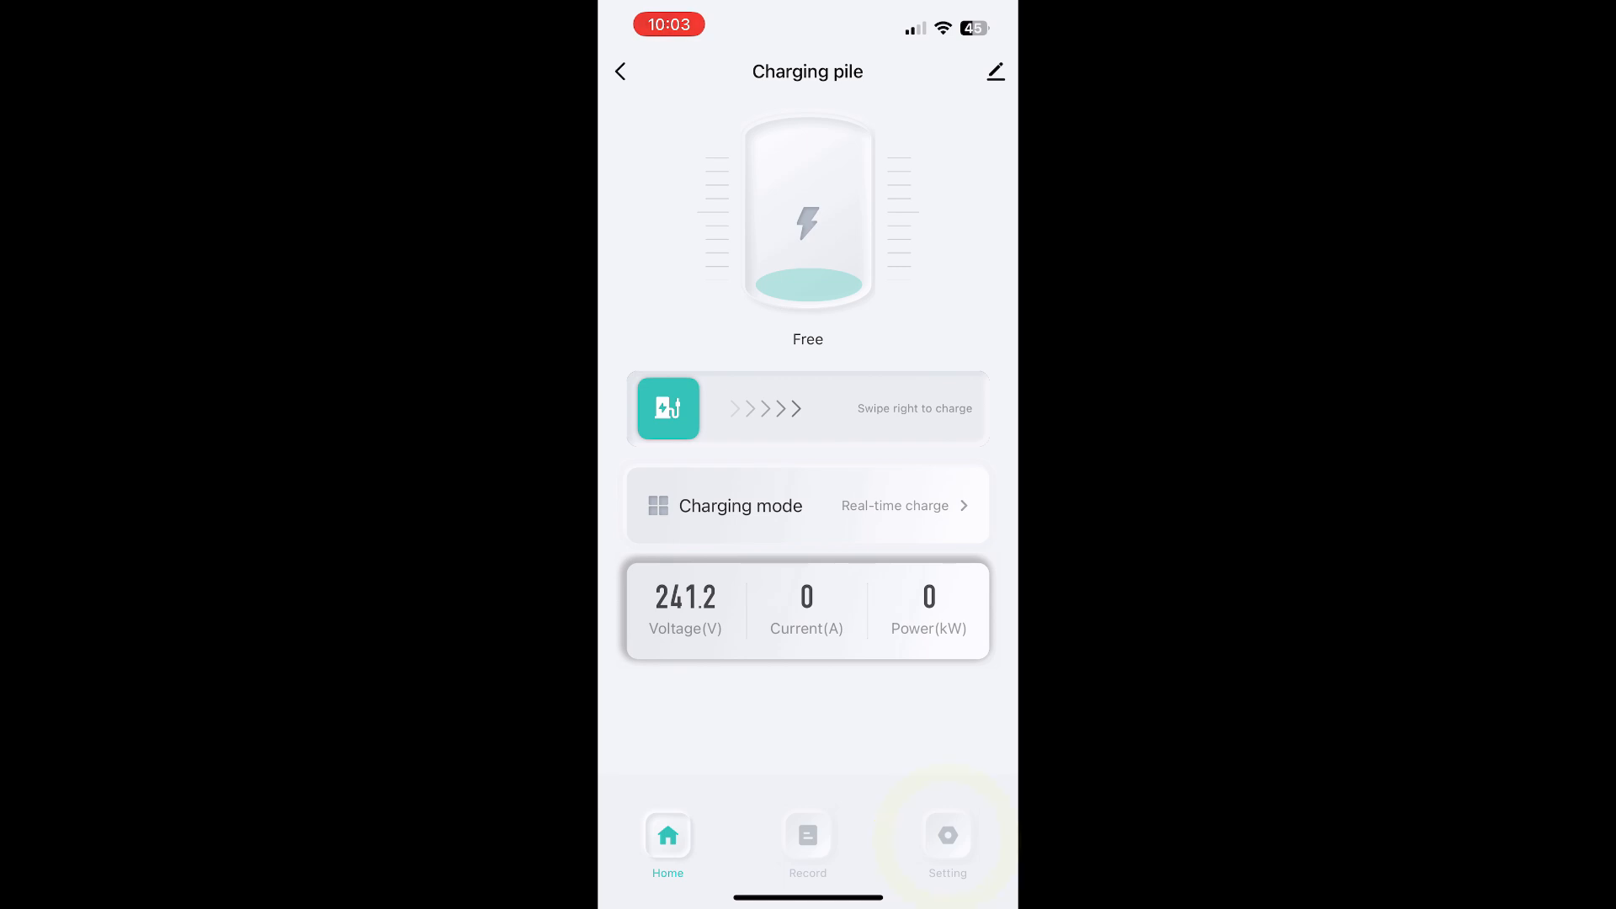
Step: Export this month's charge records to email from the charger's Setting page
{"action": "left_click", "coordinate": [946, 835]}
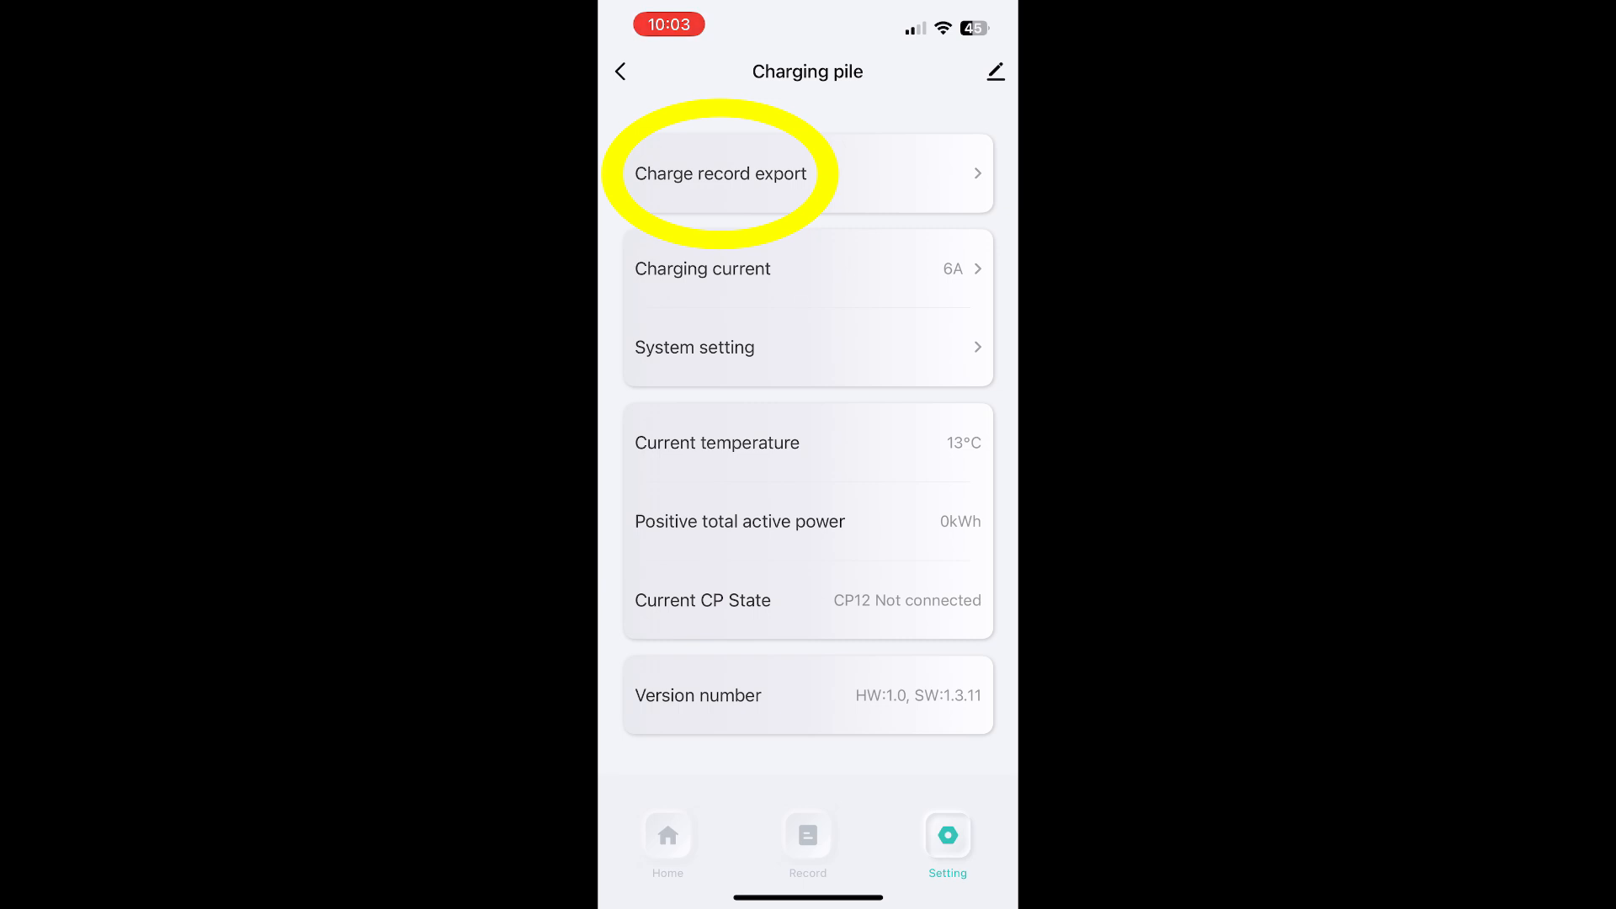
{"action": "left_click", "coordinate": [720, 174]}
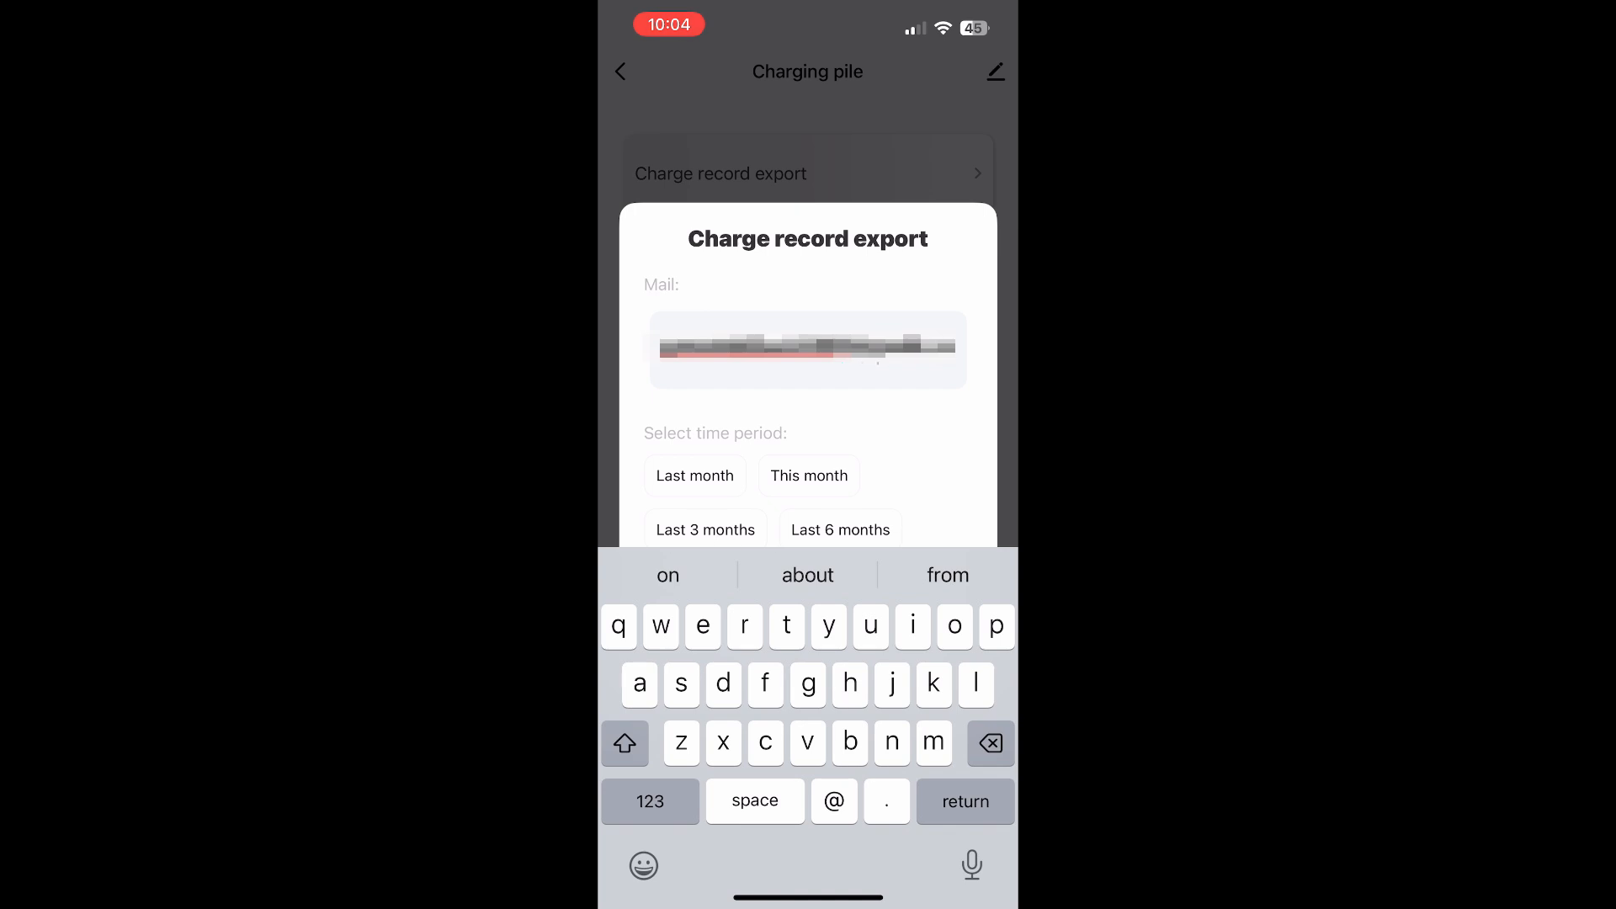
{"action": "left_click", "coordinate": [808, 475]}
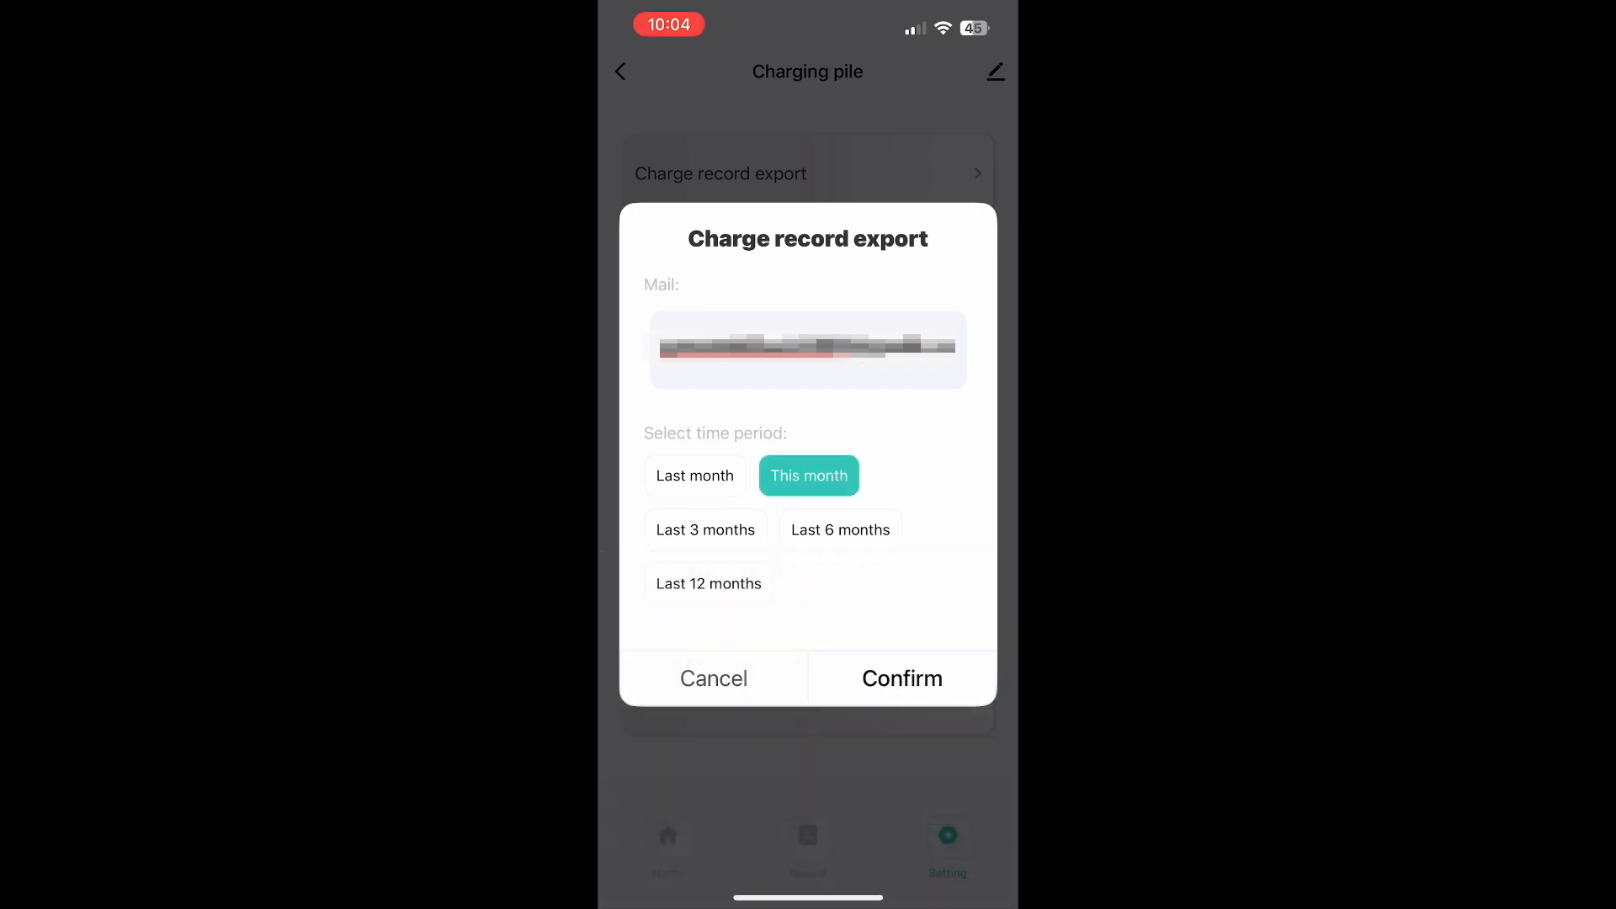
{"action": "left_click", "coordinate": [902, 679]}
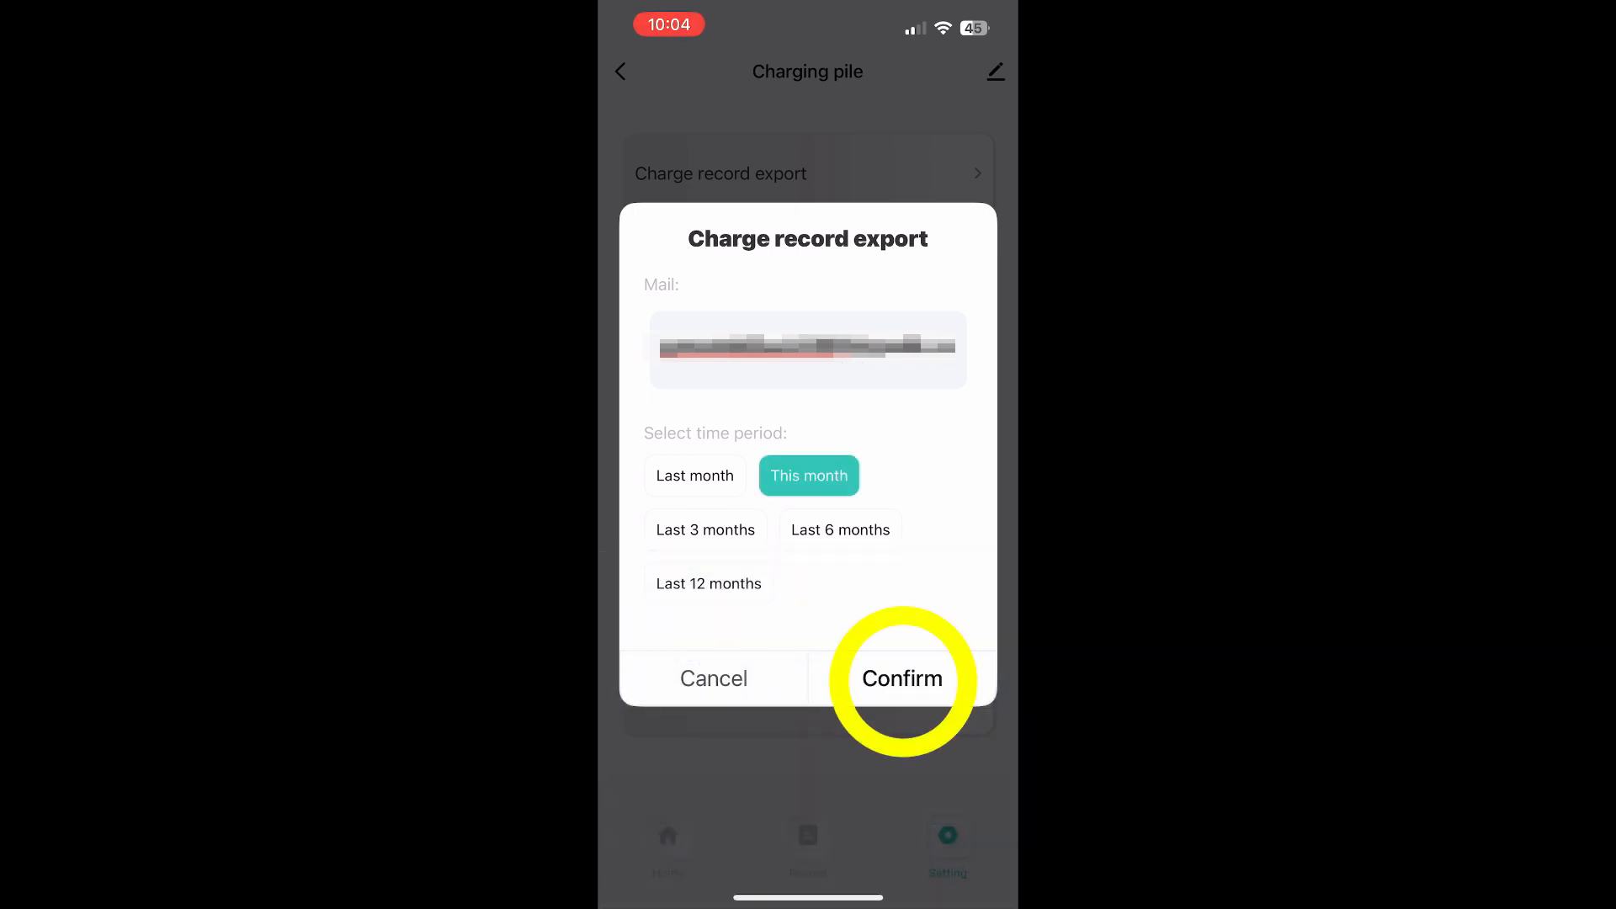
{"action": "left_click", "coordinate": [903, 678]}
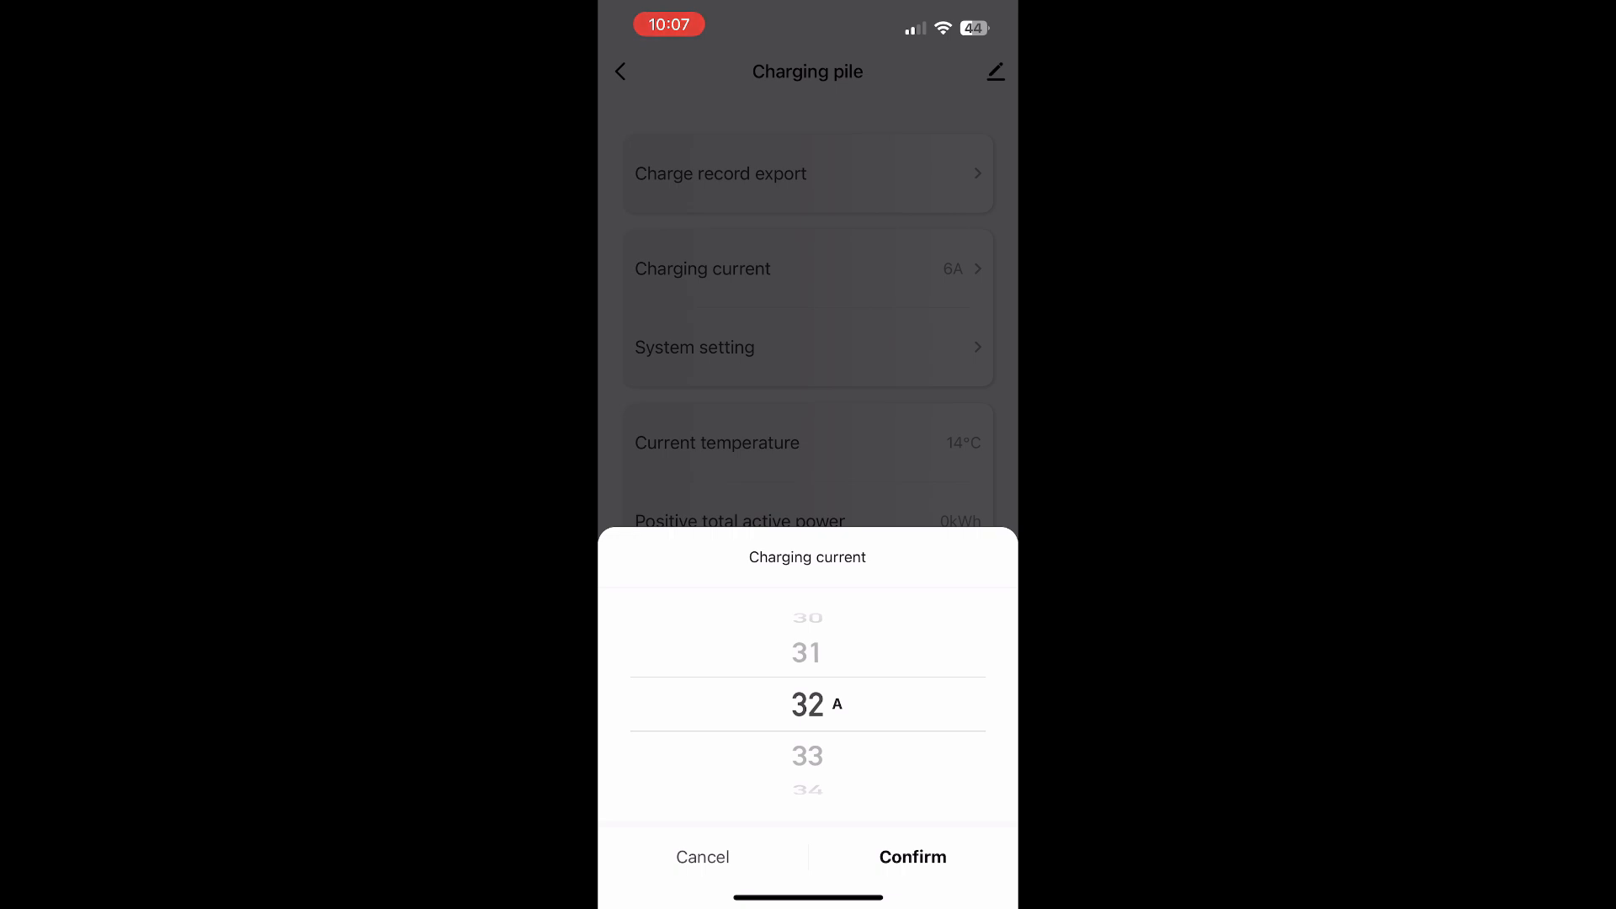
Step: Confirm the charging current at 32 A instead of 6 A
{"action": "left_click", "coordinate": [912, 856]}
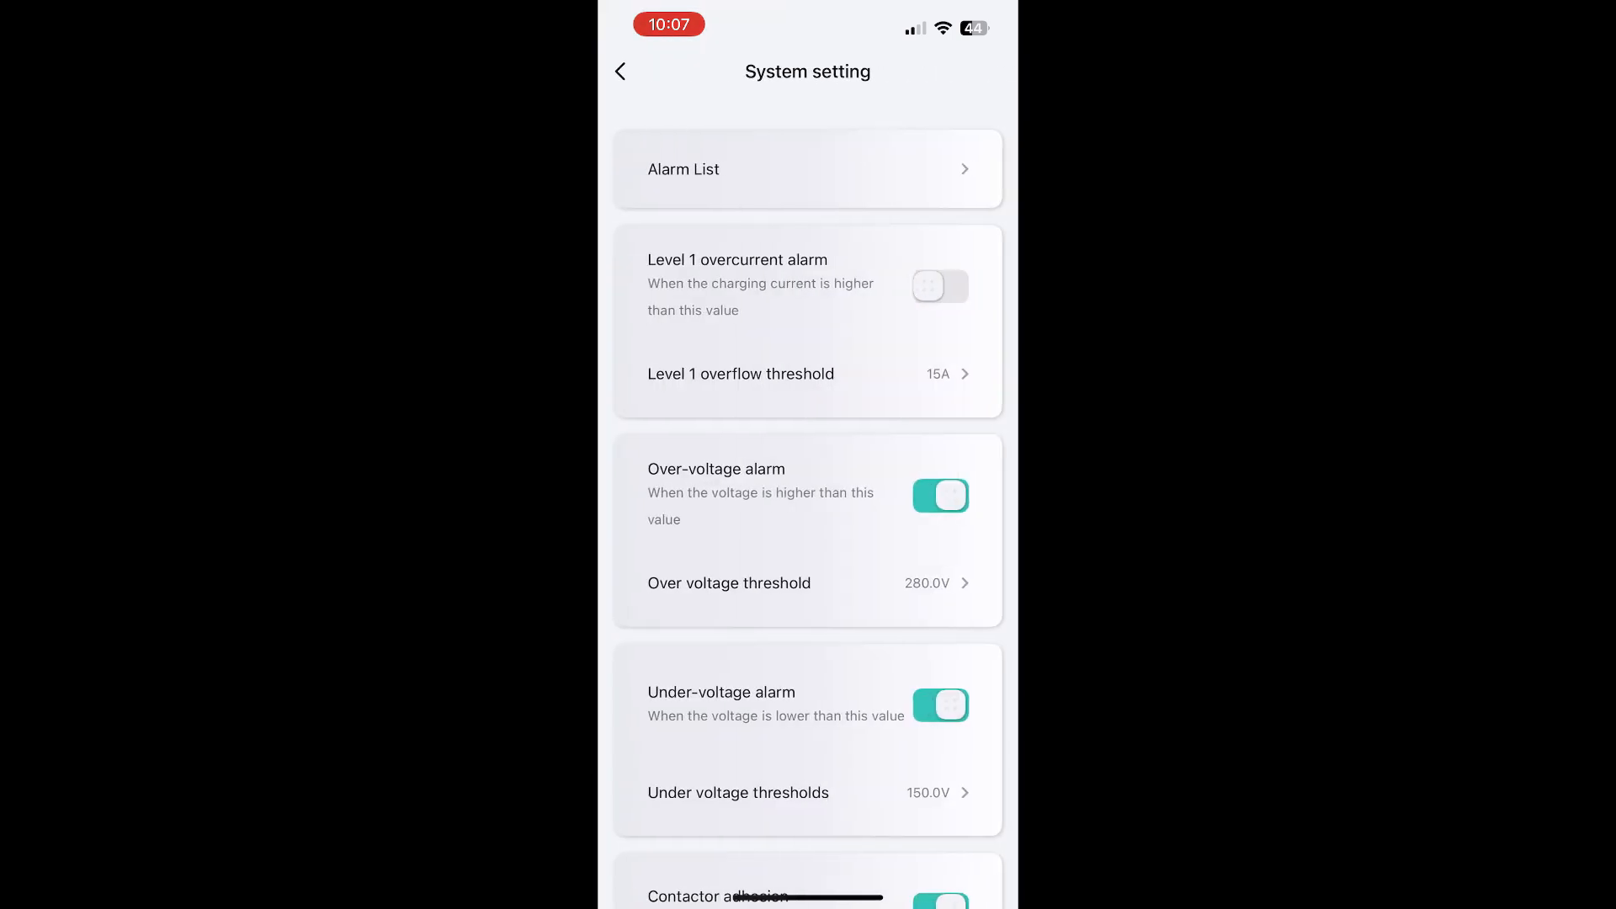
Step: View the system setting page with alarm toggles and voltage and current thresholds
{"action": "left_click", "coordinate": [940, 287]}
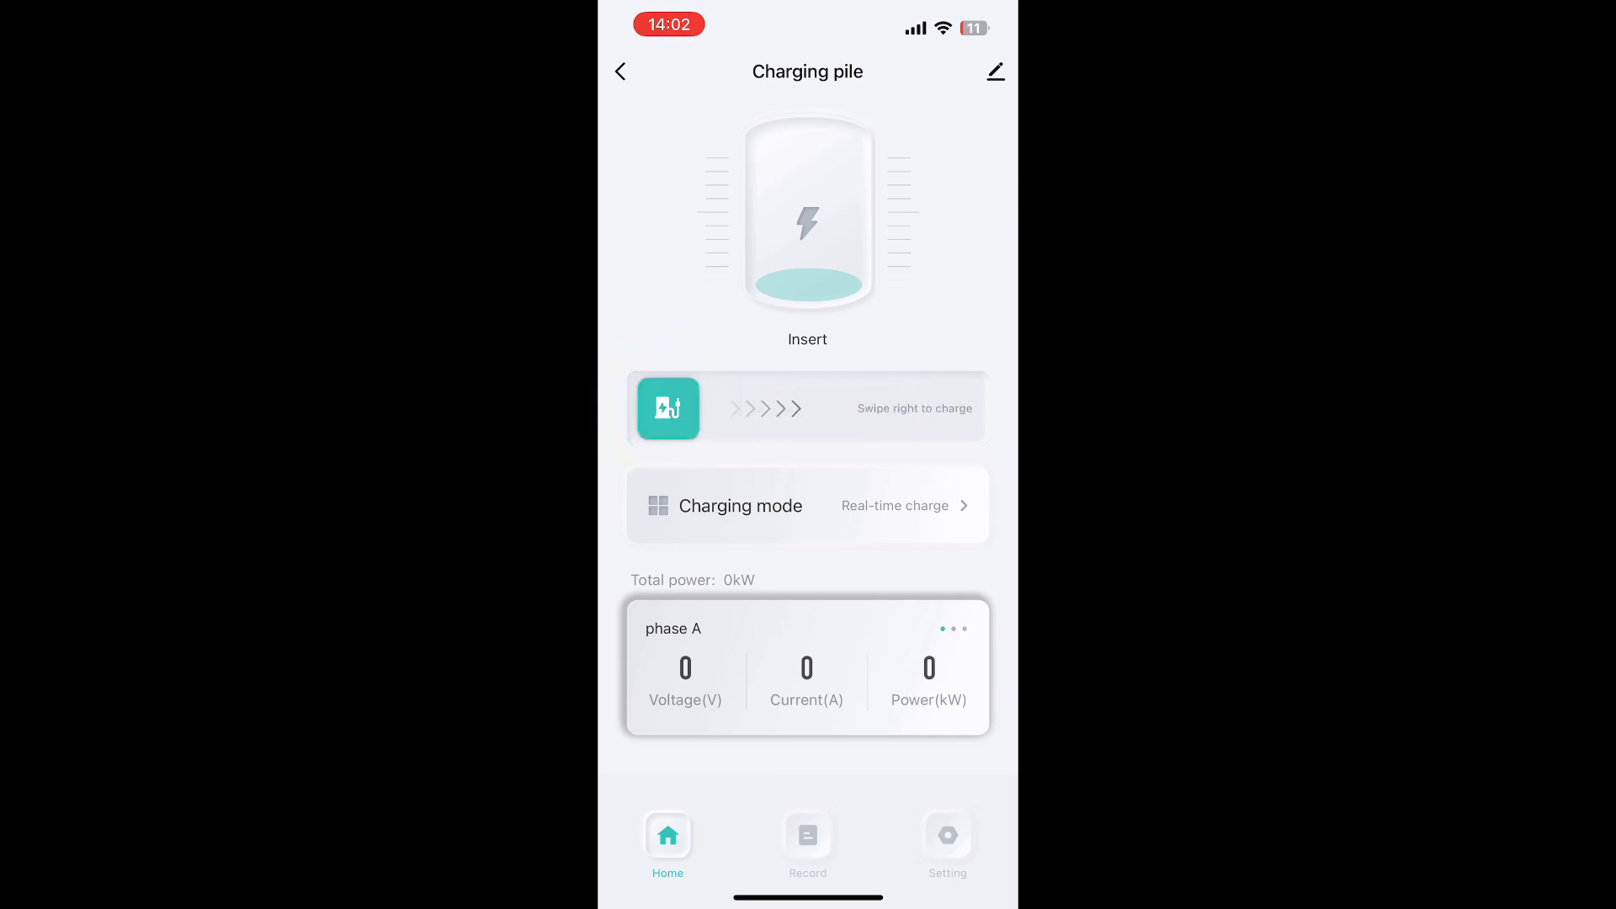
Step: Swipe the charge slider right to start a real-time charge
{"action": "left_click_drag", "start_coordinate": [668, 407], "coordinate": [927, 407]}
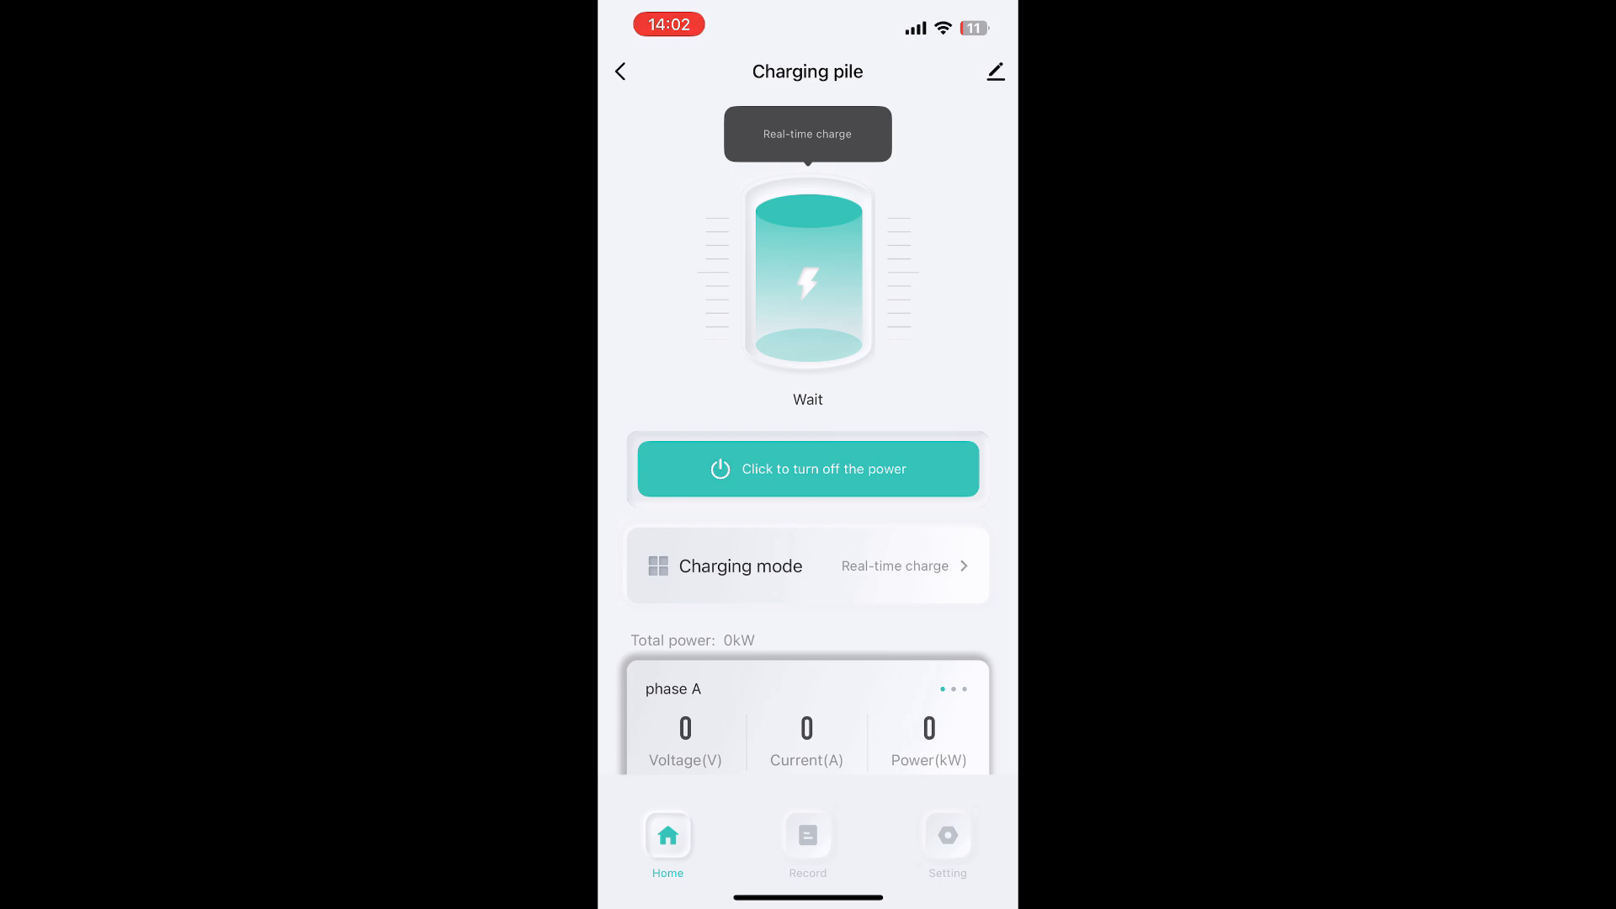